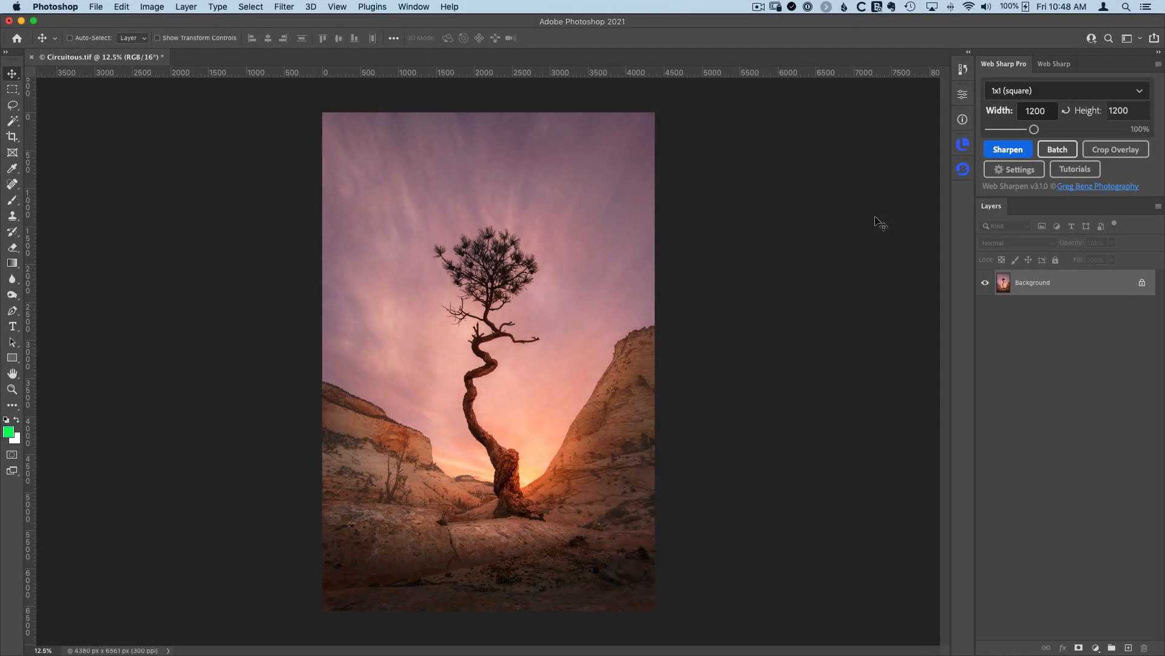
{"action": "mouse_move", "coordinate": [944, 185]}
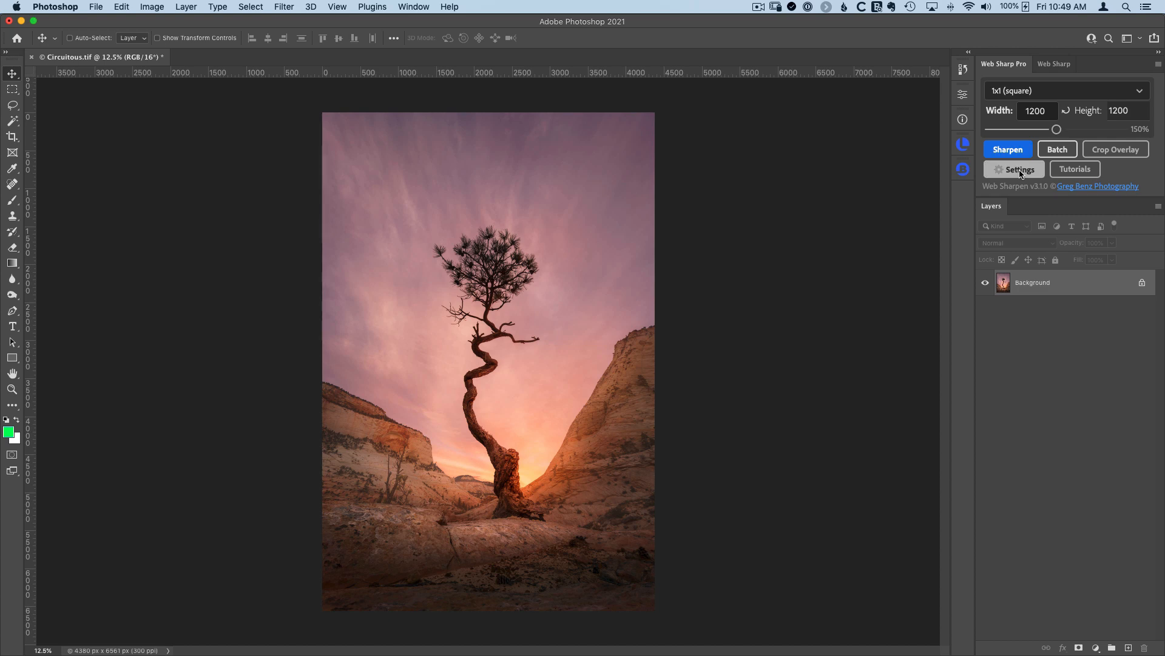
Review the Web Sharpener Quick Export settings showing the 1x1 square 1200×1200 preset with interactive crop.
{"action": "left_click", "coordinate": [1012, 168]}
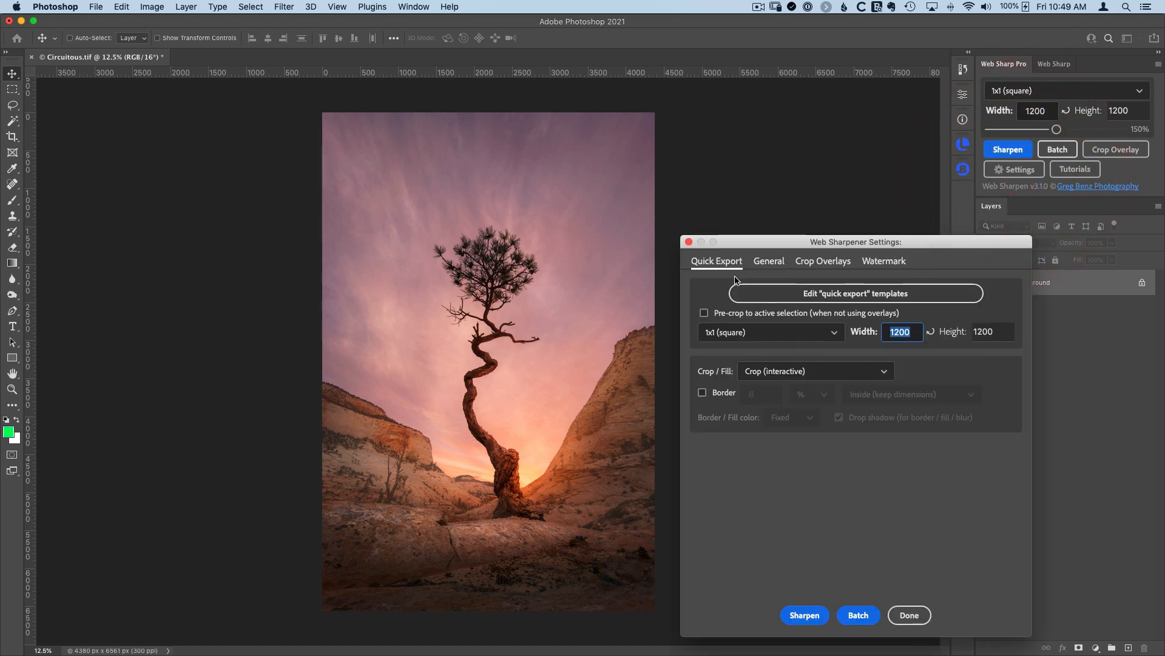
{"action": "mouse_move", "coordinate": [716, 261]}
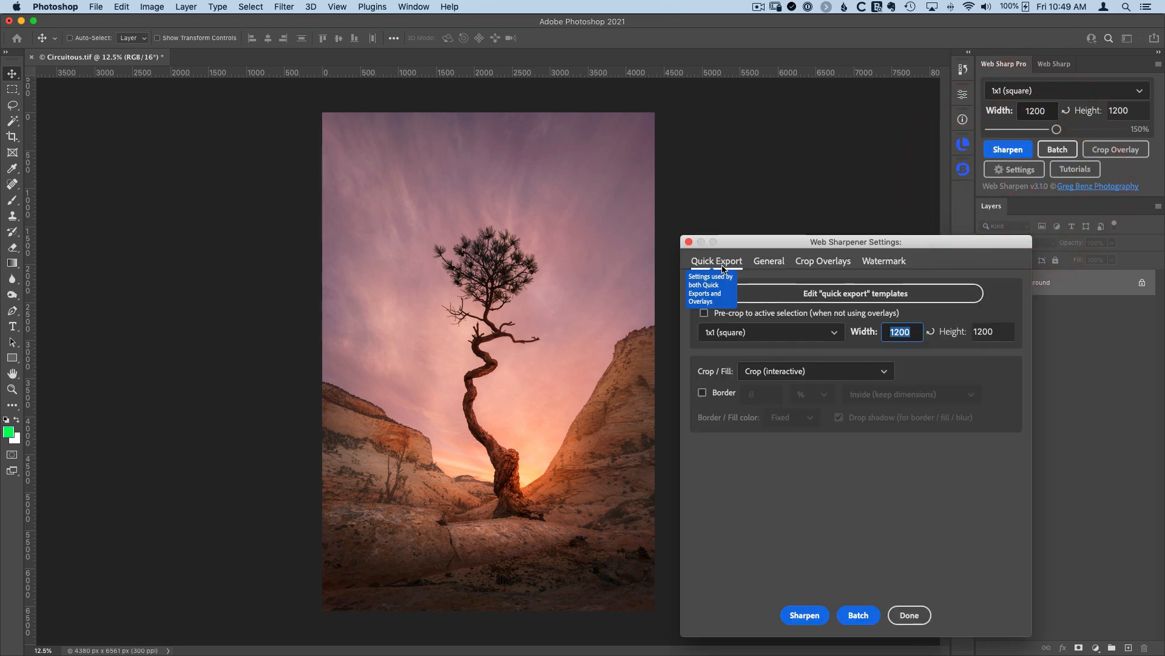
{"action": "mouse_move", "coordinate": [706, 362]}
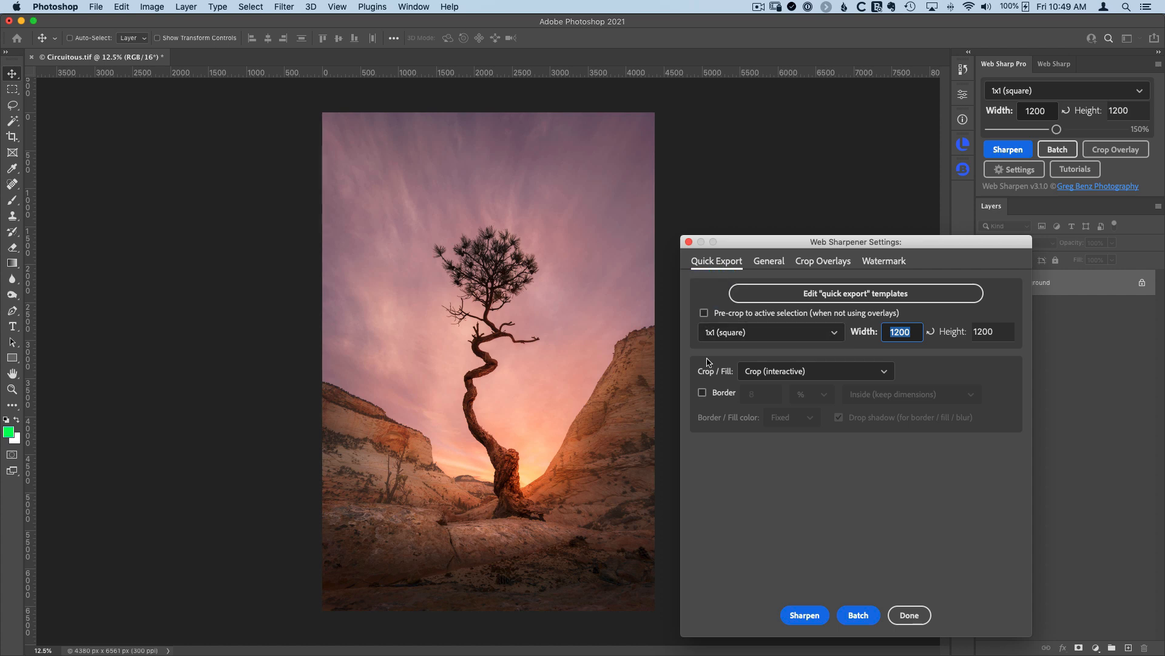
{"action": "mouse_move", "coordinate": [779, 403]}
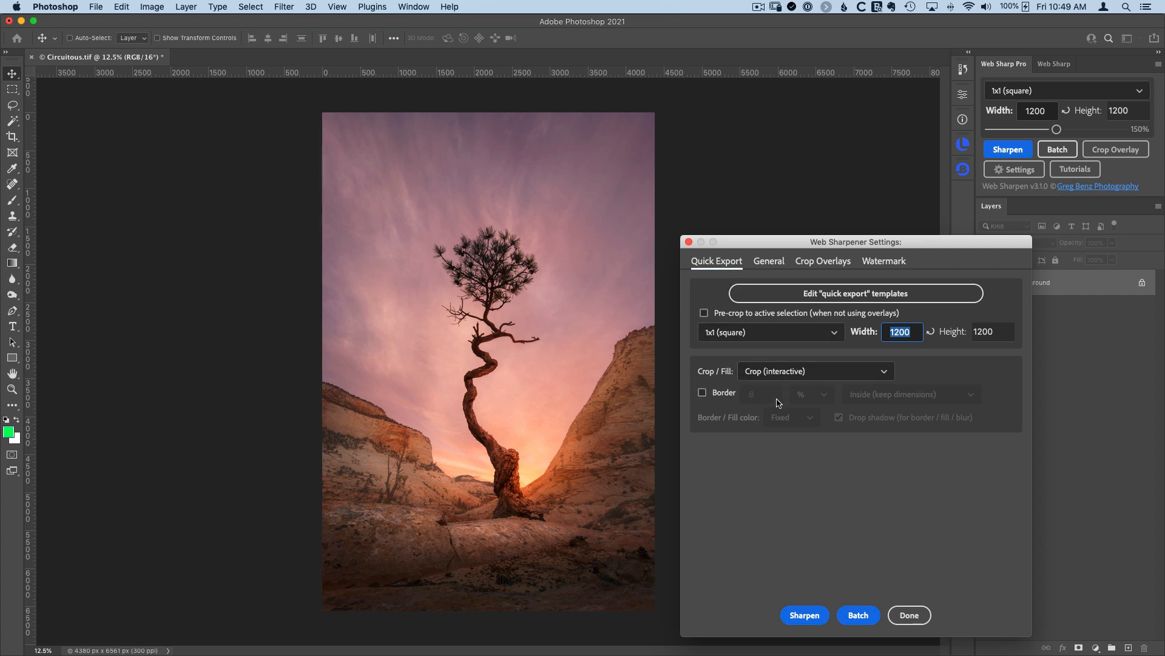
{"action": "mouse_move", "coordinate": [781, 402]}
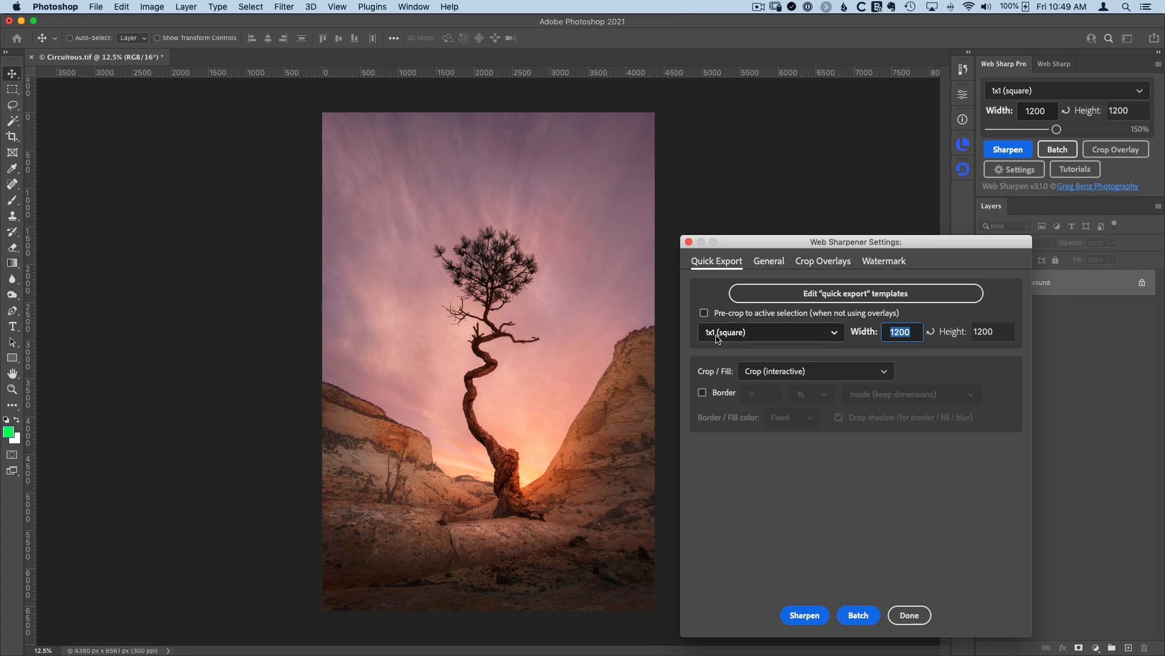
{"action": "mouse_move", "coordinate": [687, 302]}
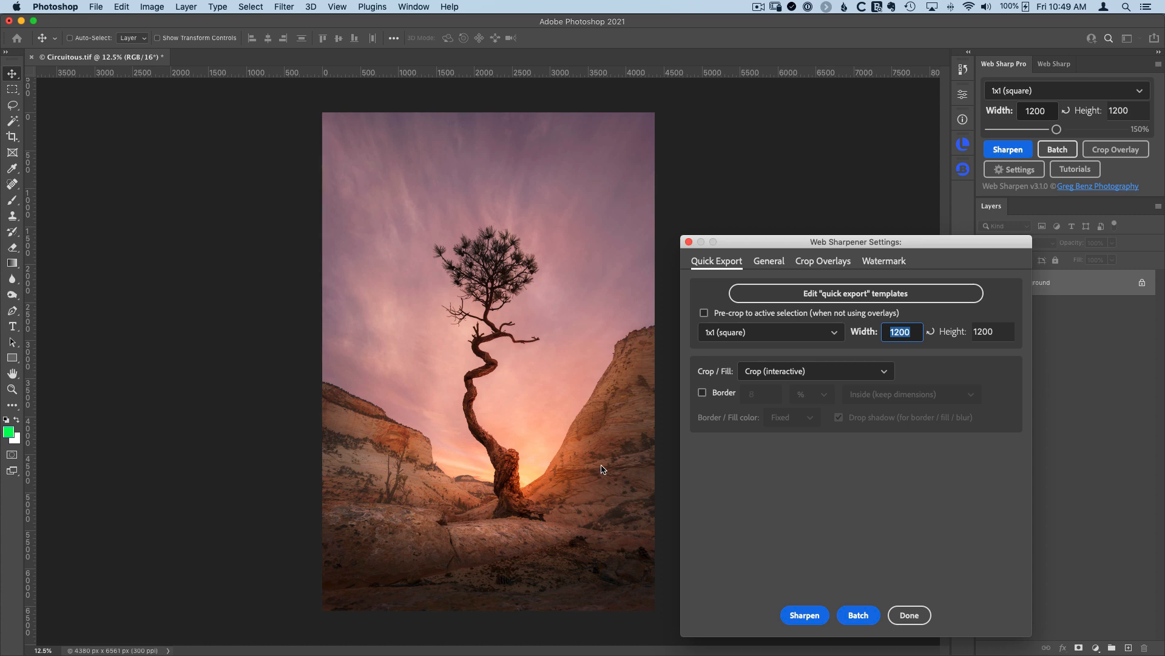
{"action": "mouse_move", "coordinate": [755, 581]}
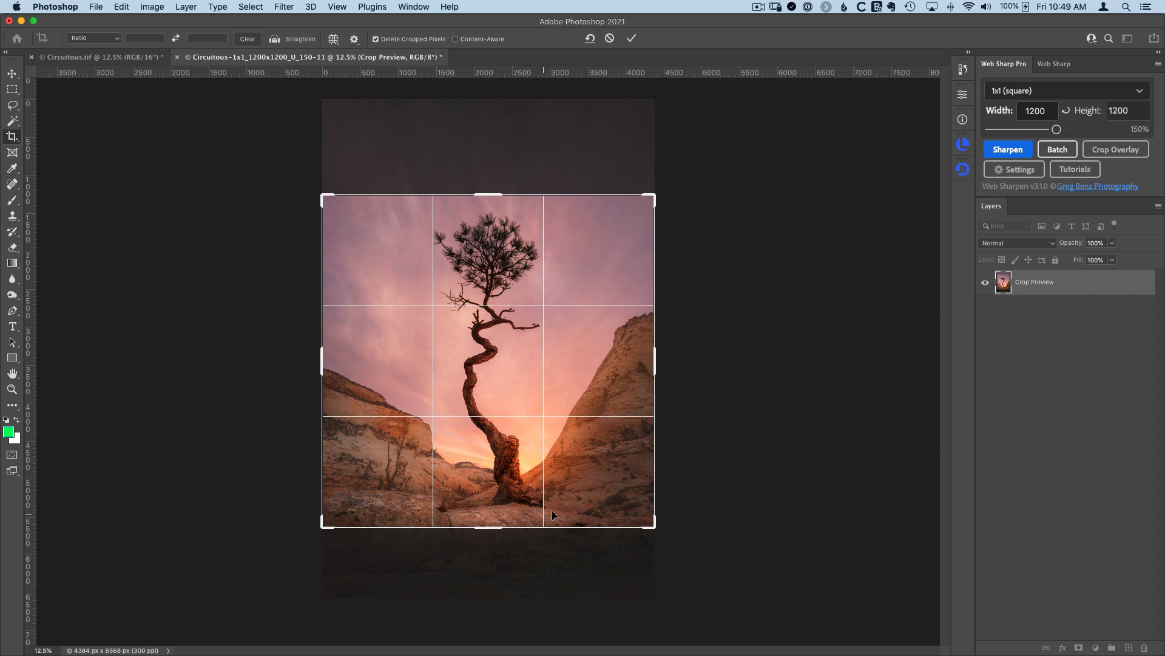
{"action": "mouse_move", "coordinate": [532, 214]}
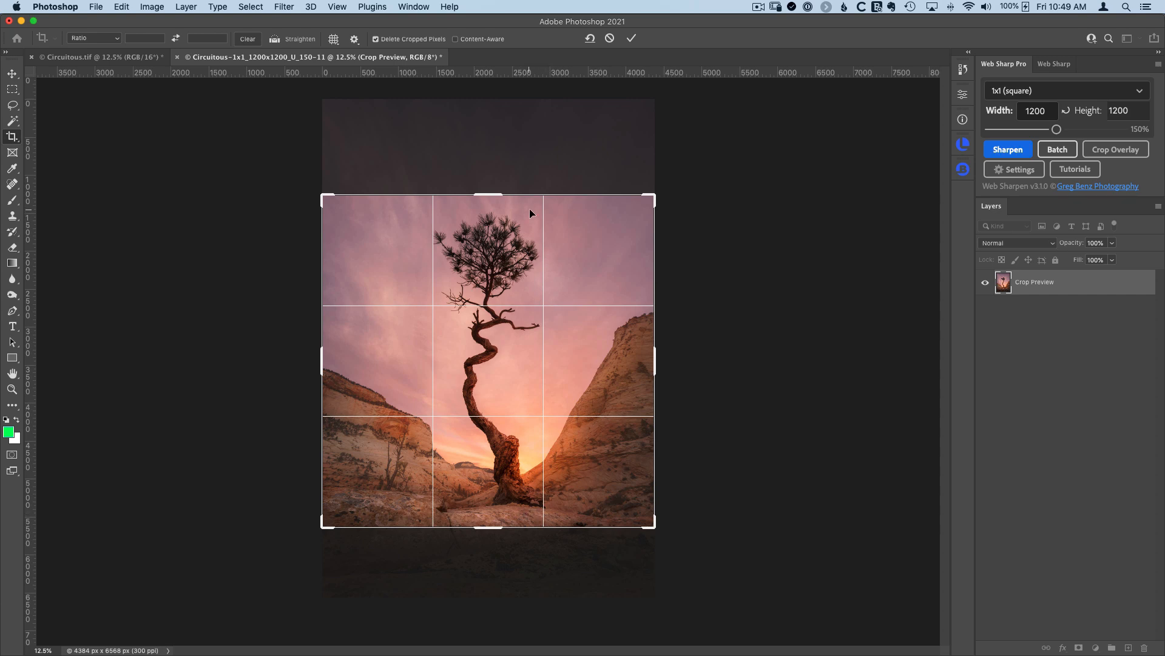
{"action": "mouse_move", "coordinate": [530, 185]}
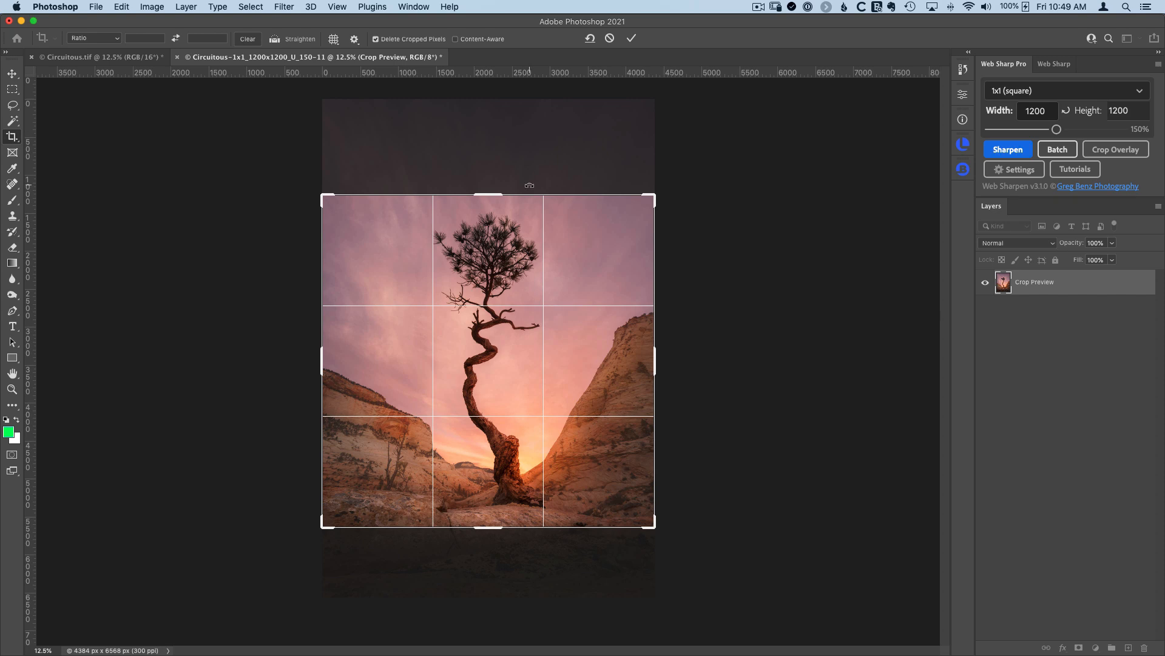
{"action": "mouse_move", "coordinate": [548, 158]}
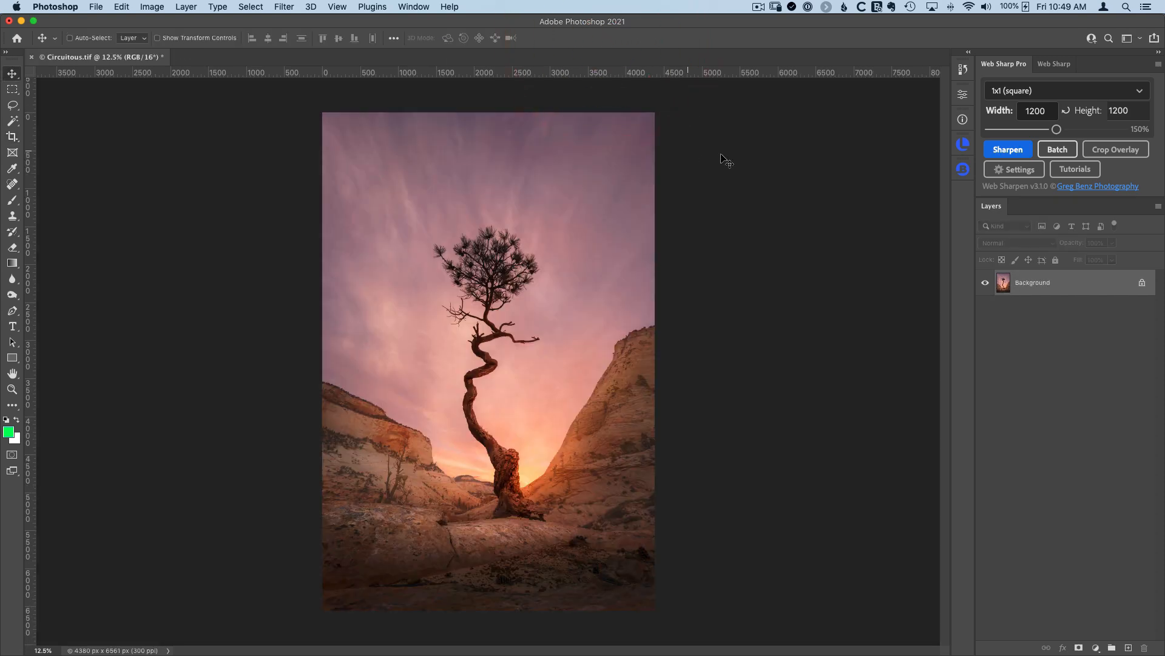
Set Crop/Fill to keep the full image with a blurred fill, leaving drop shadow enabled.
{"action": "left_click", "coordinate": [1014, 169]}
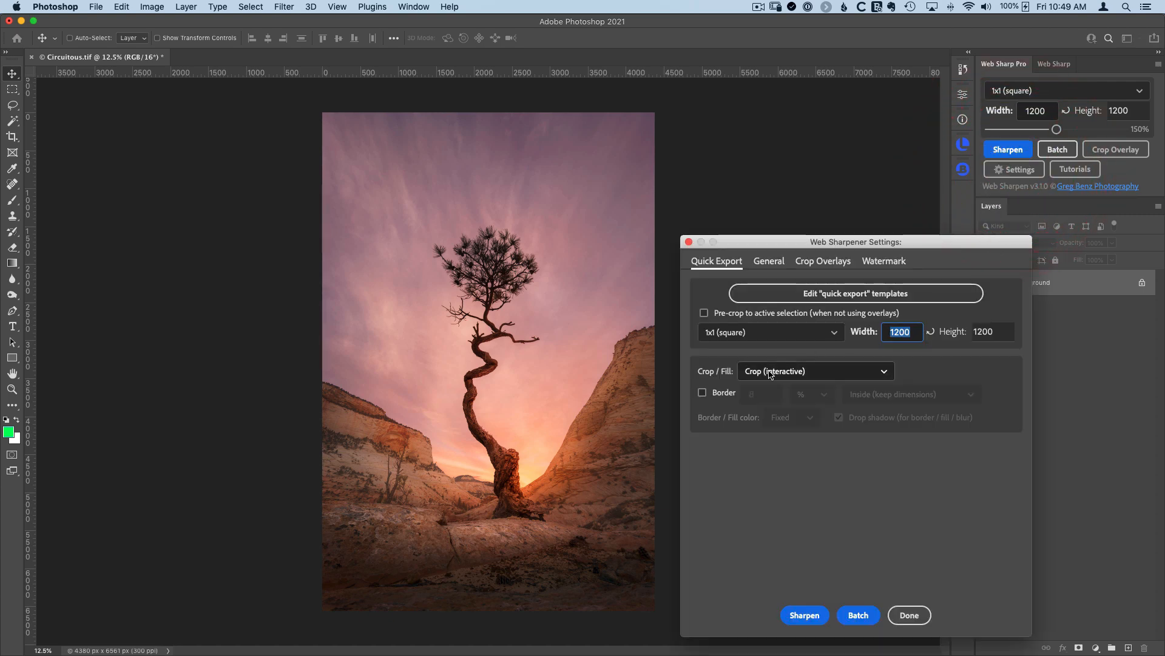
{"action": "left_click", "coordinate": [815, 372]}
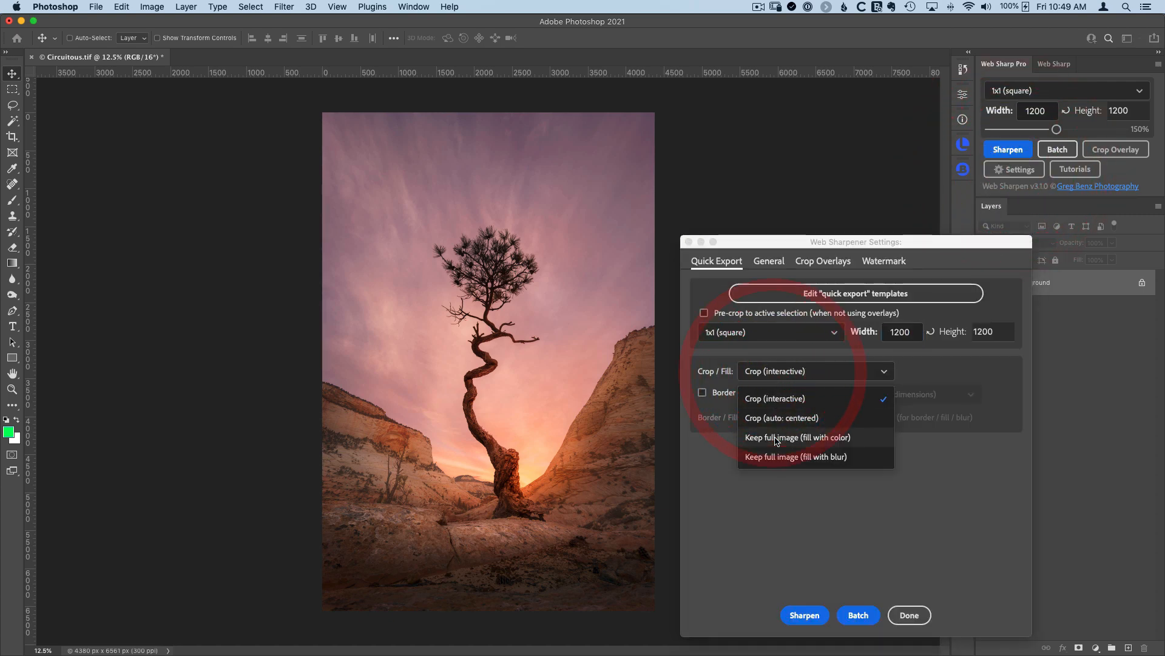
{"action": "mouse_move", "coordinate": [810, 448]}
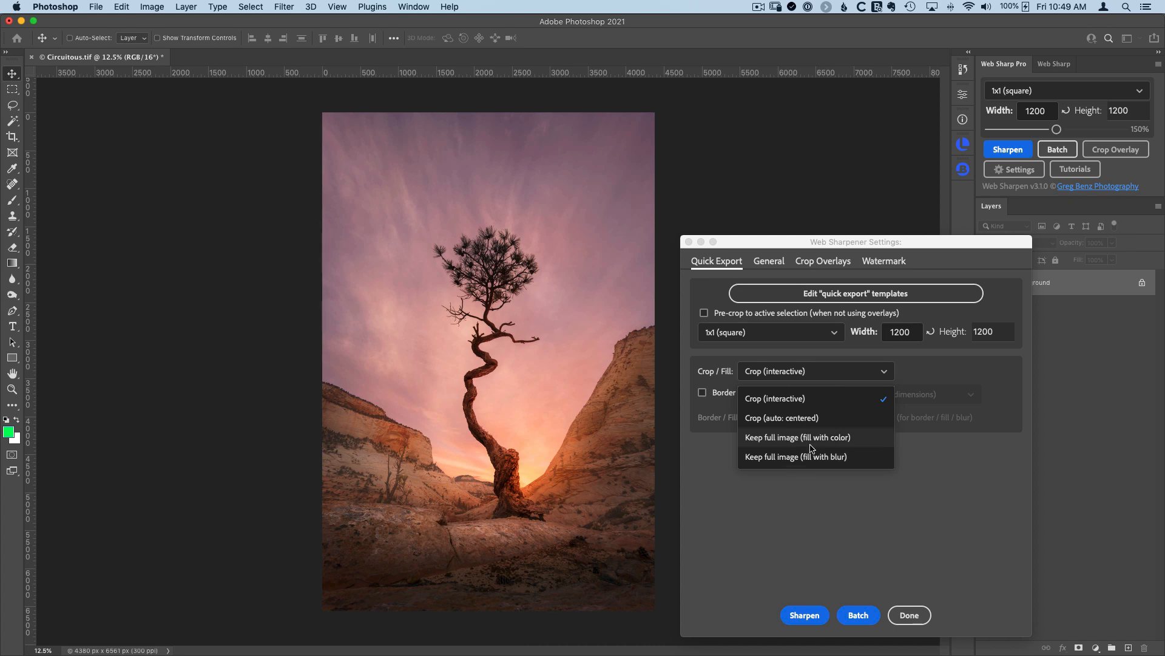
{"action": "mouse_move", "coordinate": [813, 462]}
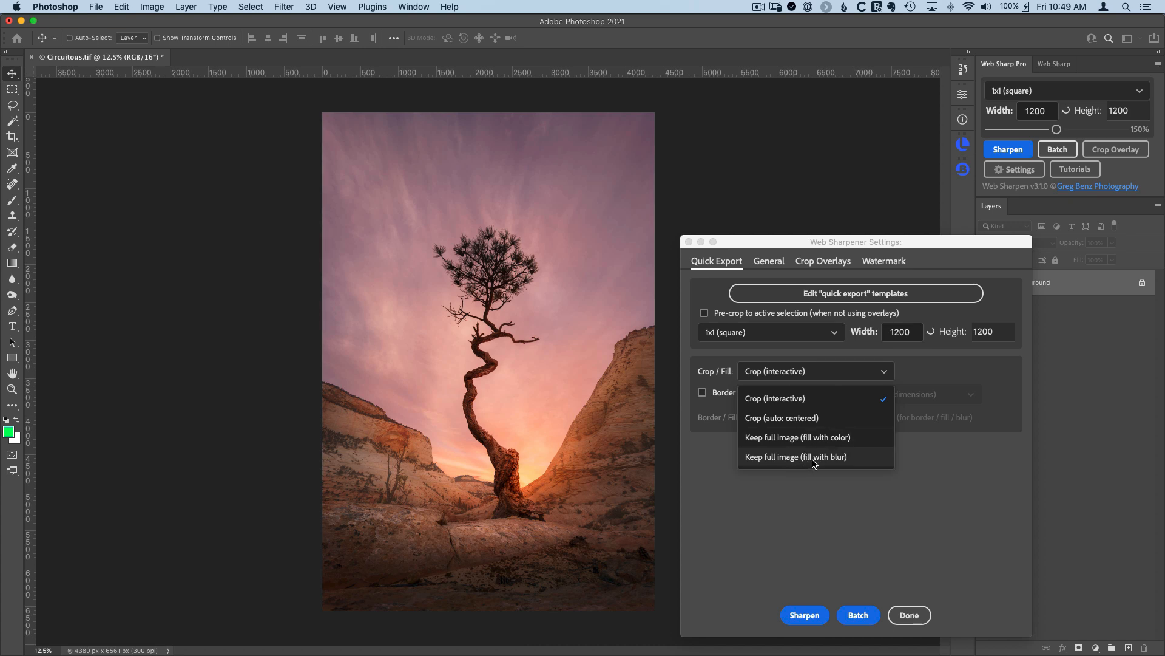
{"action": "left_click", "coordinate": [794, 457]}
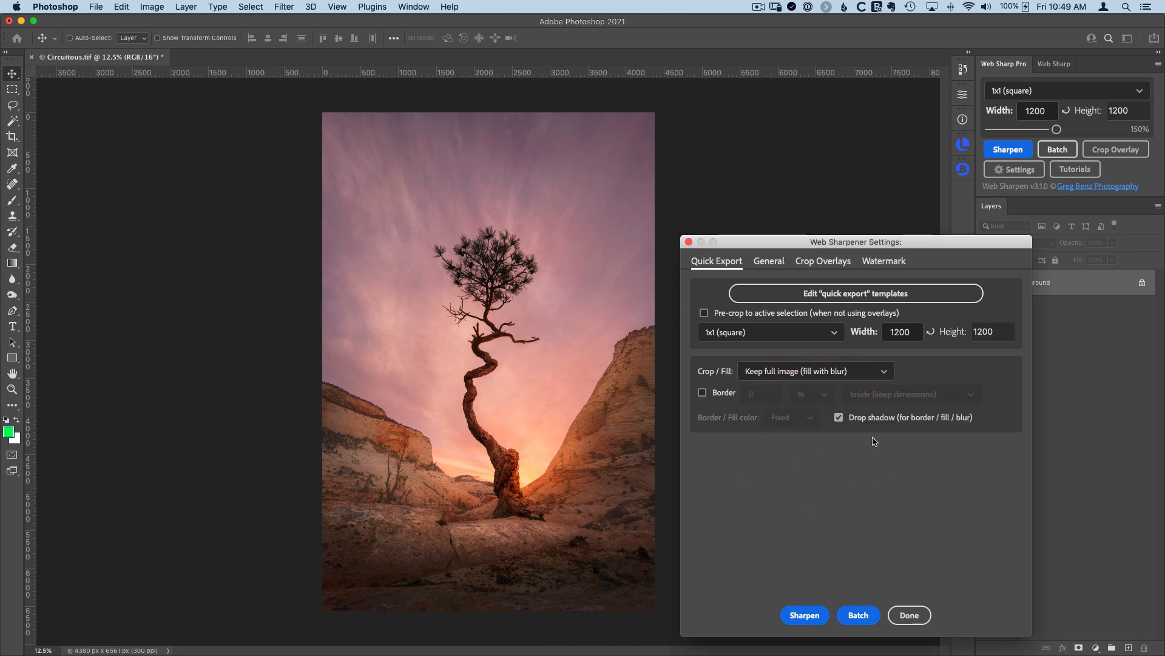
{"action": "left_click", "coordinate": [839, 416]}
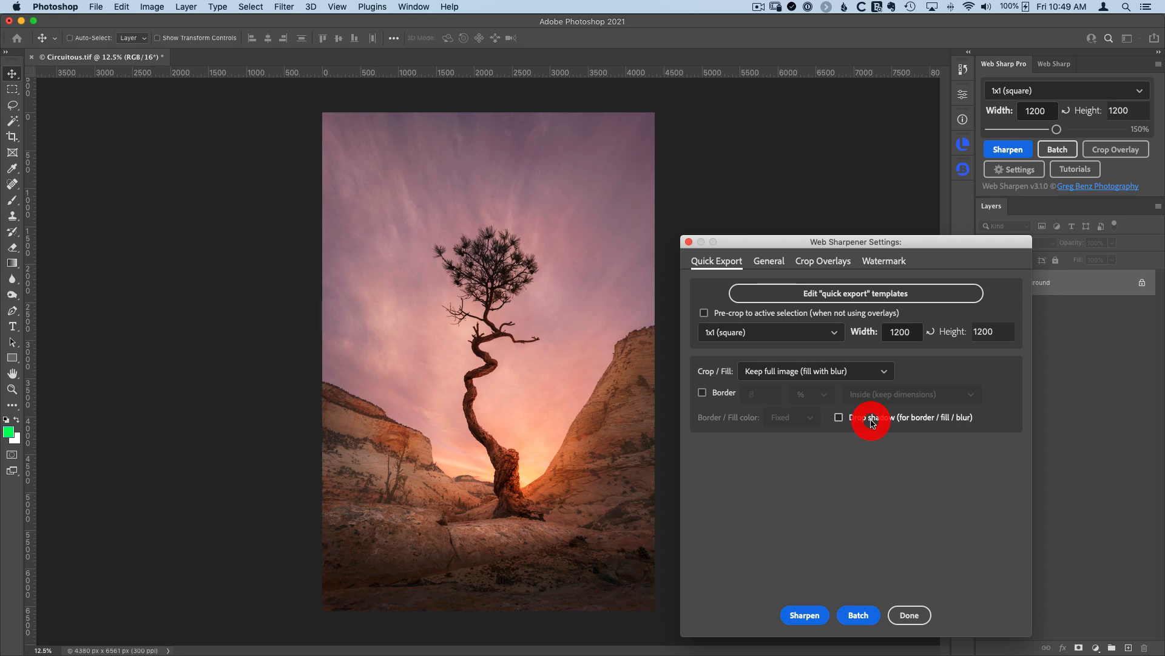
{"action": "left_click", "coordinate": [839, 416]}
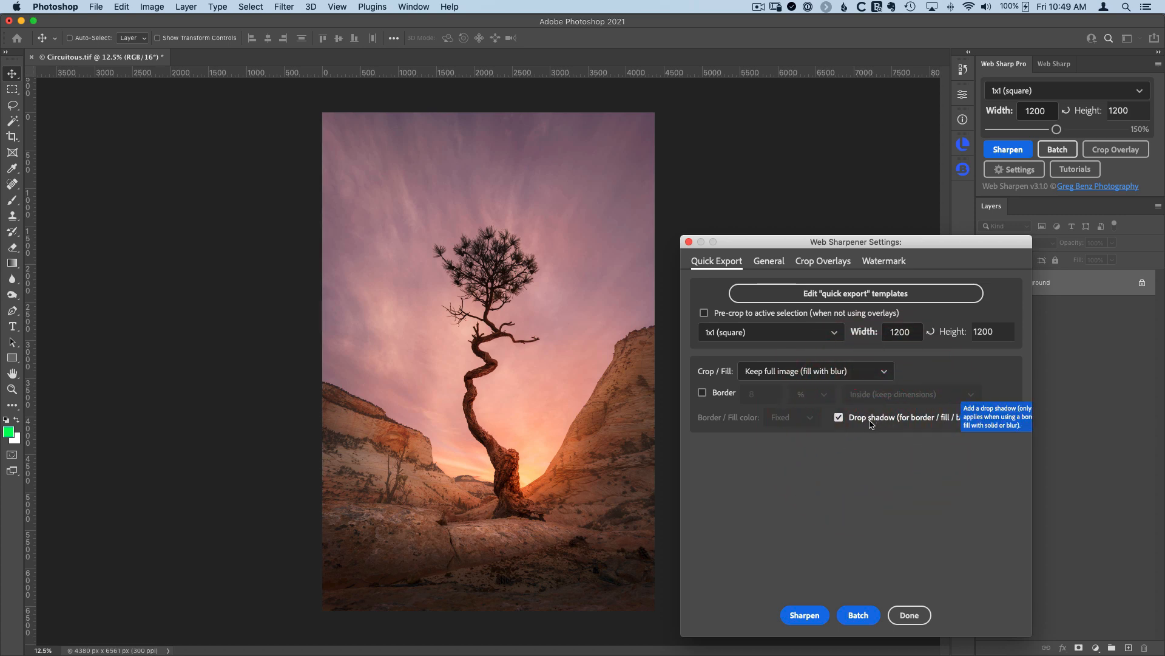
Sharpen to produce the 1200×1200 blurred-fill square export, inspect its layers, then close it.
{"action": "left_click", "coordinate": [804, 614]}
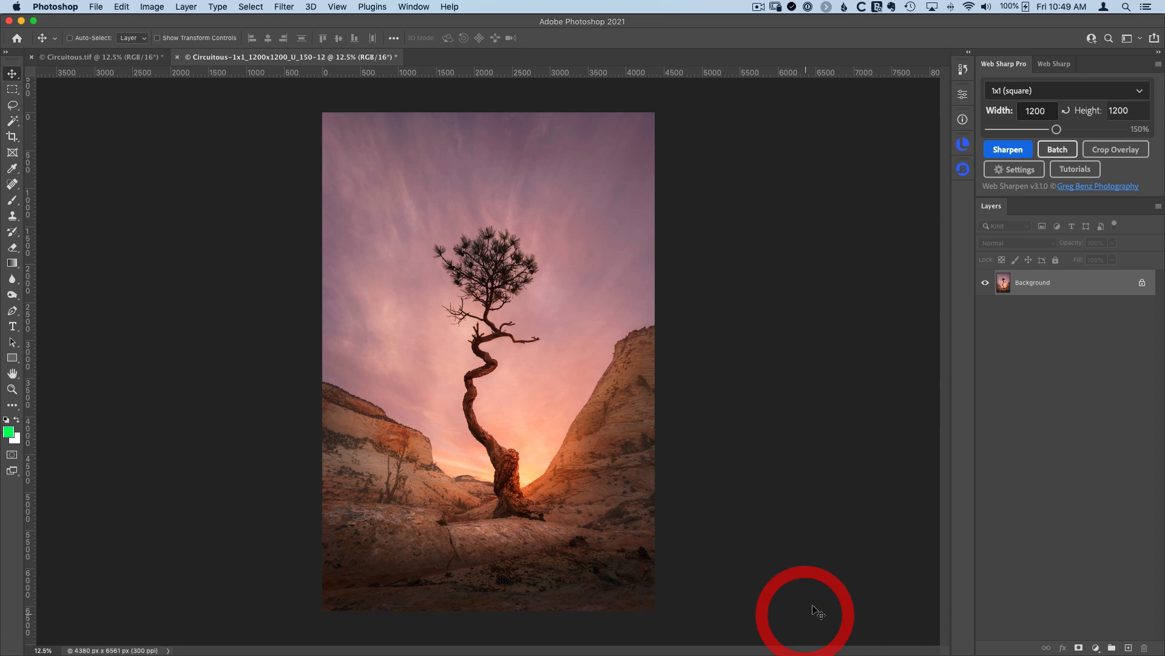
{"action": "left_click", "coordinate": [1008, 148]}
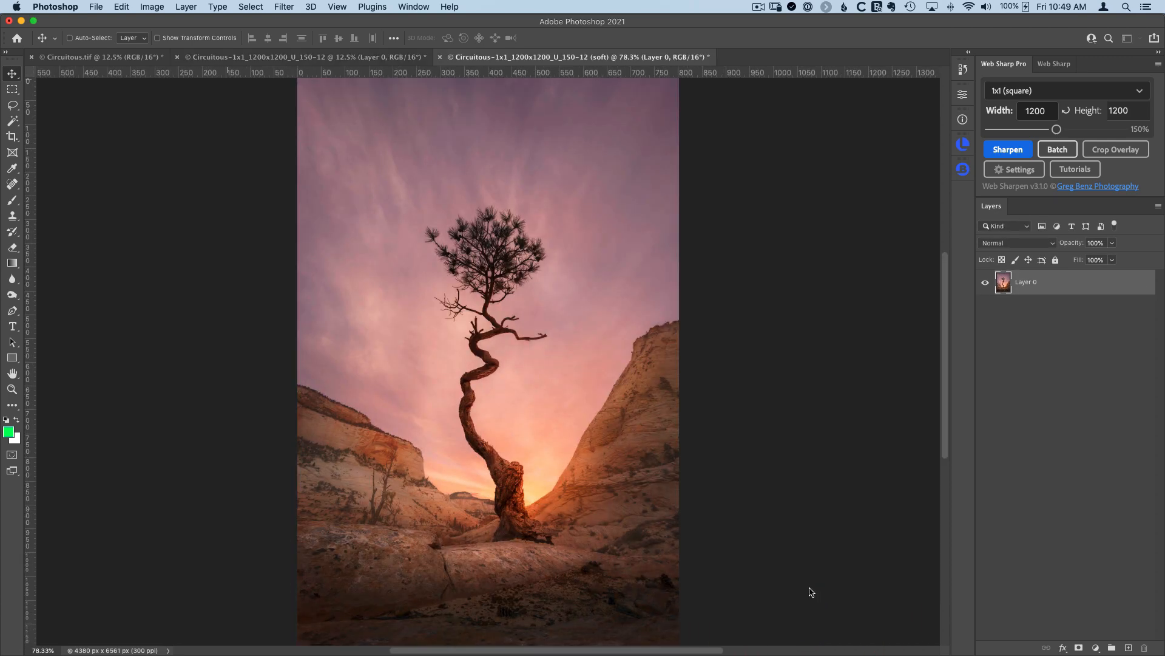
{"action": "left_click", "coordinate": [297, 57]}
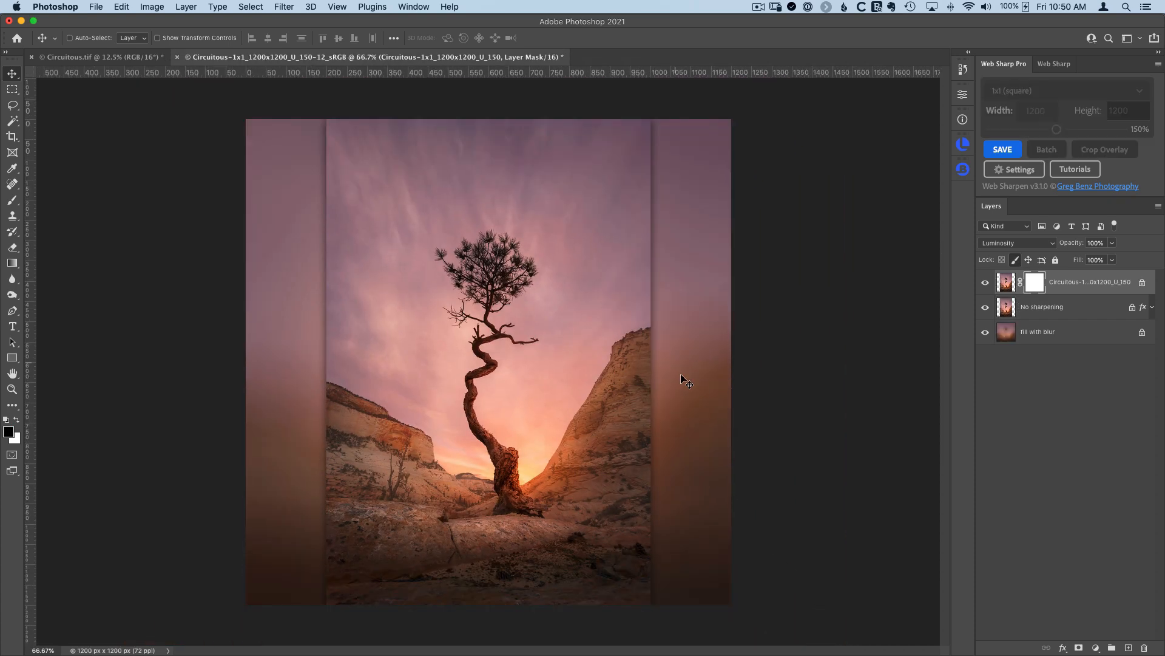
{"action": "mouse_move", "coordinate": [676, 123]}
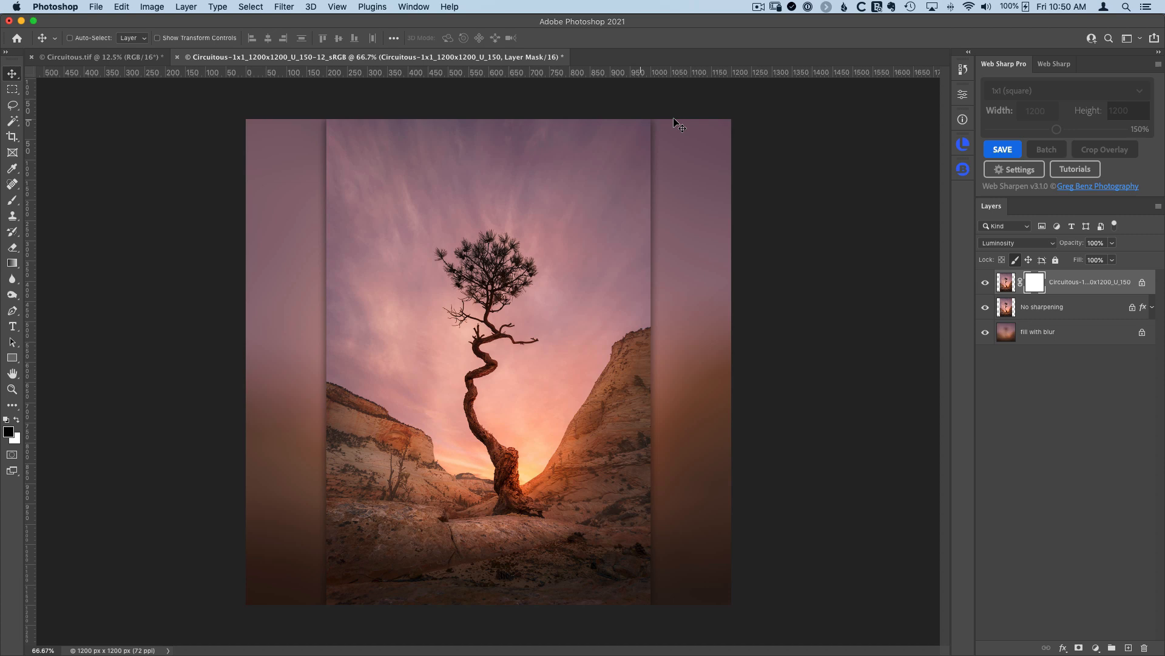
{"action": "mouse_move", "coordinate": [711, 415]}
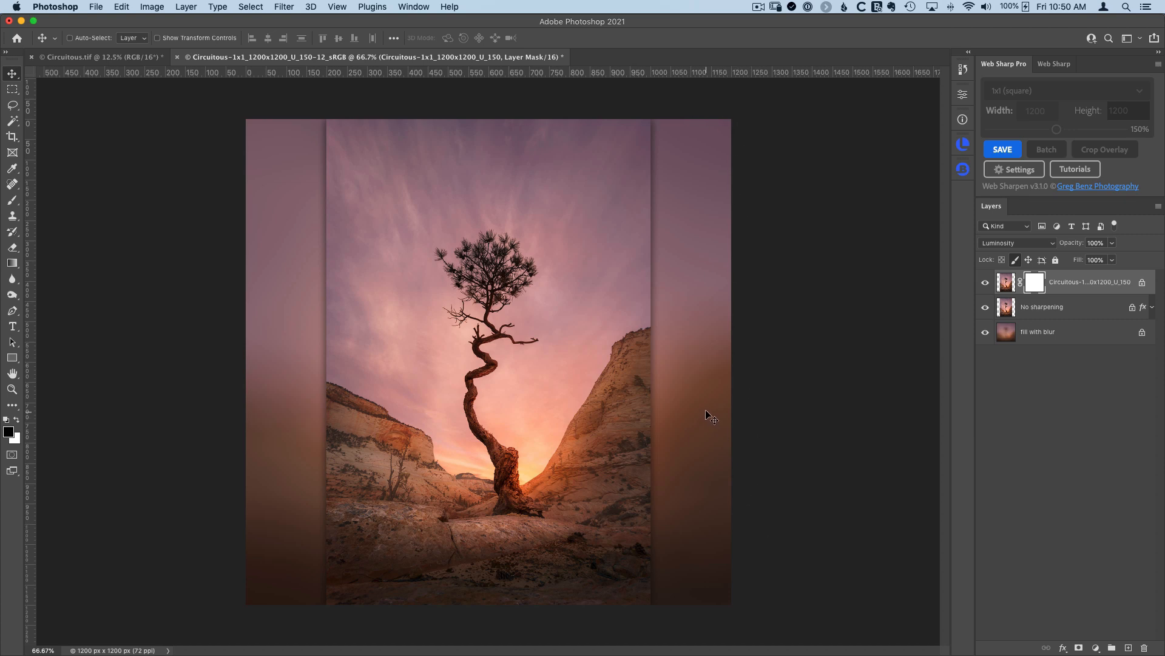
{"action": "mouse_move", "coordinate": [710, 414]}
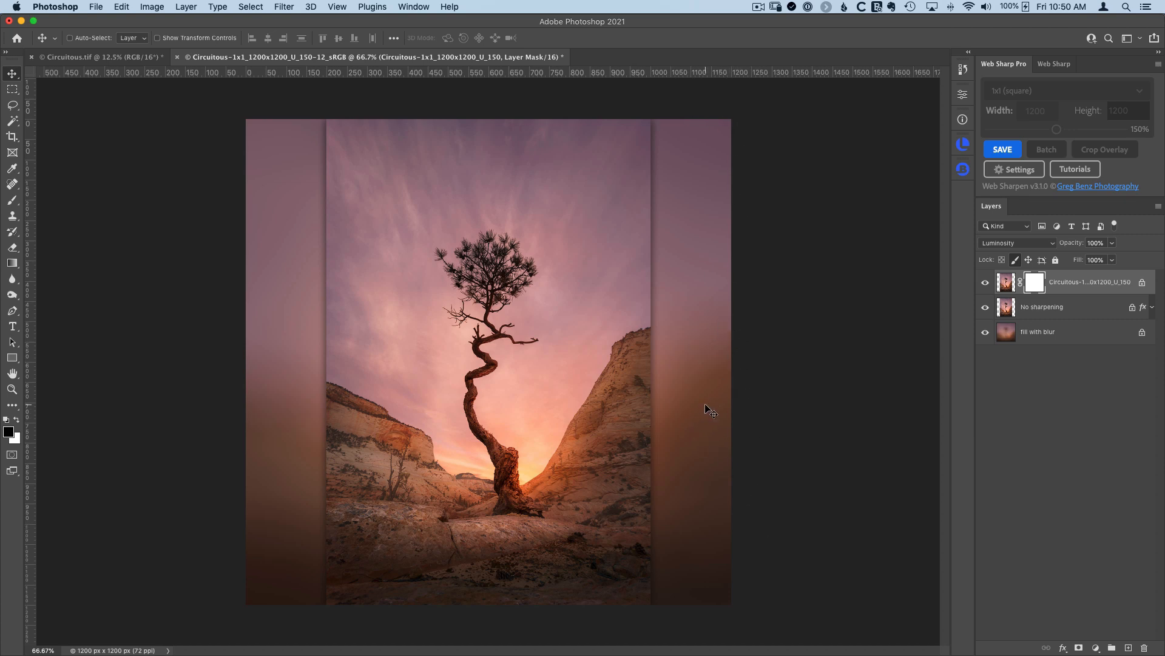
{"action": "mouse_move", "coordinate": [578, 359]}
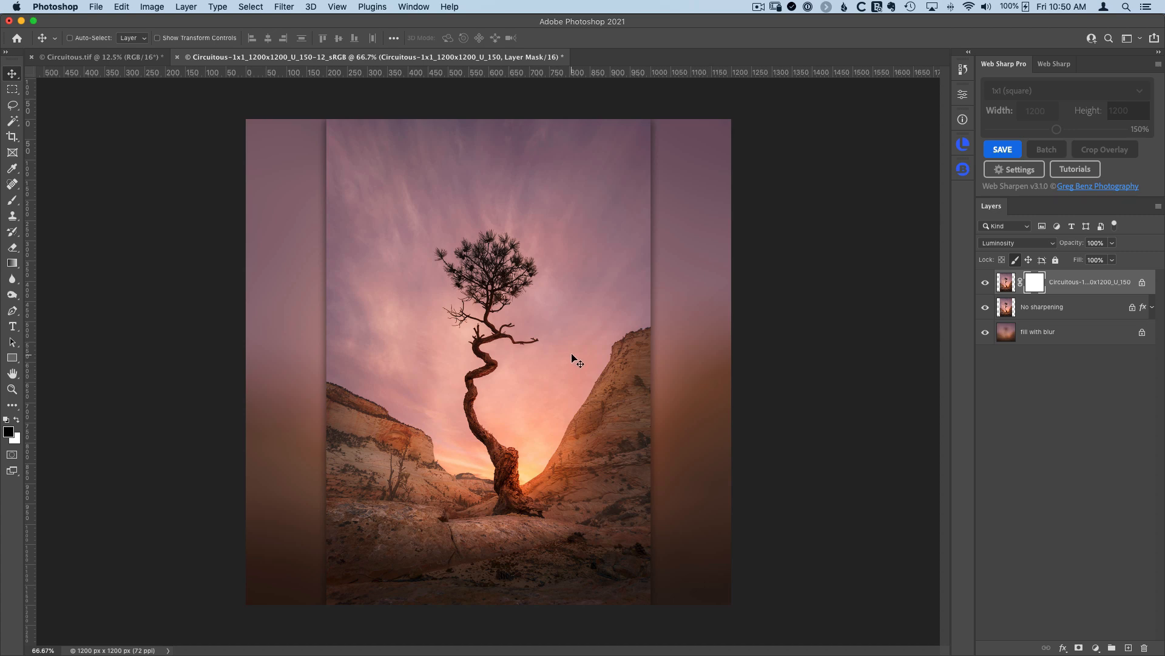
{"action": "mouse_move", "coordinate": [934, 318]}
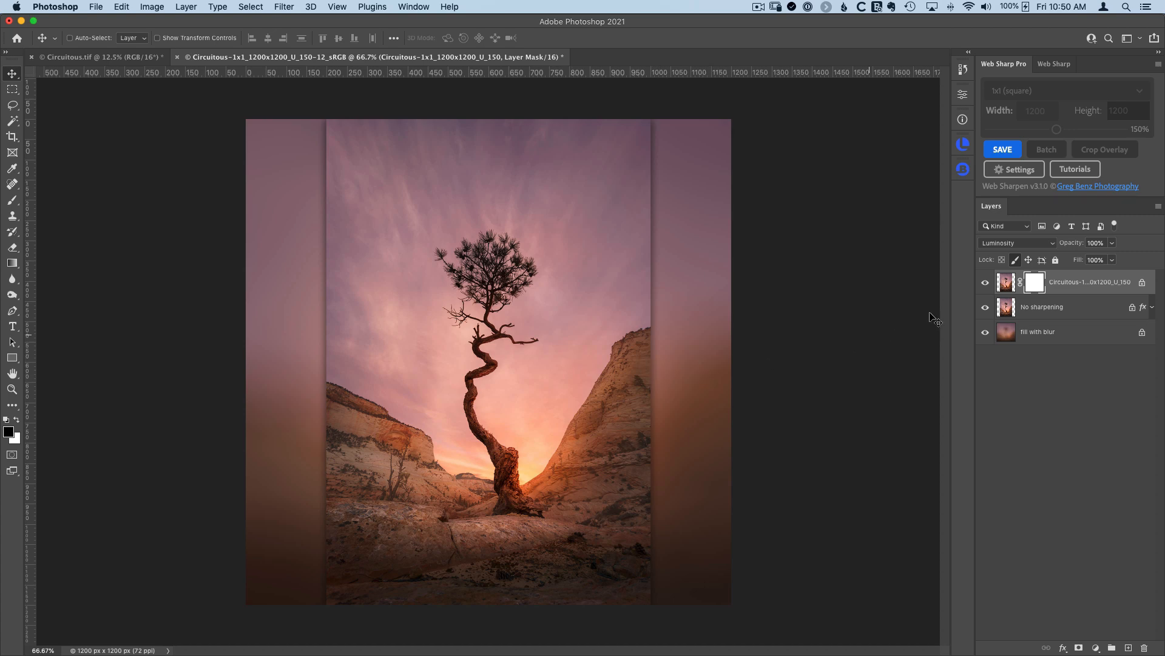
{"action": "left_click", "coordinate": [1017, 243]}
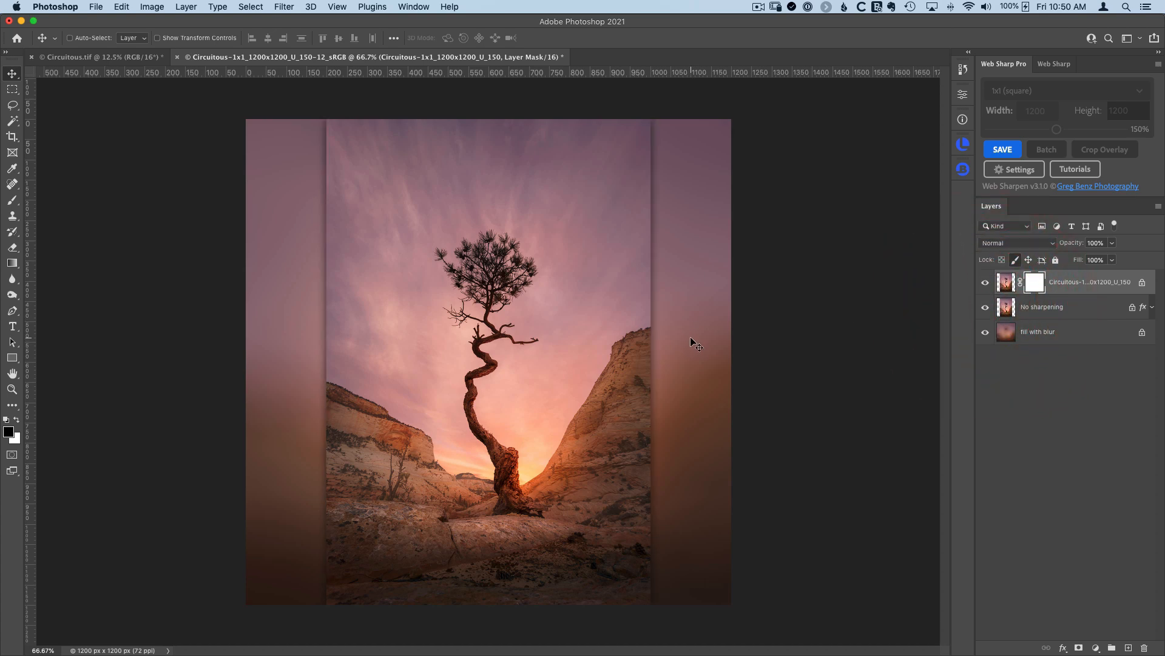
{"action": "mouse_move", "coordinate": [699, 347]}
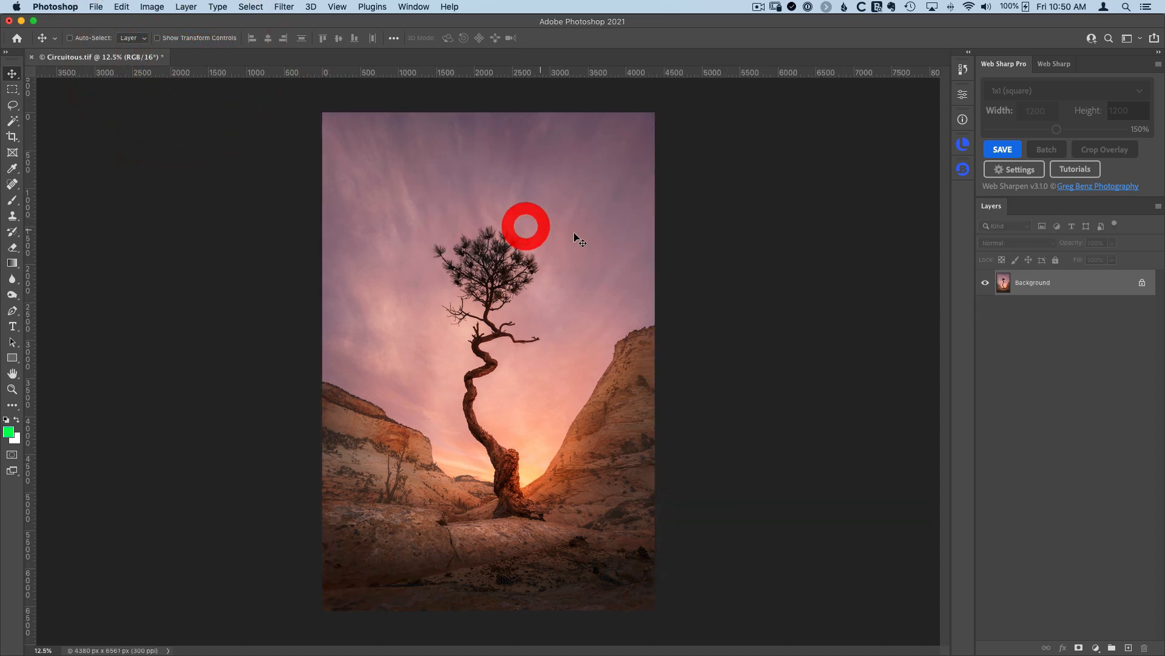
Set Crop/Fill to keep the full image with a colour fill, trying red and blue before keeping white.
{"action": "left_click", "coordinate": [1012, 168]}
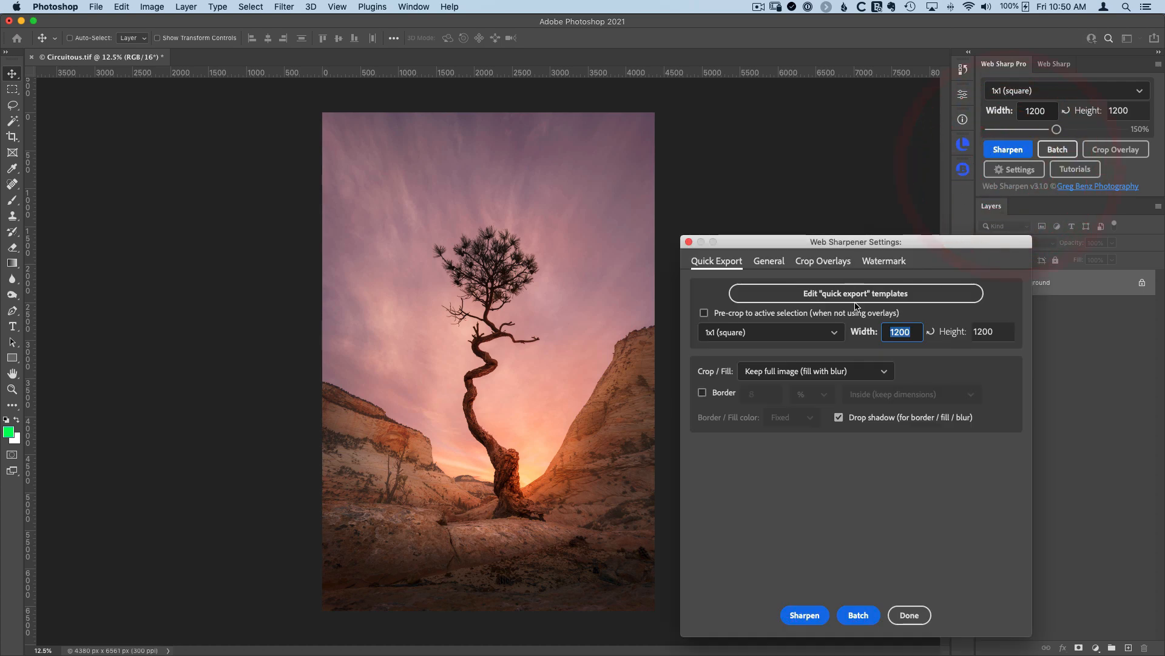
{"action": "left_click", "coordinate": [814, 371]}
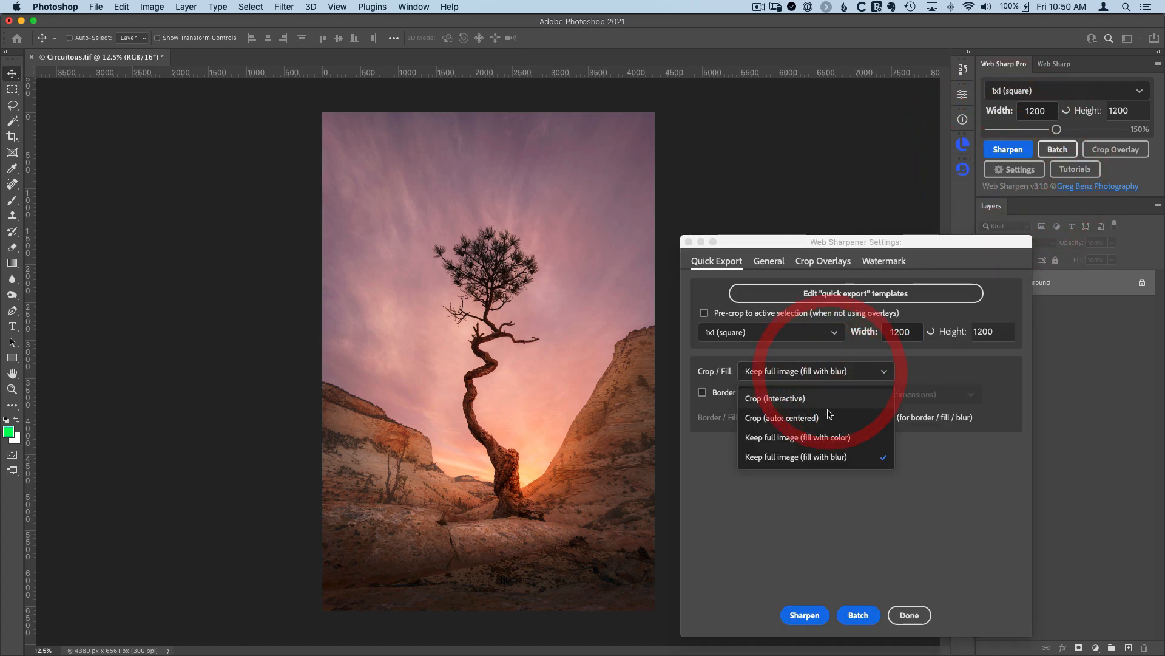
{"action": "left_click", "coordinate": [797, 437]}
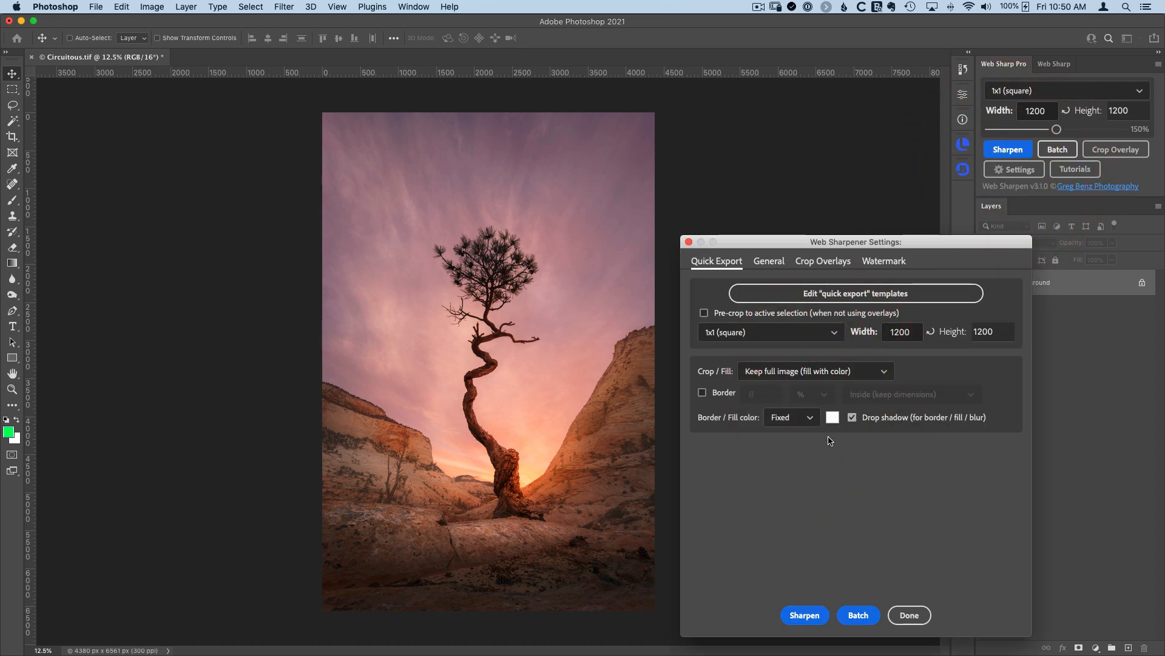
{"action": "left_click", "coordinate": [833, 416]}
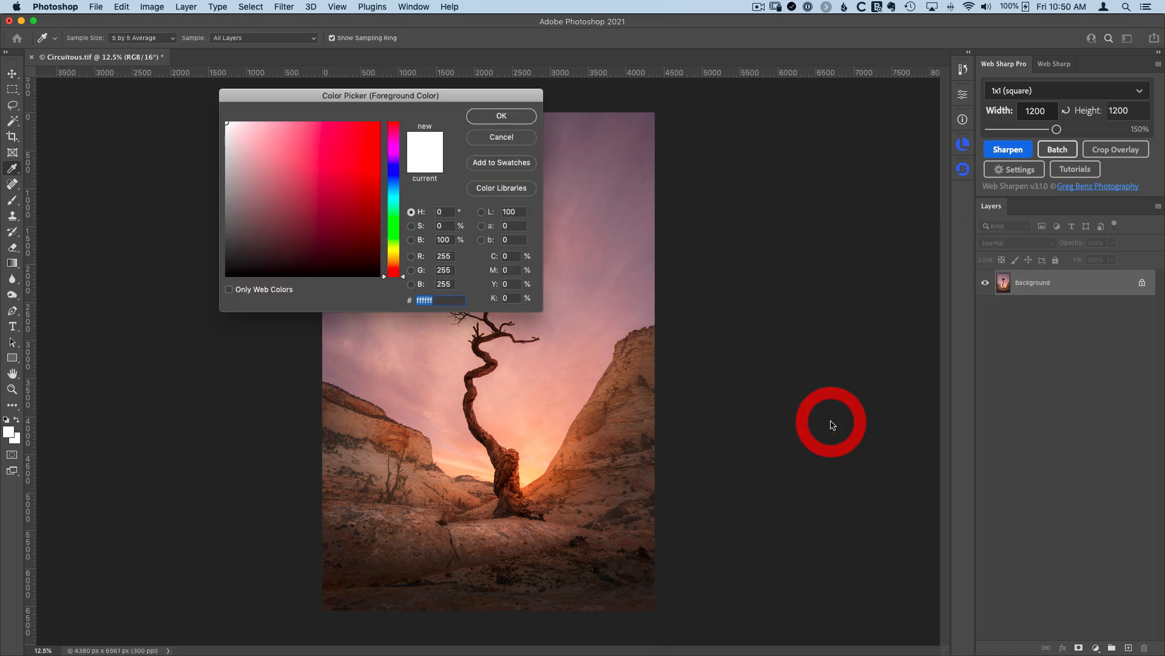
{"action": "left_click", "coordinate": [352, 187]}
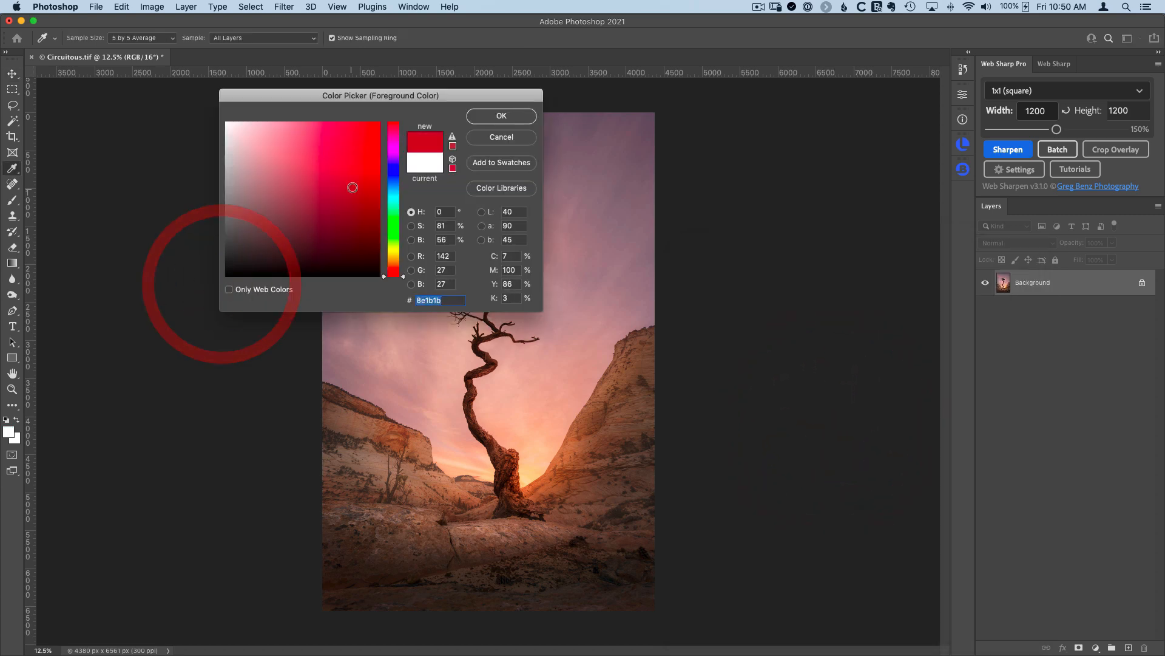
{"action": "left_click", "coordinate": [343, 154]}
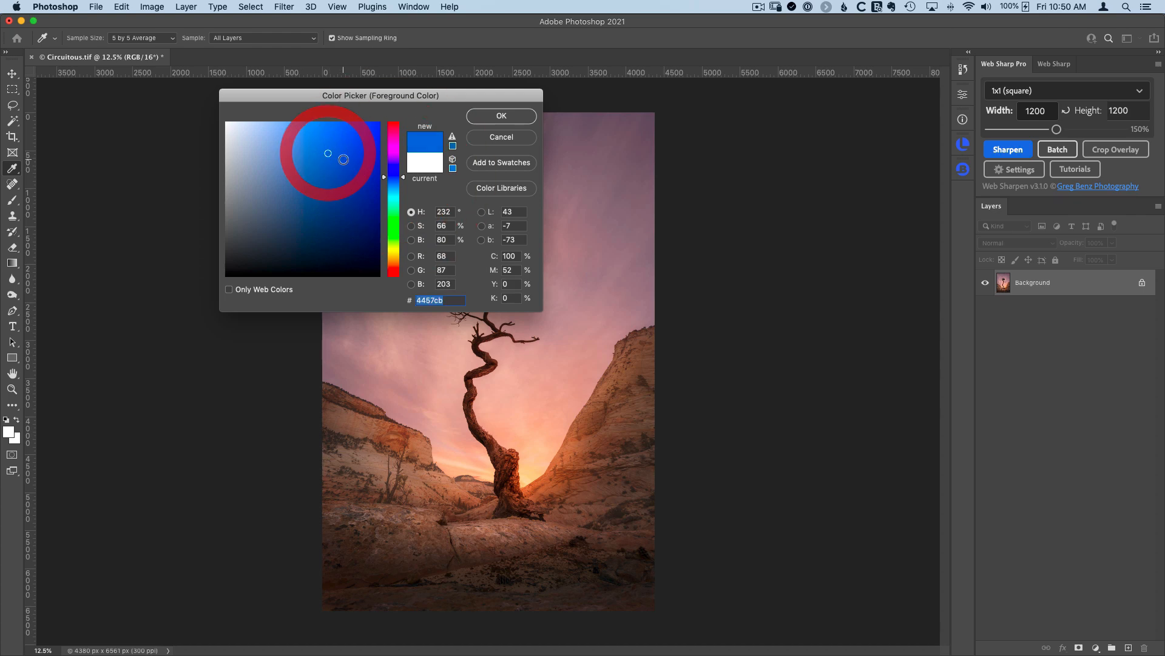
{"action": "left_click", "coordinate": [500, 116]}
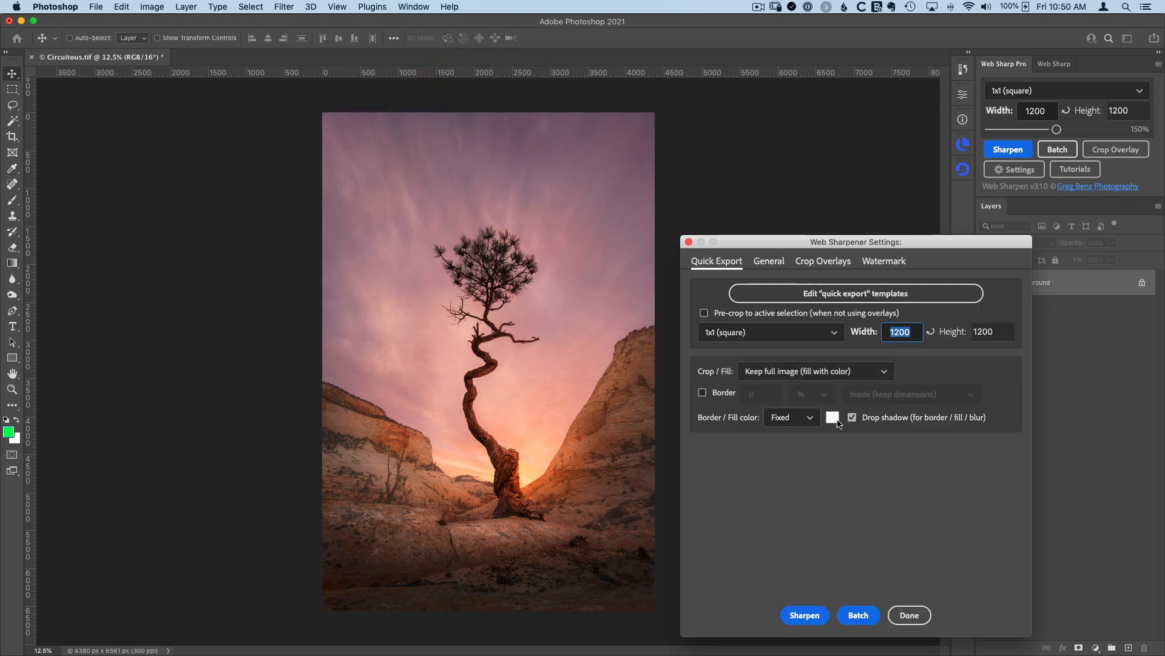
Set the Border/Fill colour mode to Auto instead of fixed white.
{"action": "left_click", "coordinate": [790, 416]}
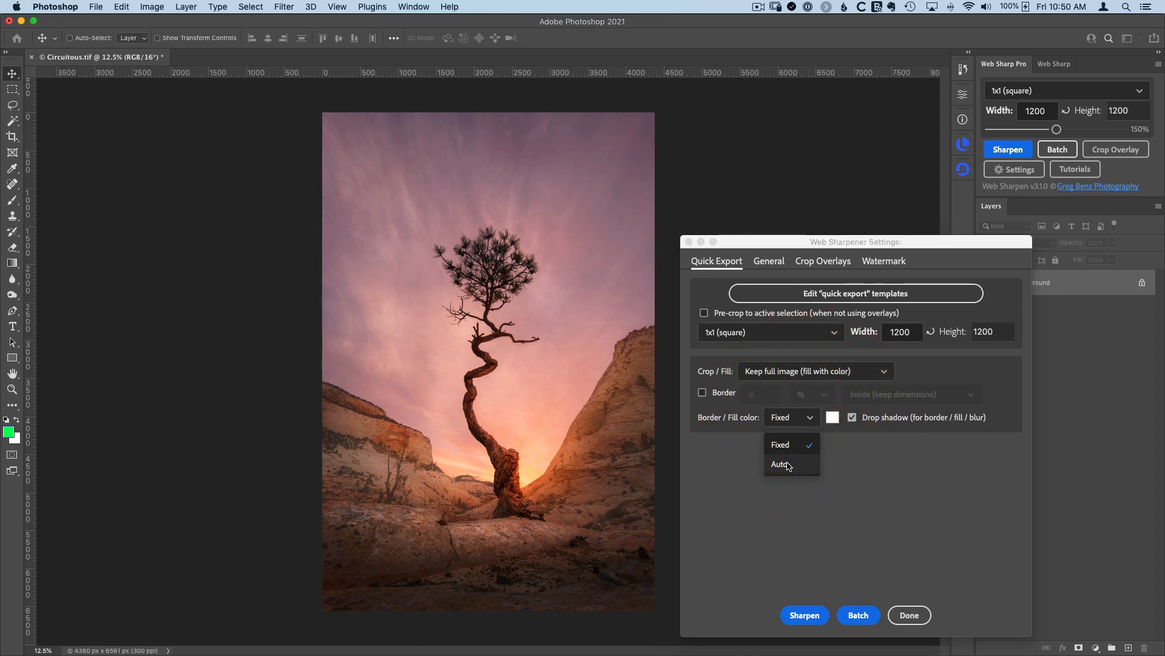
{"action": "left_click", "coordinate": [780, 464]}
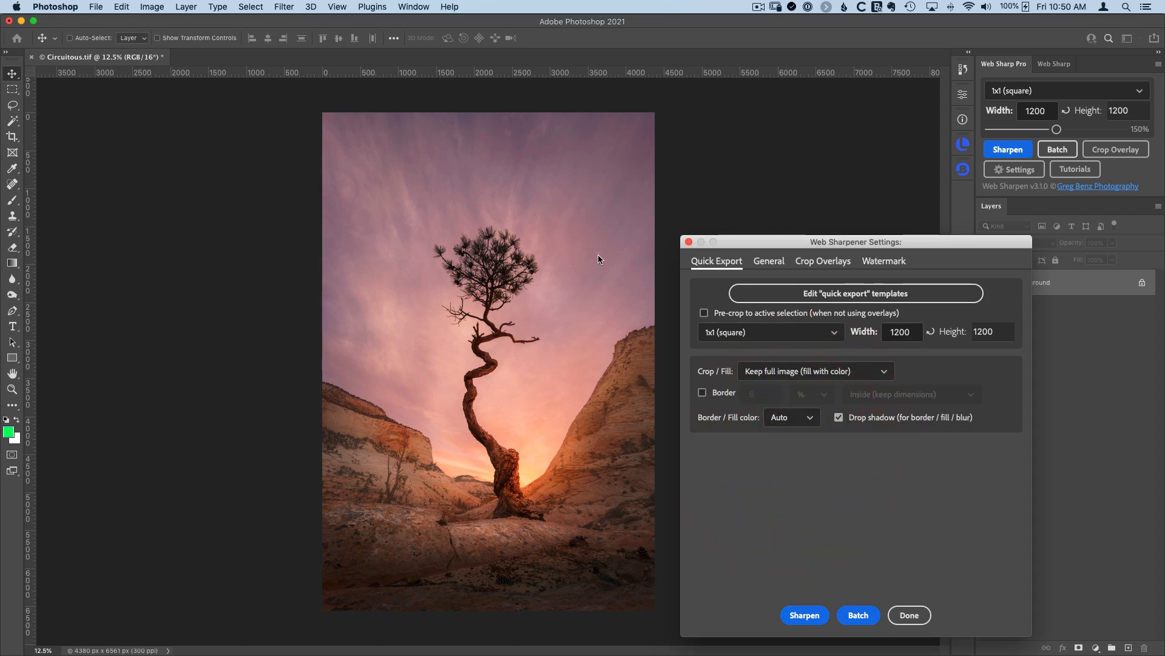
{"action": "mouse_move", "coordinate": [519, 402]}
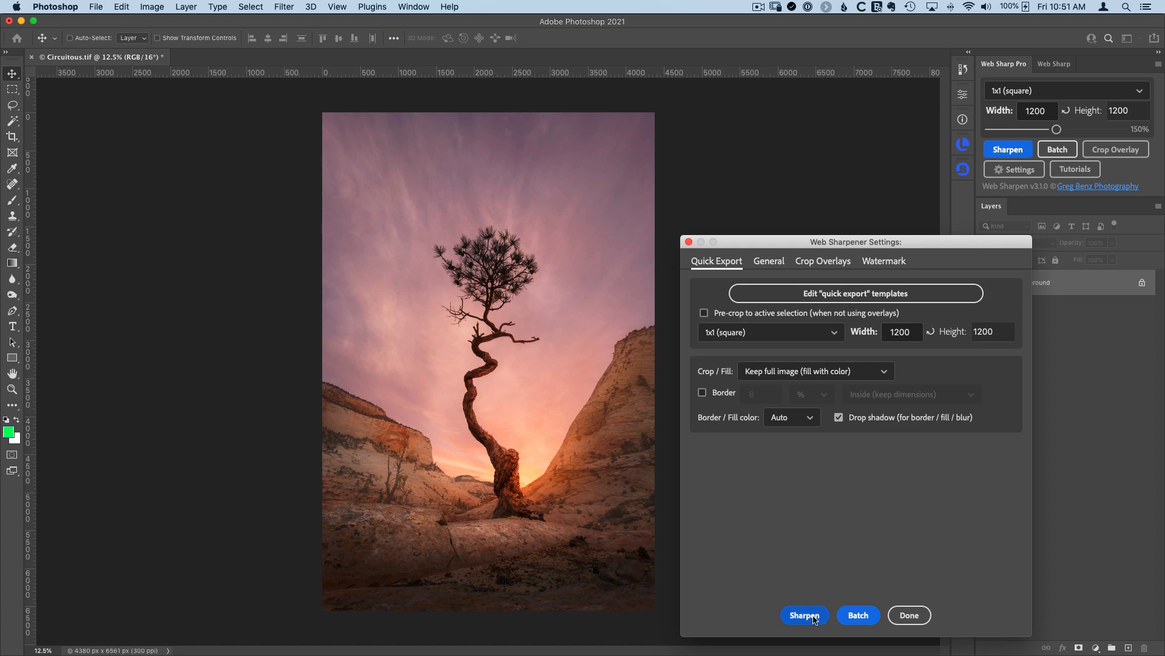
{"action": "left_click", "coordinate": [804, 615]}
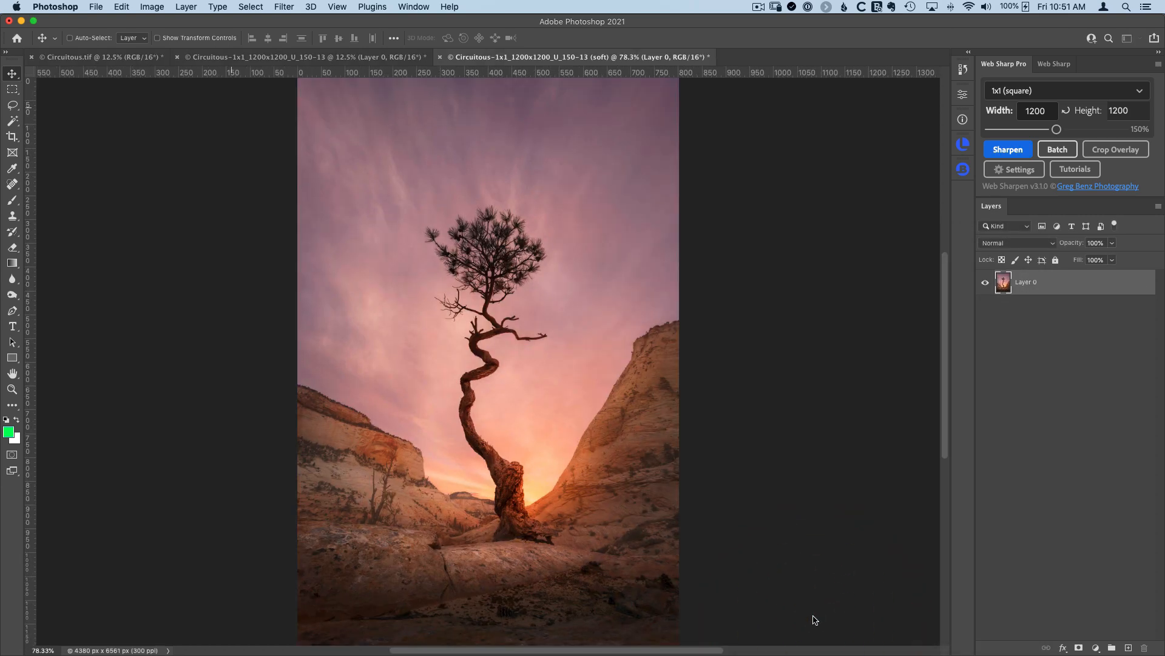
{"action": "left_click", "coordinate": [439, 57]}
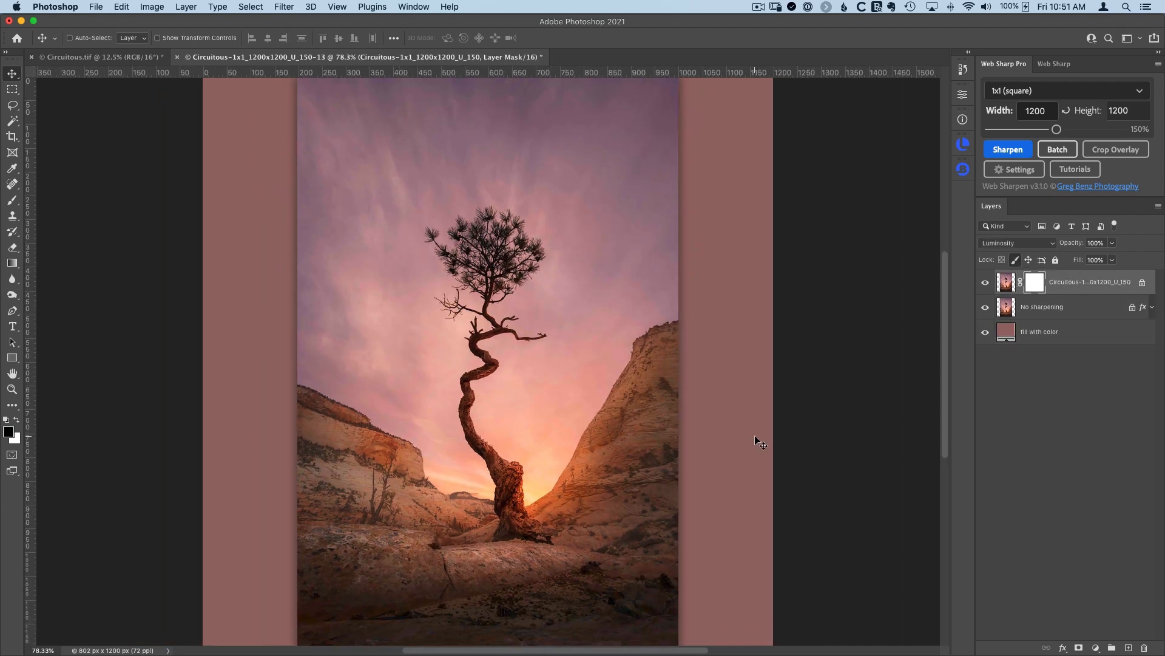
{"action": "left_click", "coordinate": [1008, 149]}
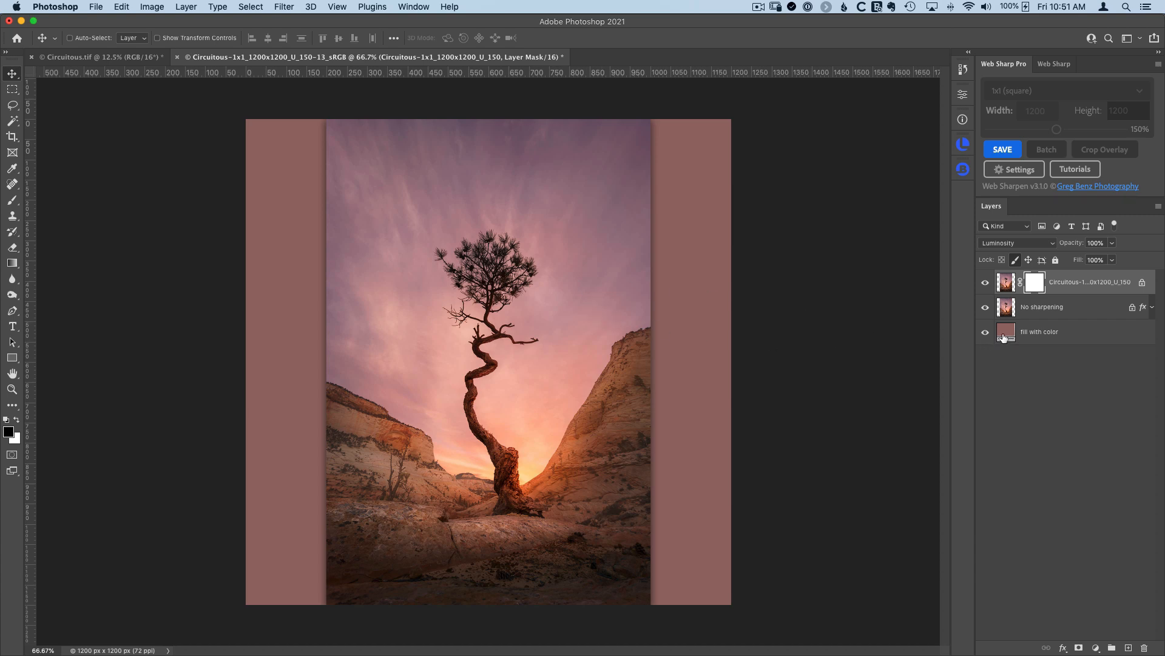
{"action": "double_click", "coordinate": [1005, 331]}
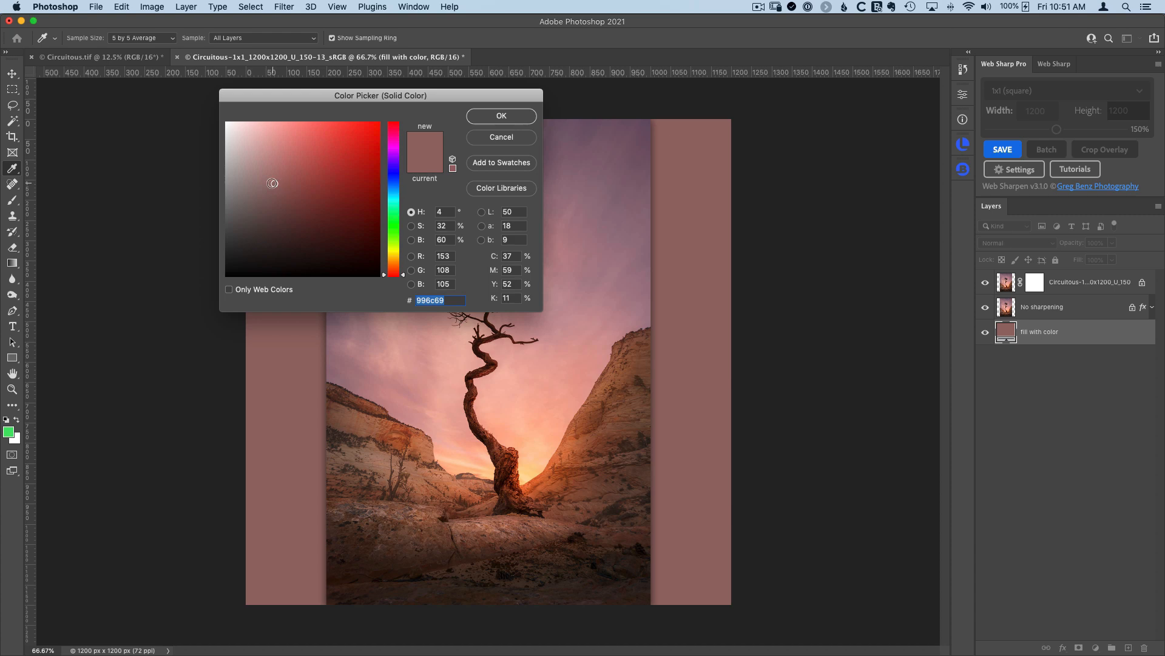
{"action": "left_click", "coordinate": [267, 205]}
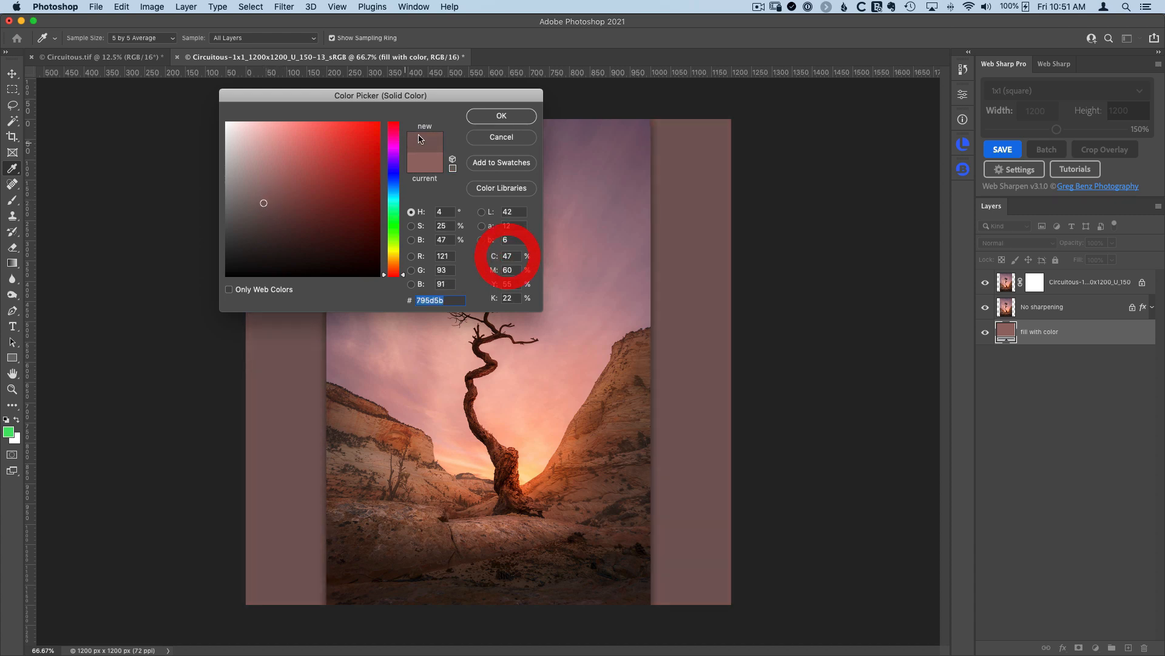
{"action": "left_click", "coordinate": [500, 116]}
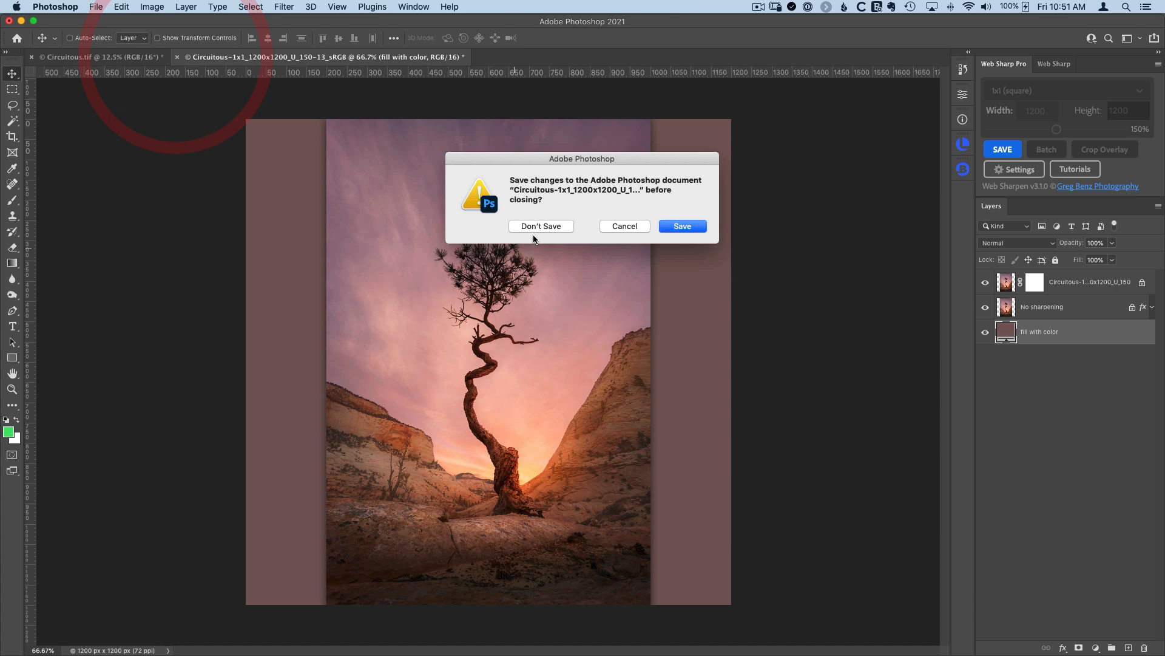
{"action": "left_click", "coordinate": [540, 226]}
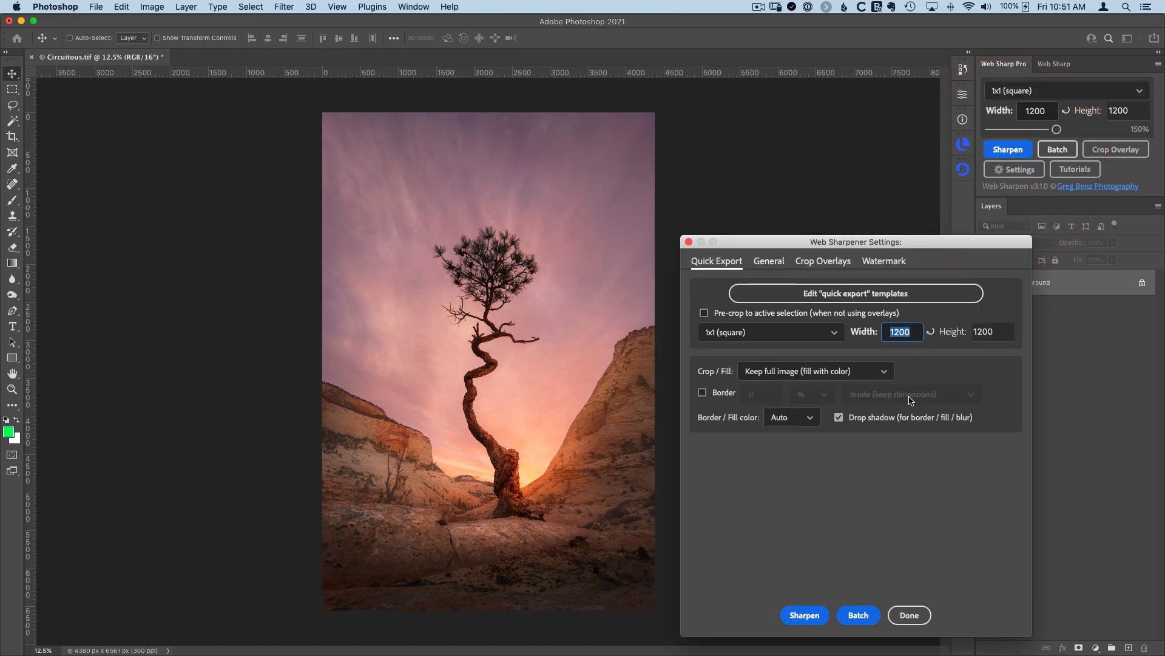
{"action": "mouse_move", "coordinate": [808, 416]}
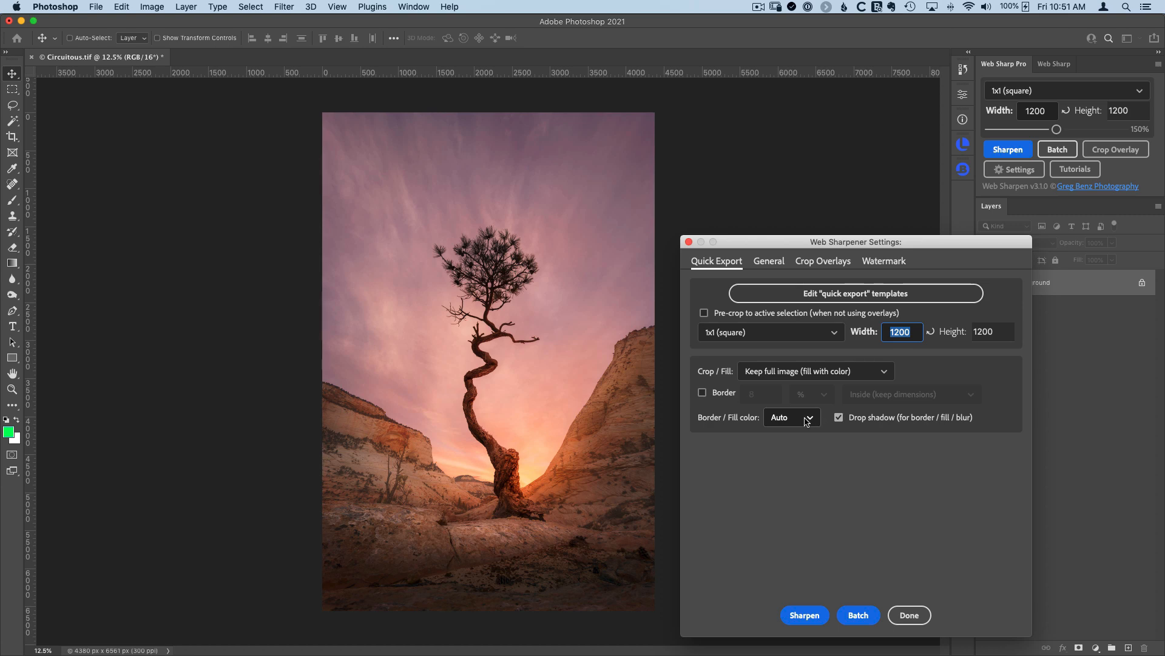
Use a fixed white fill with an 8% border, then sharpen to produce the bordered square export.
{"action": "left_click", "coordinate": [791, 416]}
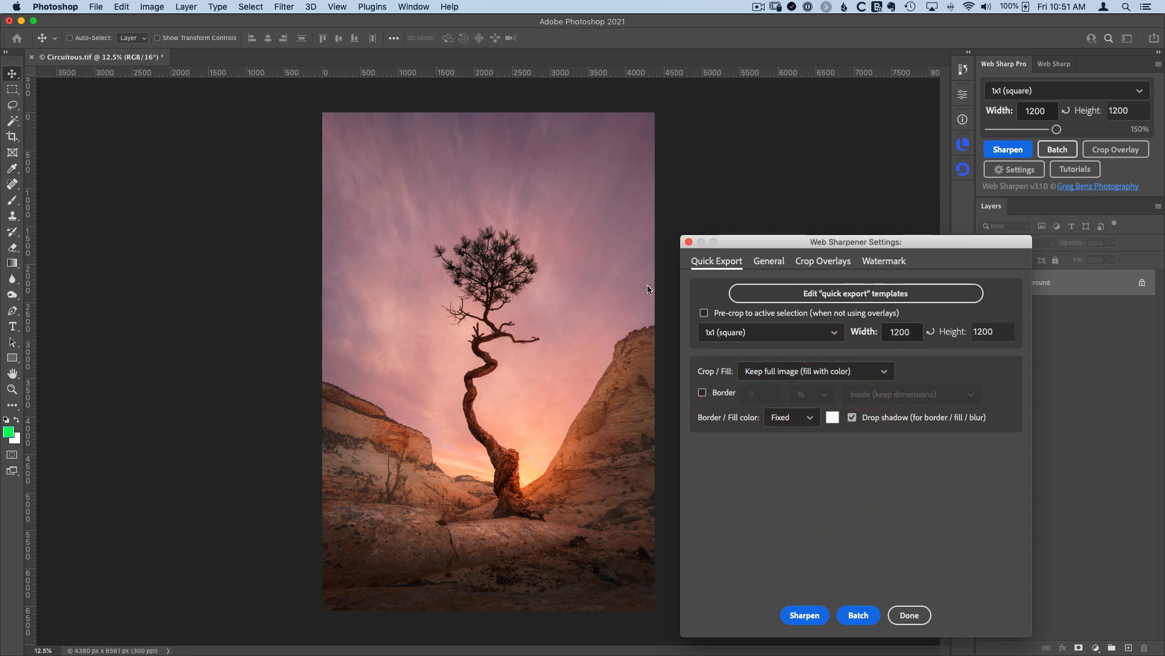
{"action": "mouse_move", "coordinate": [688, 418]}
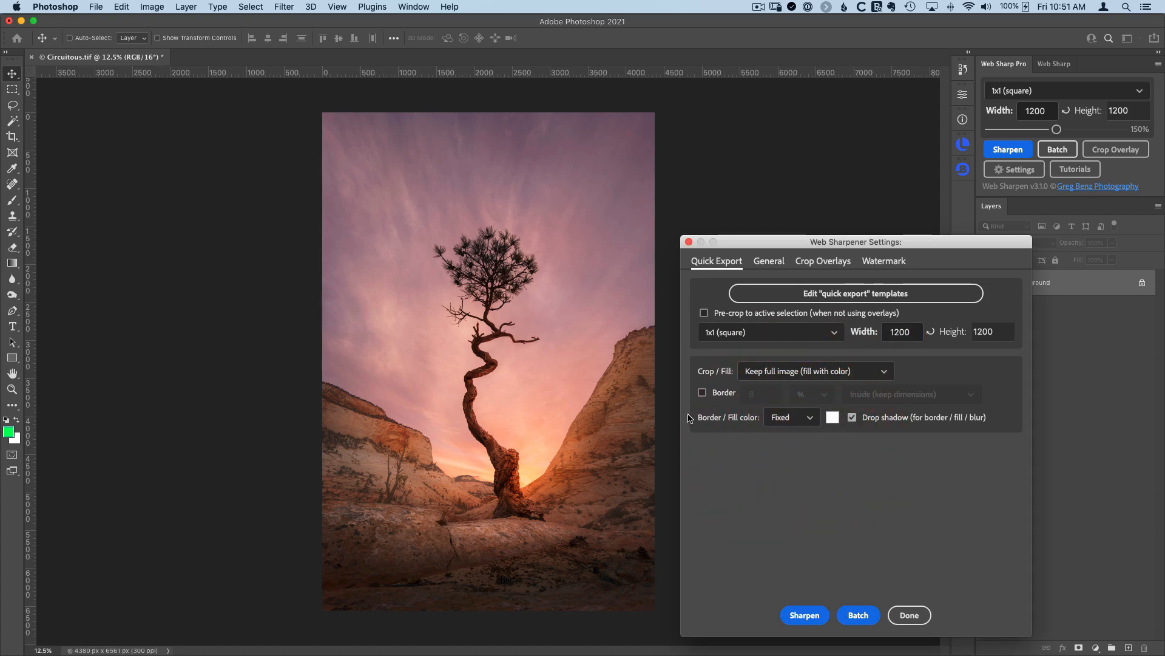
{"action": "left_click", "coordinate": [703, 392]}
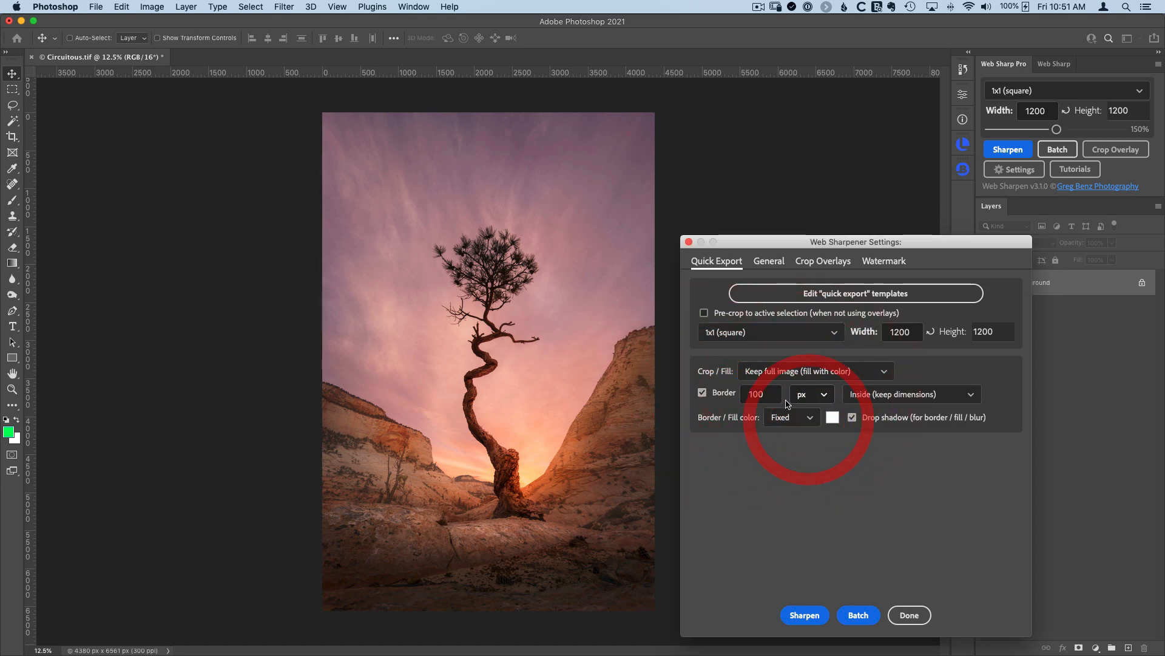
{"action": "left_click", "coordinate": [810, 393]}
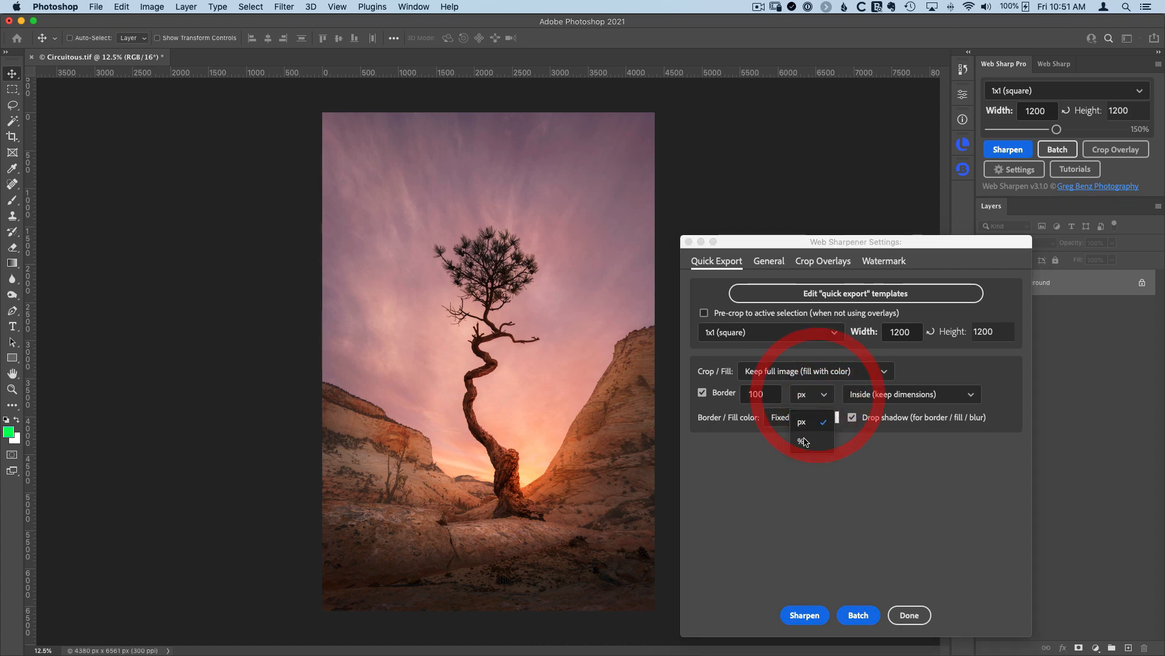
{"action": "left_click", "coordinate": [802, 439]}
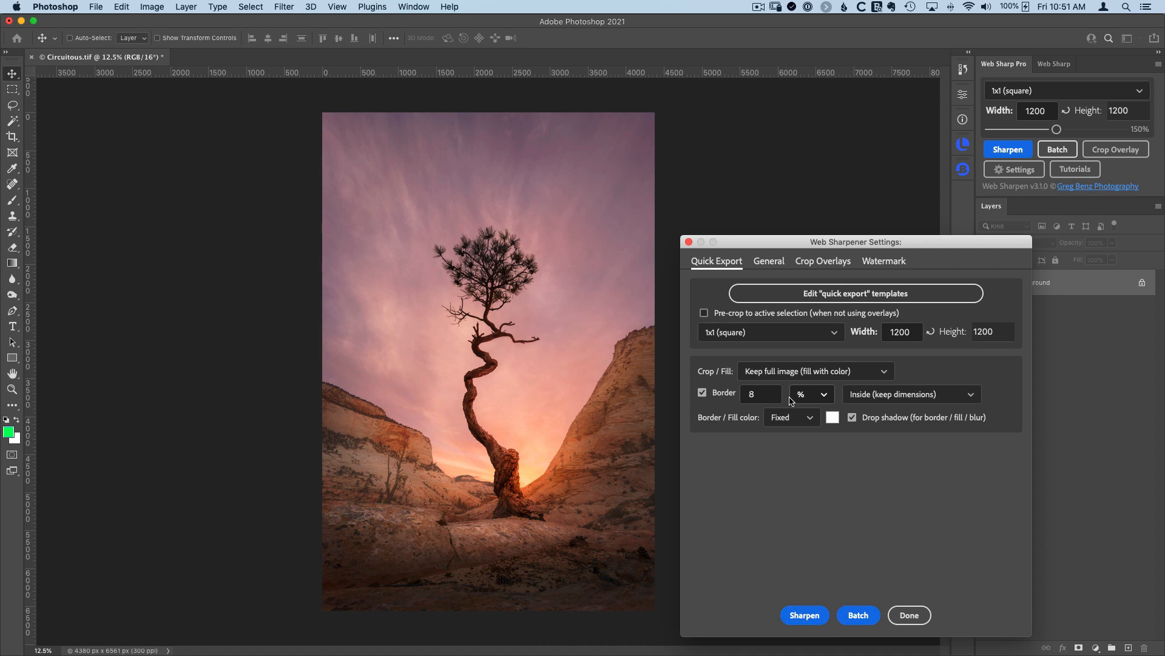
{"action": "left_click", "coordinate": [804, 614]}
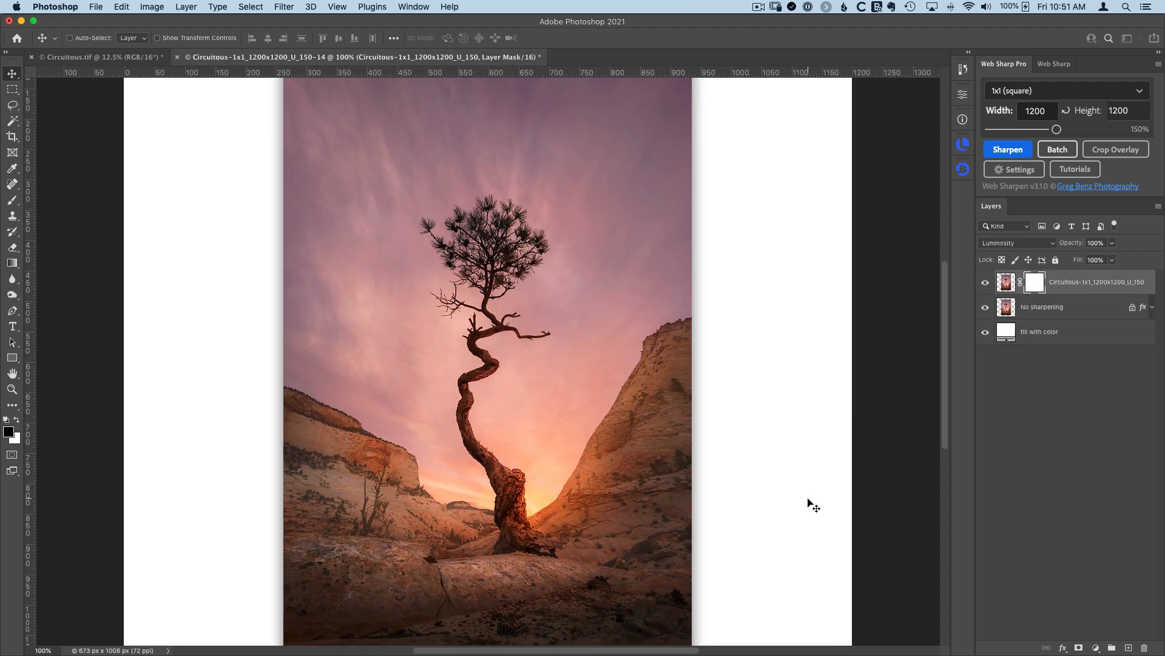
Bring up the finished 1200×1200 white-bordered, drop-shadowed square export for review.
{"action": "left_click", "coordinate": [1008, 148]}
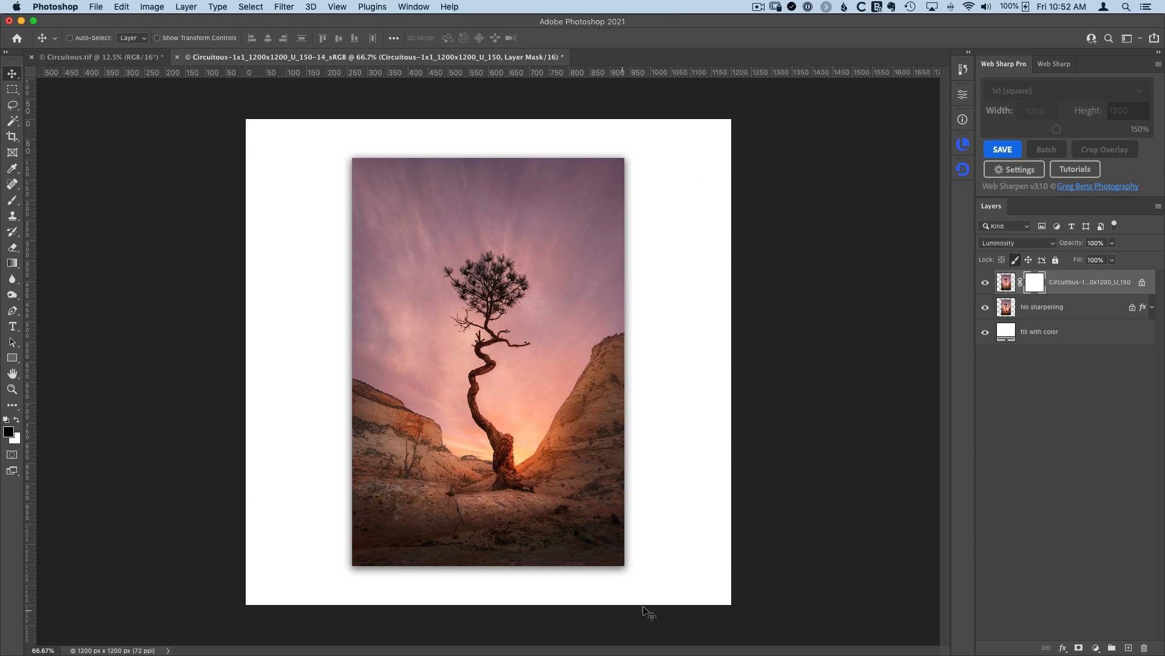
{"action": "mouse_move", "coordinate": [637, 466]}
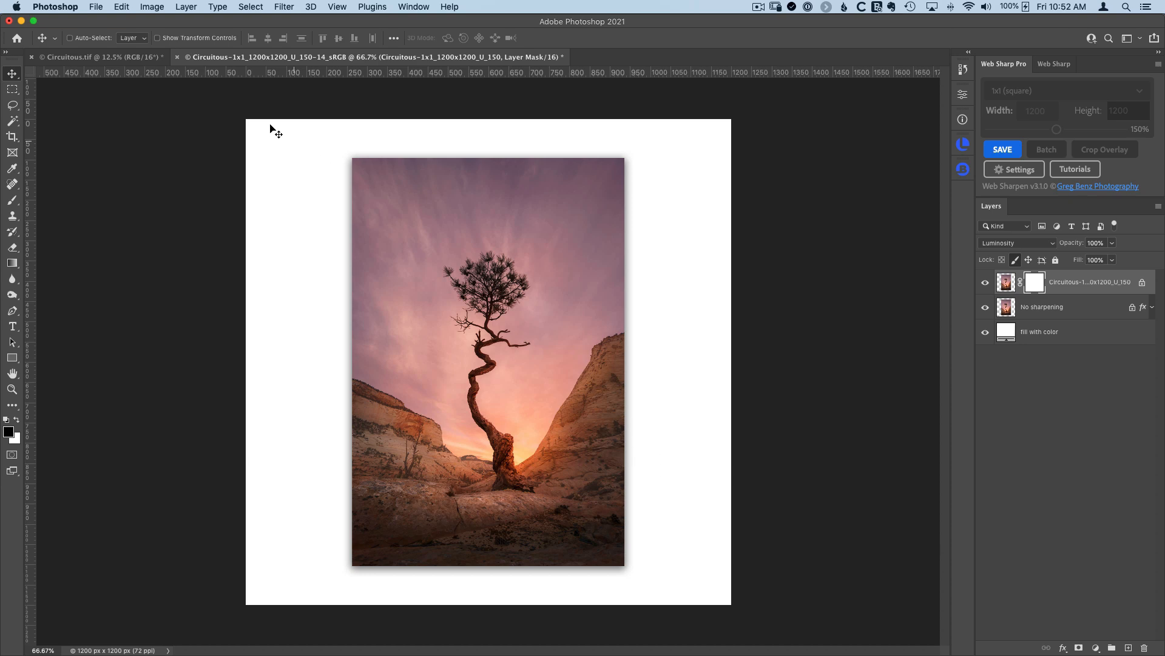
{"action": "mouse_move", "coordinate": [179, 60]}
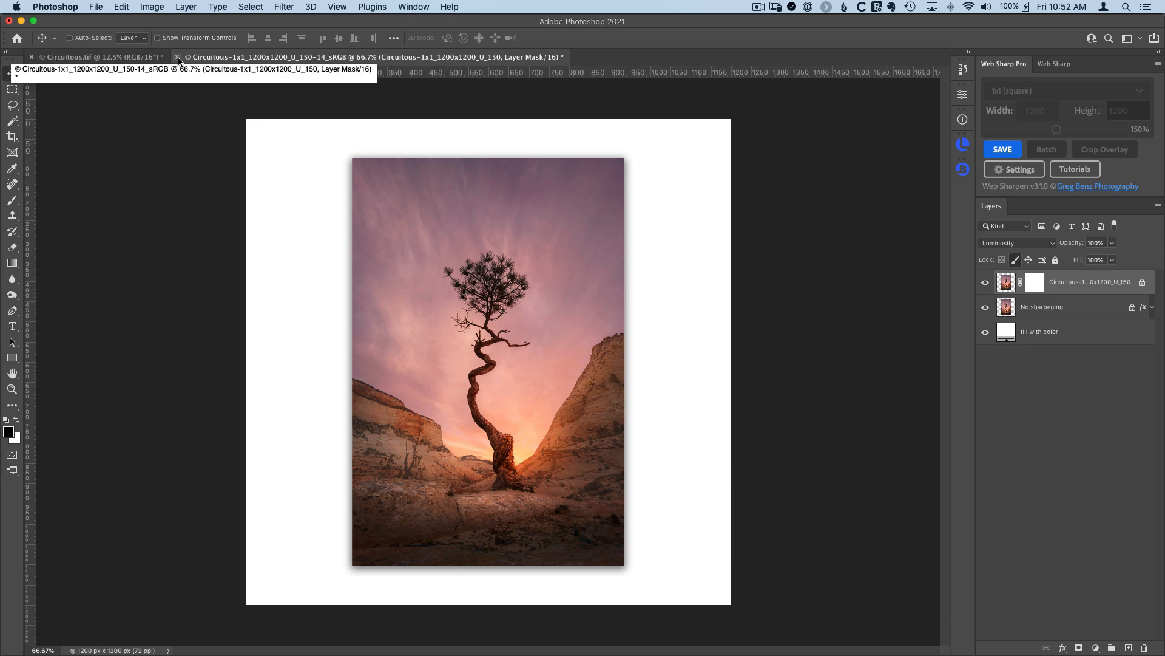
{"action": "mouse_move", "coordinate": [489, 588]}
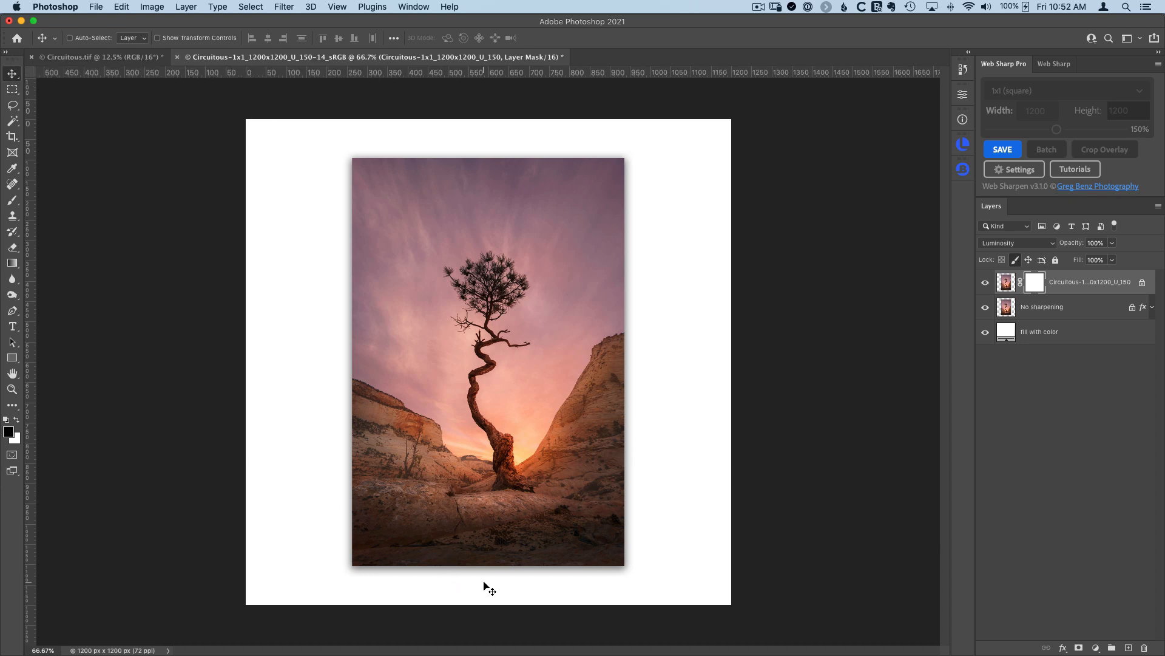
{"action": "mouse_move", "coordinate": [204, 141]}
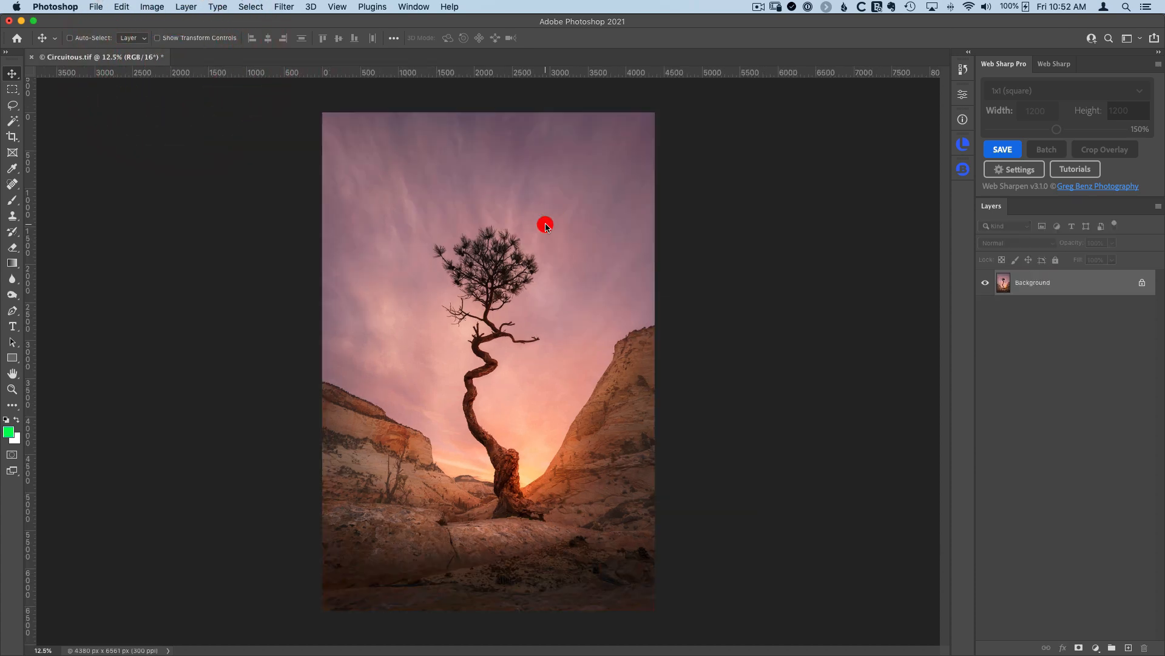
{"action": "left_click", "coordinate": [1012, 169]}
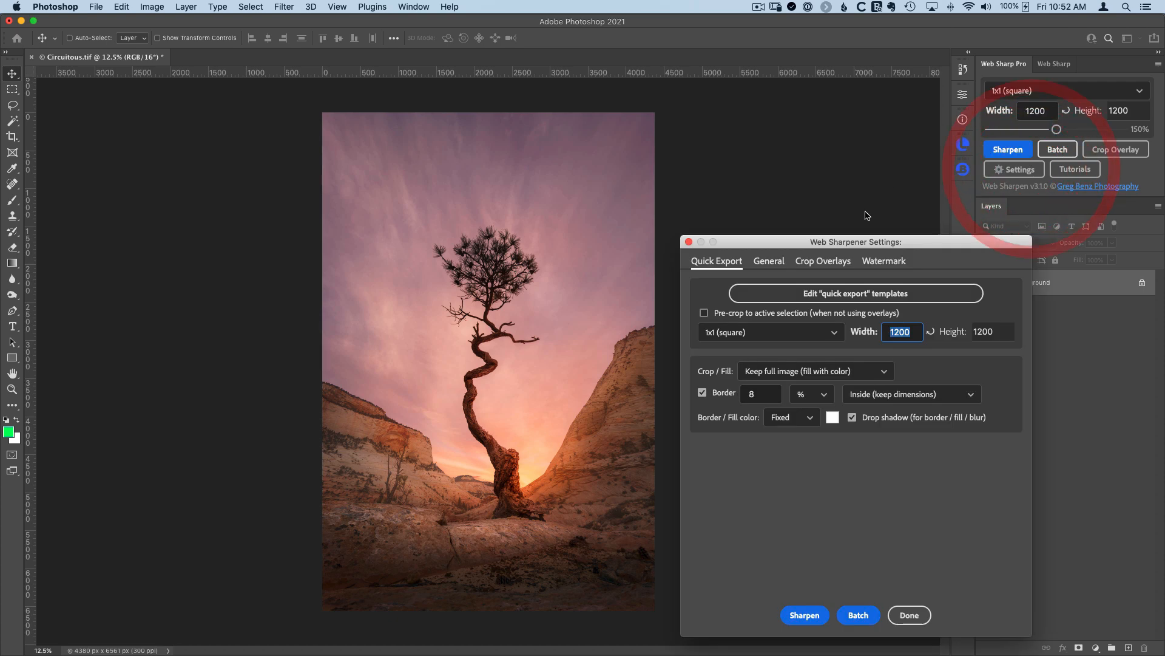
{"action": "left_click", "coordinate": [884, 261]}
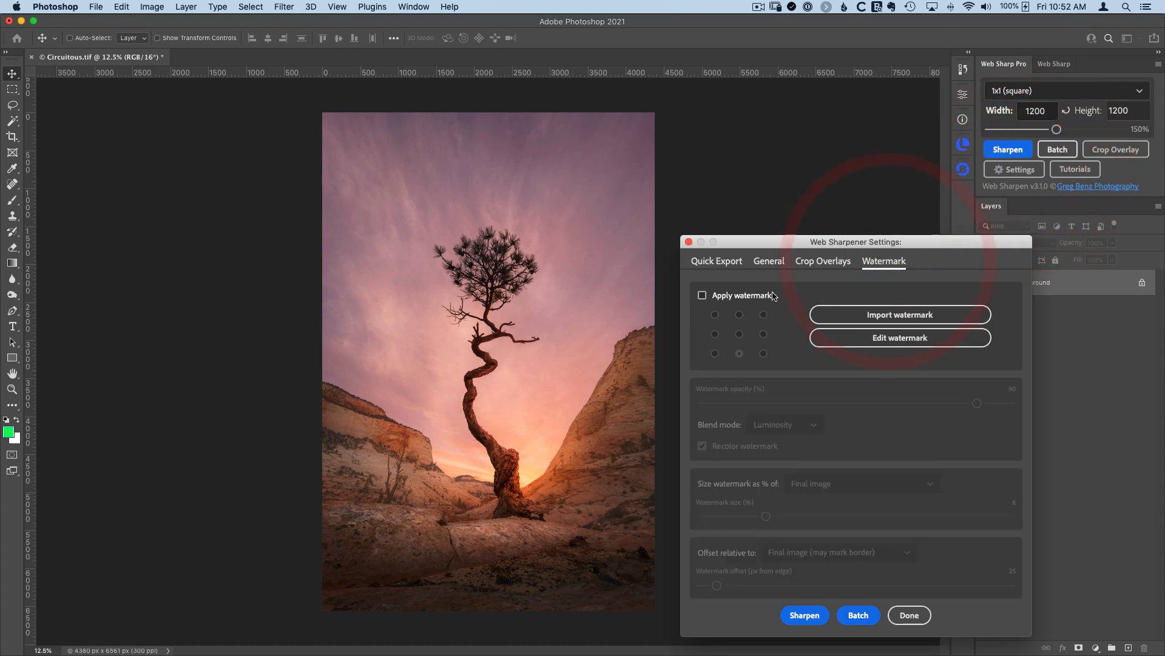
{"action": "left_click", "coordinate": [702, 295]}
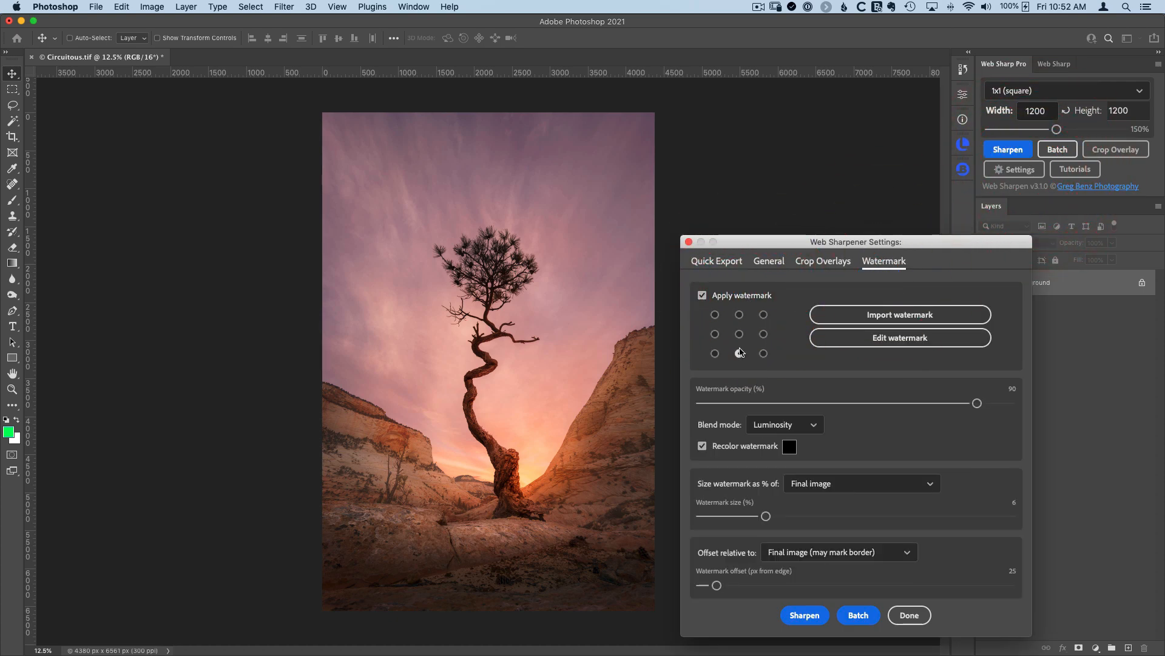
{"action": "left_click", "coordinate": [739, 354]}
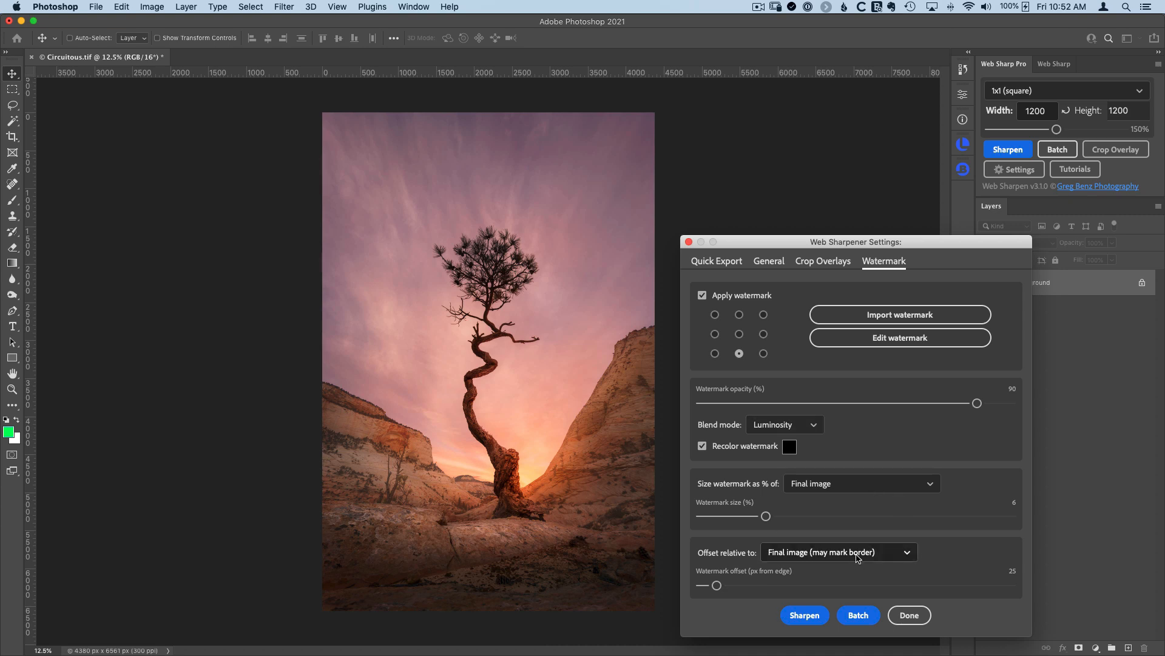
{"action": "left_click", "coordinate": [839, 551]}
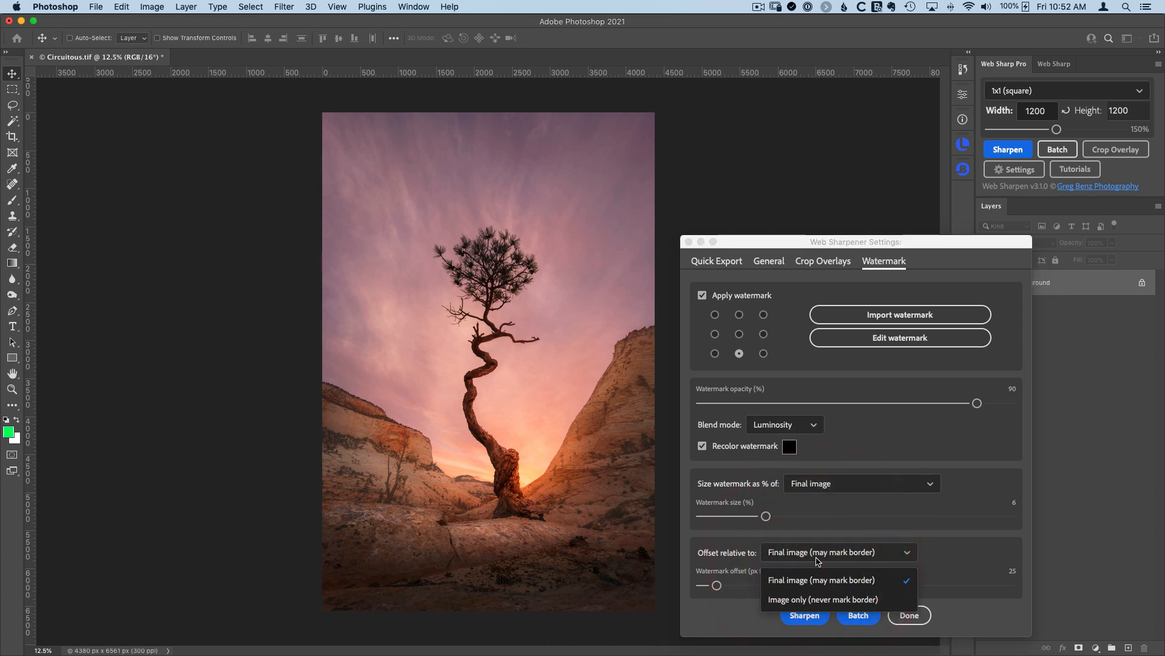
{"action": "mouse_move", "coordinate": [824, 580]}
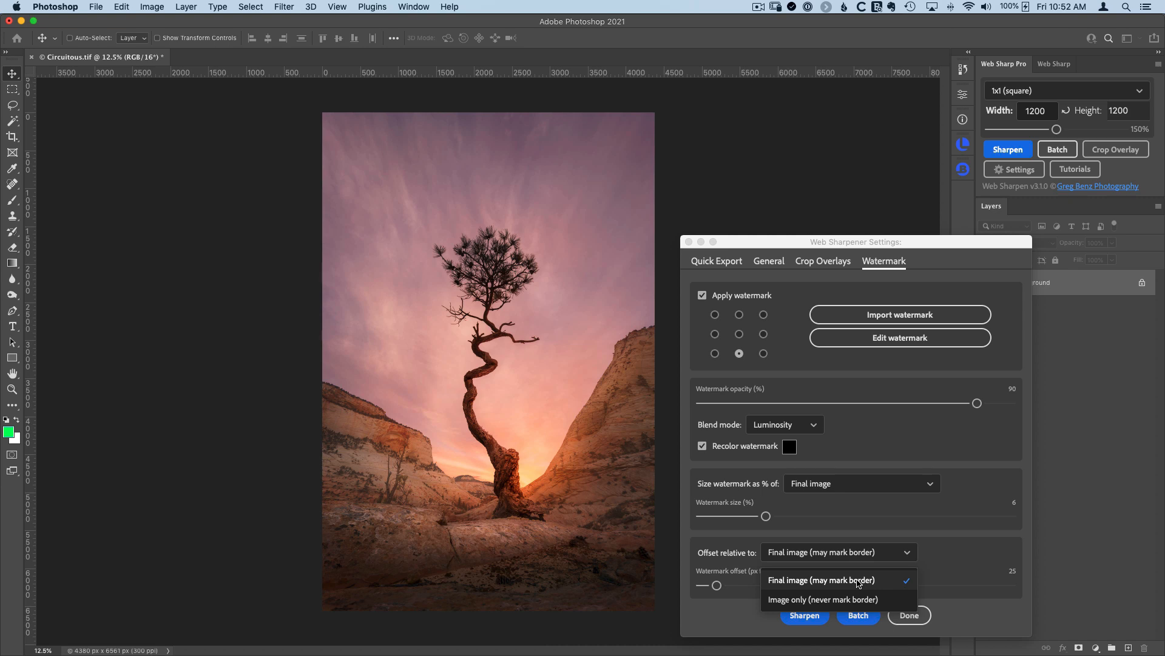
{"action": "mouse_move", "coordinate": [843, 604]}
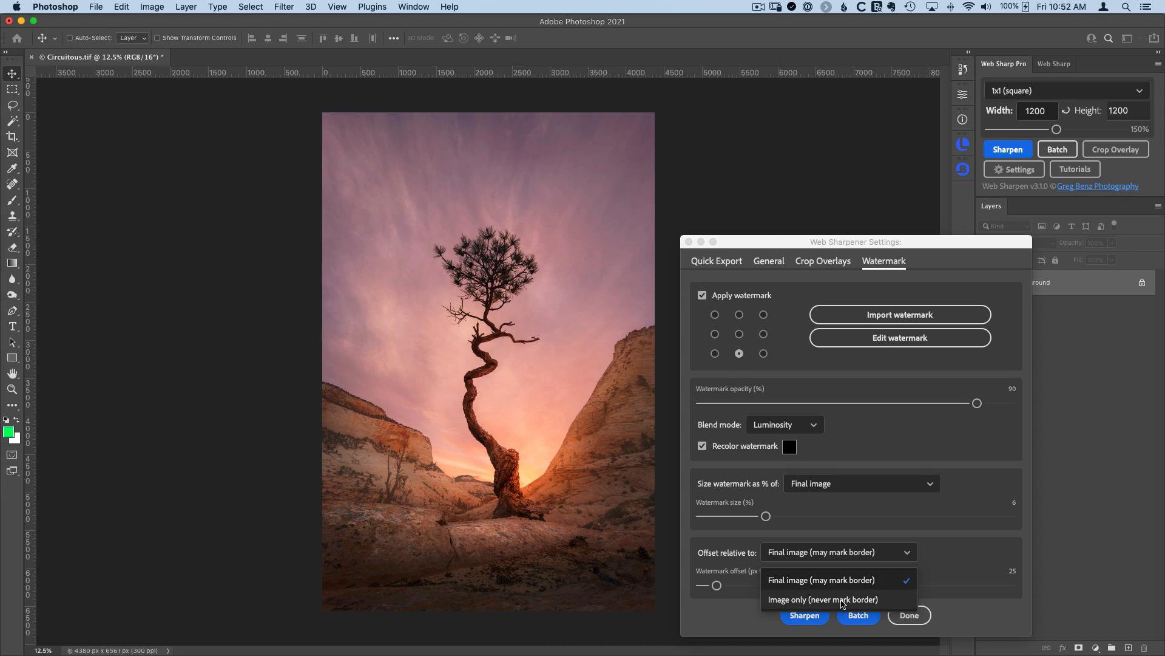
{"action": "left_click", "coordinate": [823, 598]}
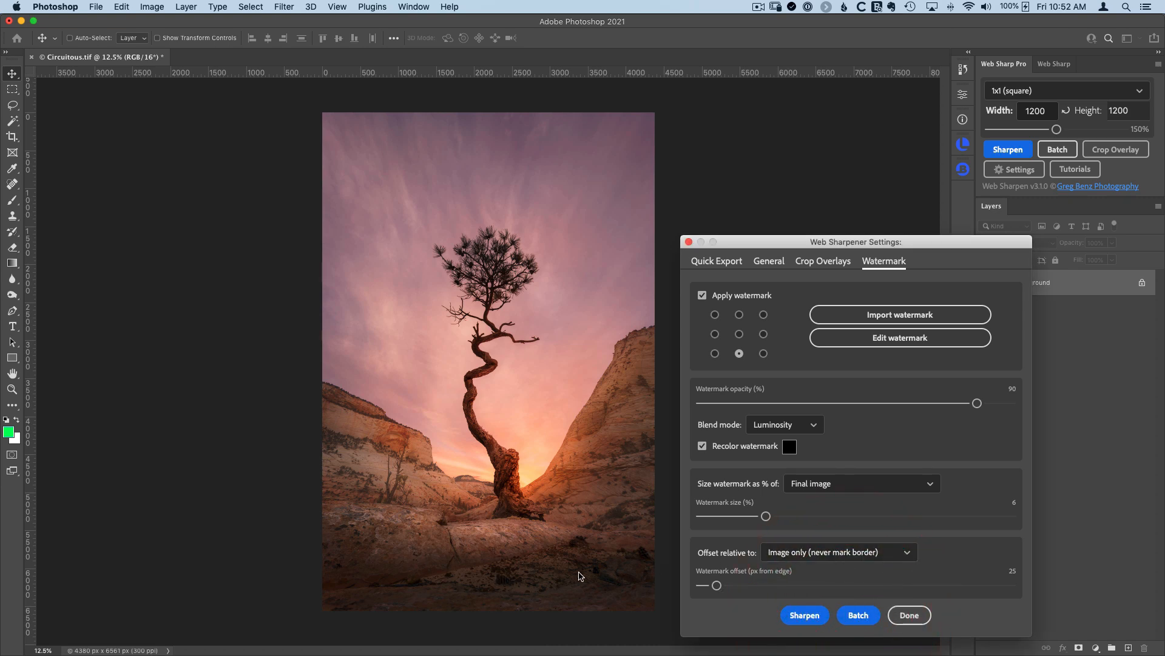
{"action": "mouse_move", "coordinate": [507, 578]}
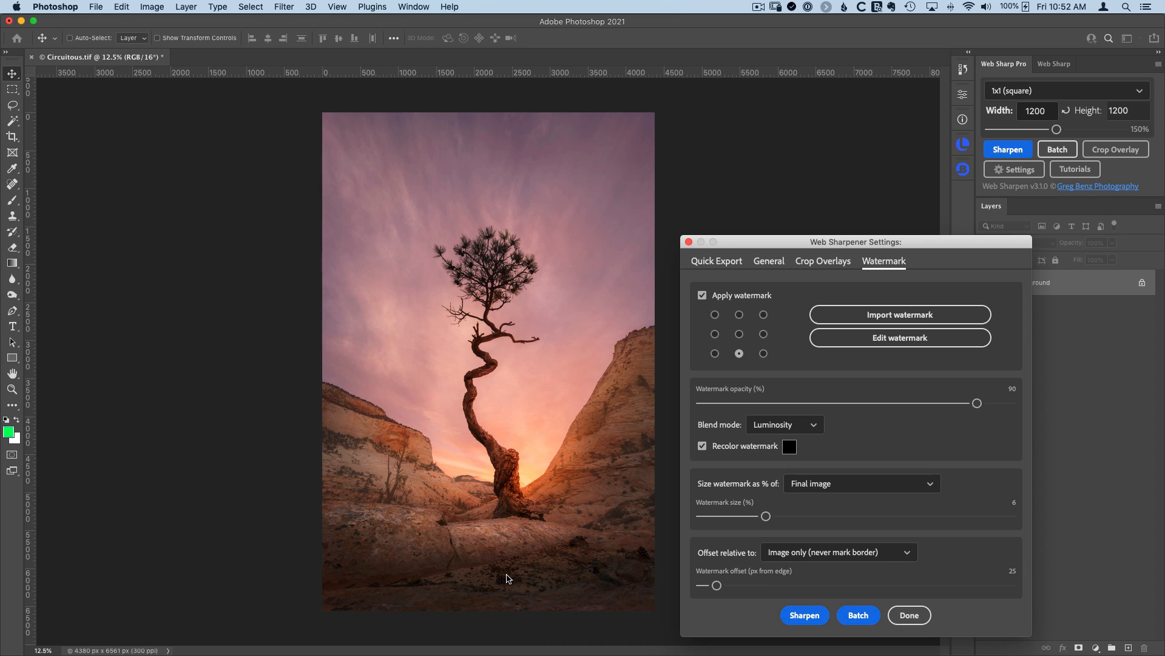
{"action": "left_click", "coordinate": [839, 551]}
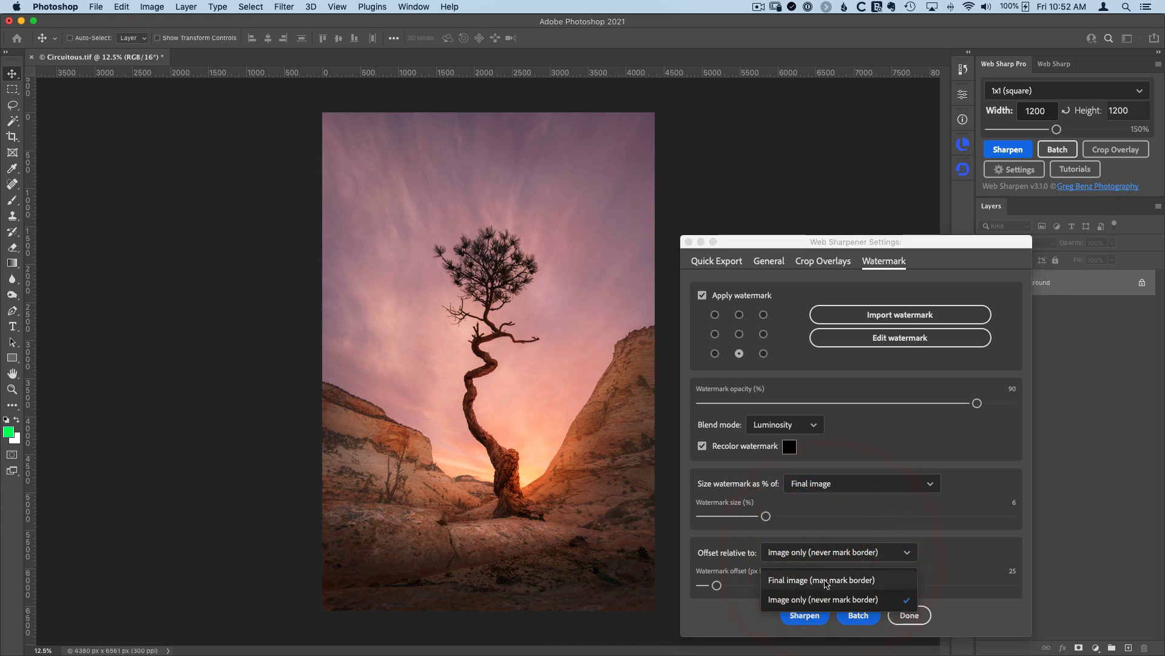
{"action": "left_click", "coordinate": [822, 580]}
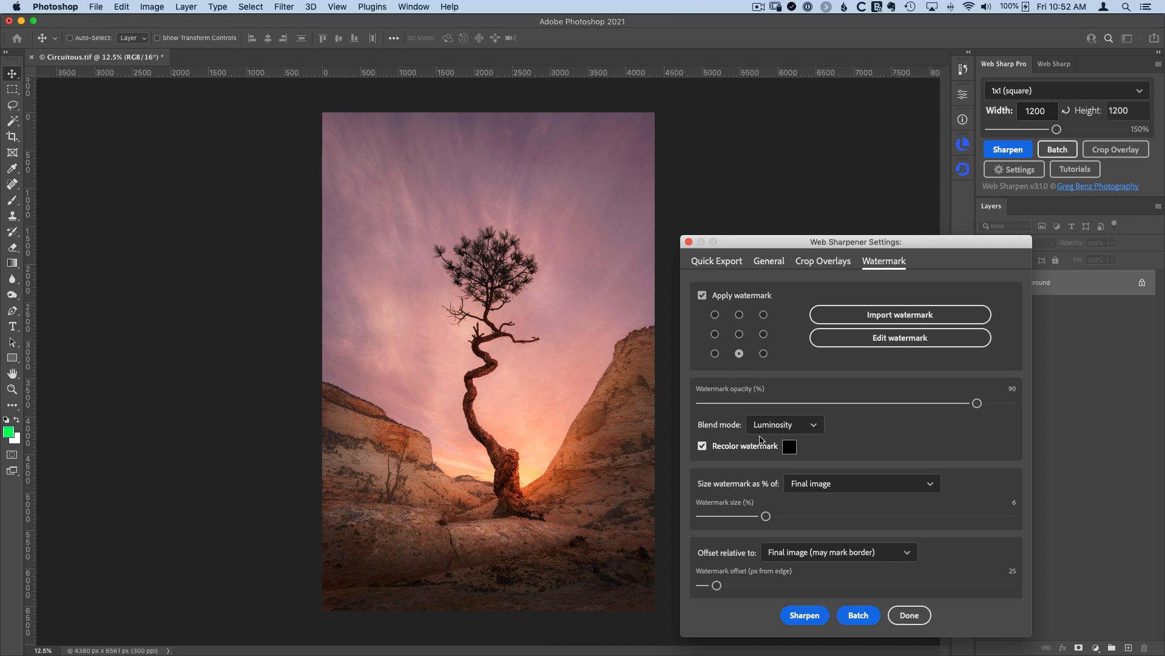
{"action": "left_click", "coordinate": [785, 425]}
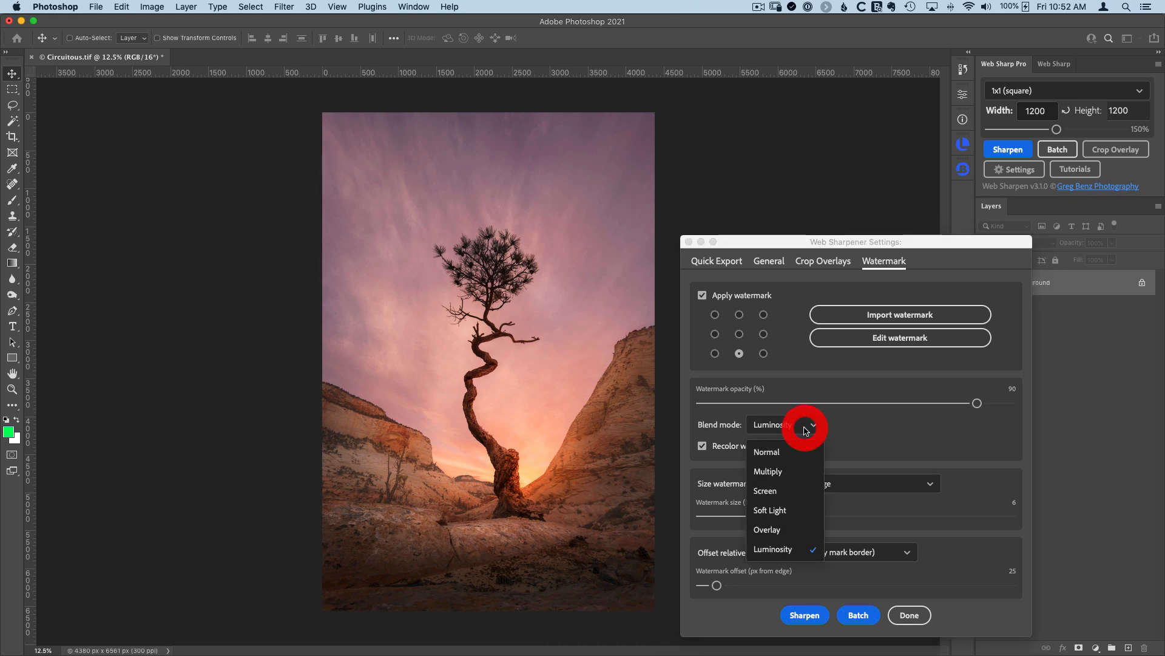
{"action": "left_click", "coordinate": [772, 549]}
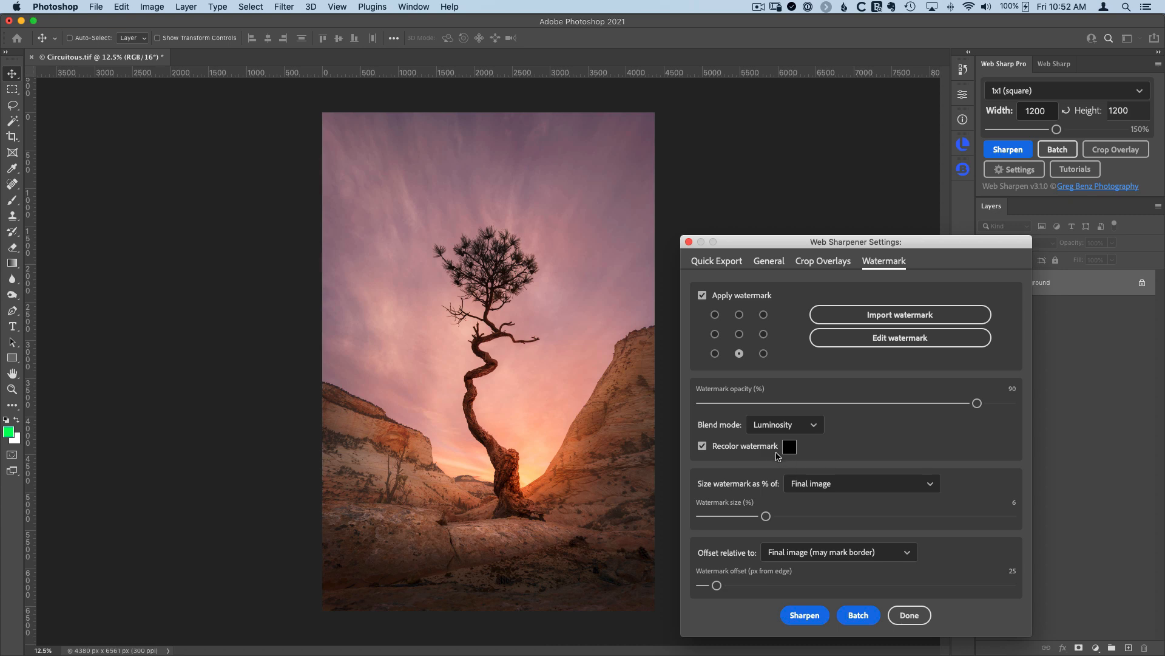
{"action": "mouse_move", "coordinate": [745, 446]}
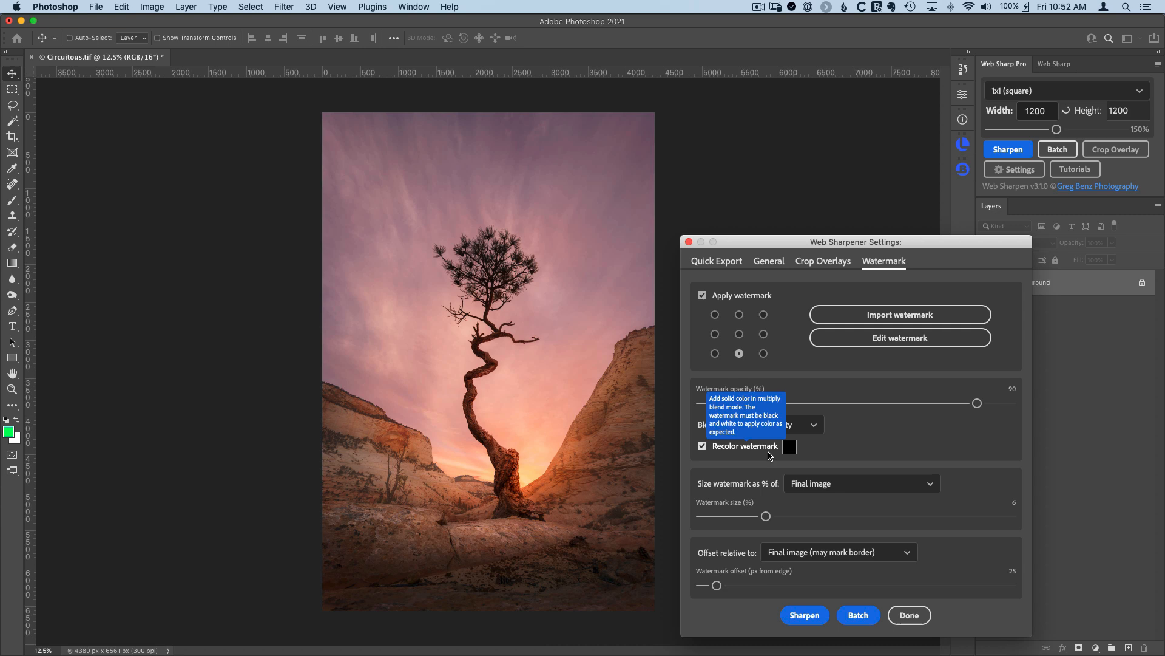
{"action": "left_click", "coordinate": [789, 445]}
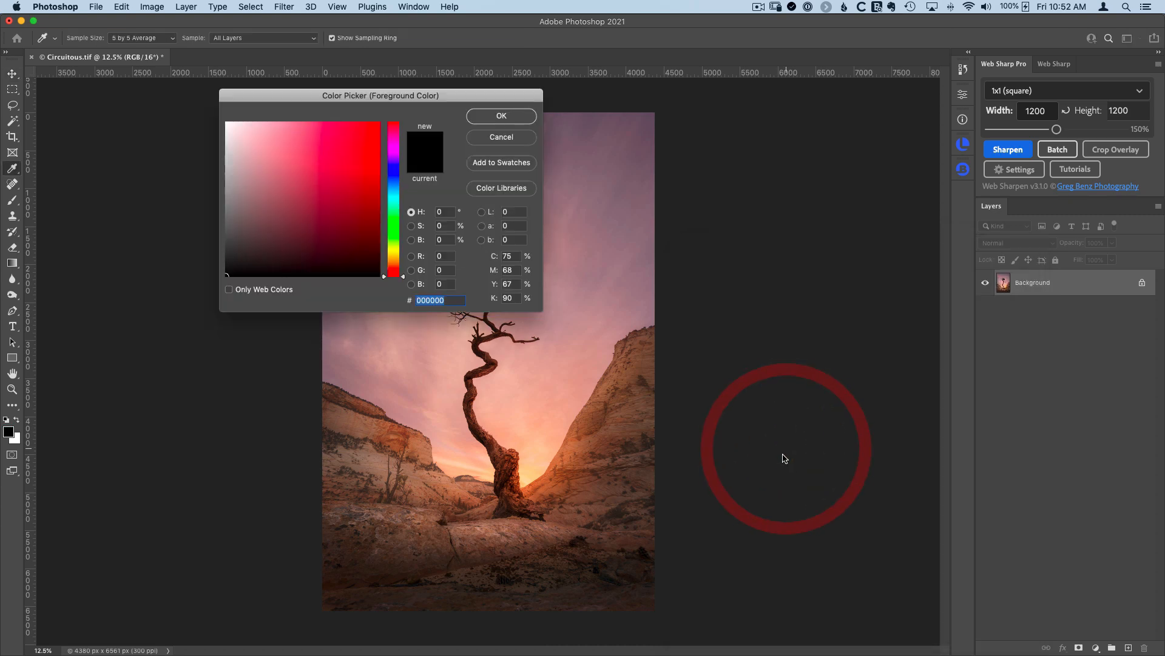
{"action": "left_click", "coordinate": [334, 193]}
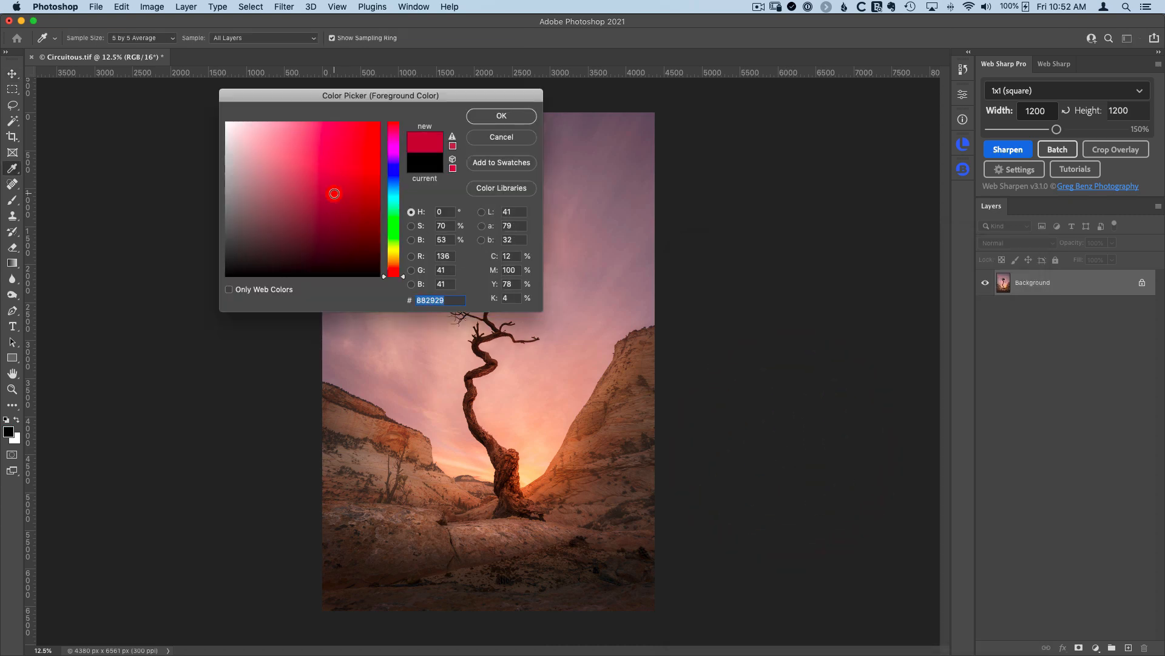
{"action": "left_click", "coordinate": [227, 279]}
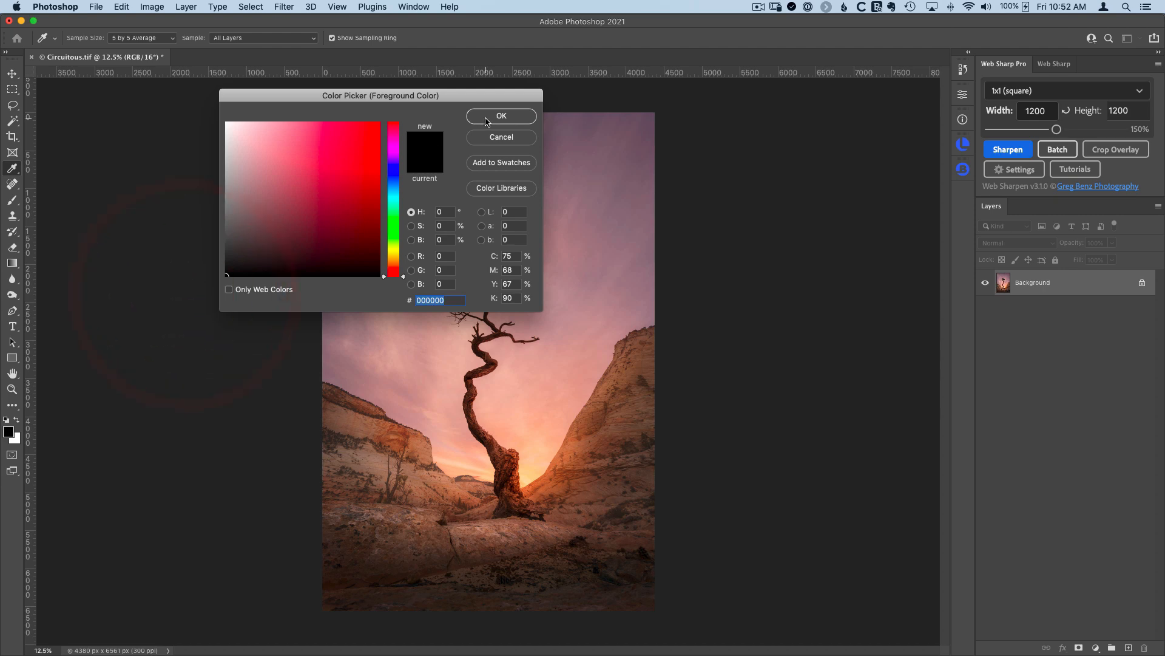
{"action": "left_click", "coordinate": [502, 117]}
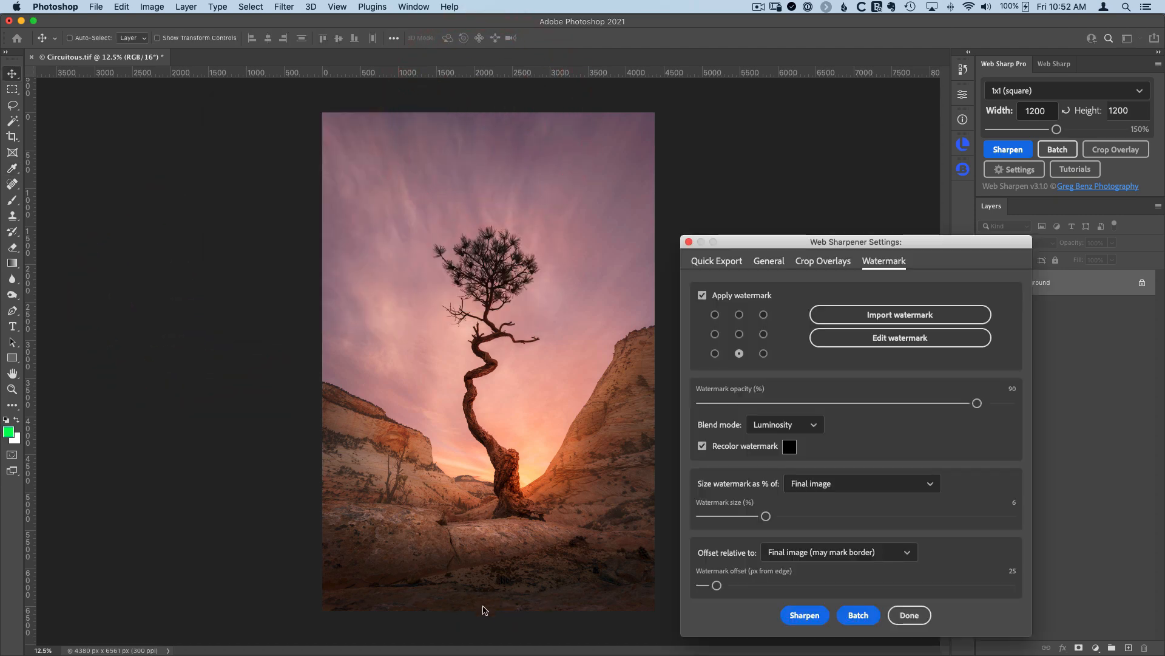
{"action": "mouse_move", "coordinate": [609, 609]}
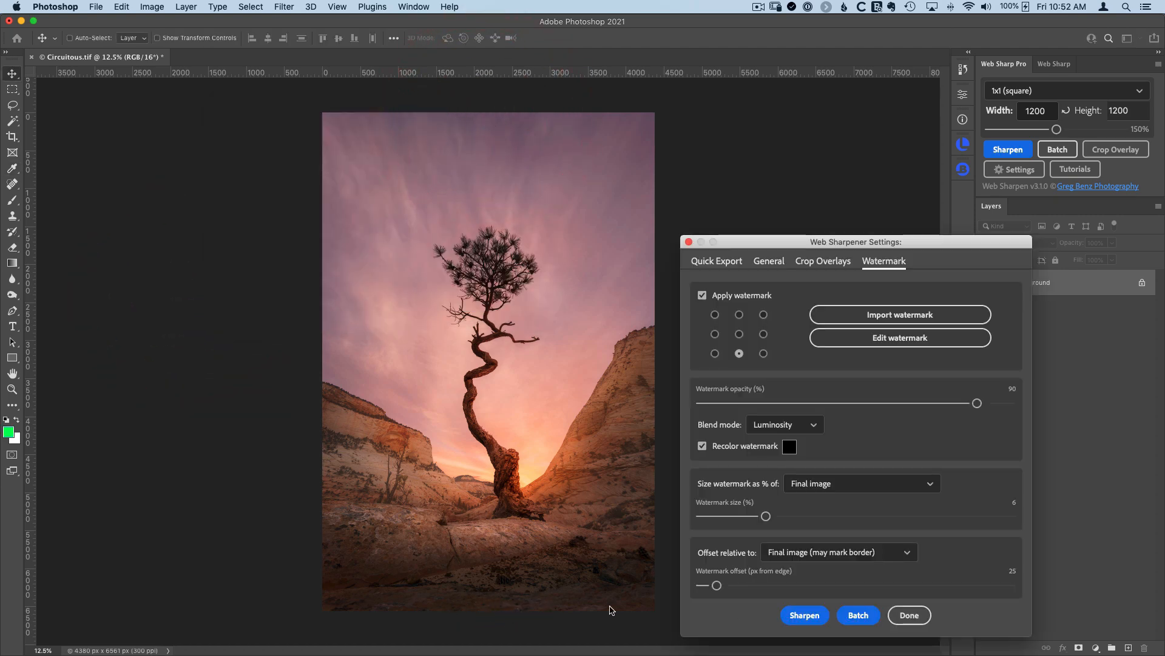
Sharpen the photo as a 1x1 square with border, shadow and black signature, save it as JPG and confirm.
{"action": "left_click", "coordinate": [803, 615]}
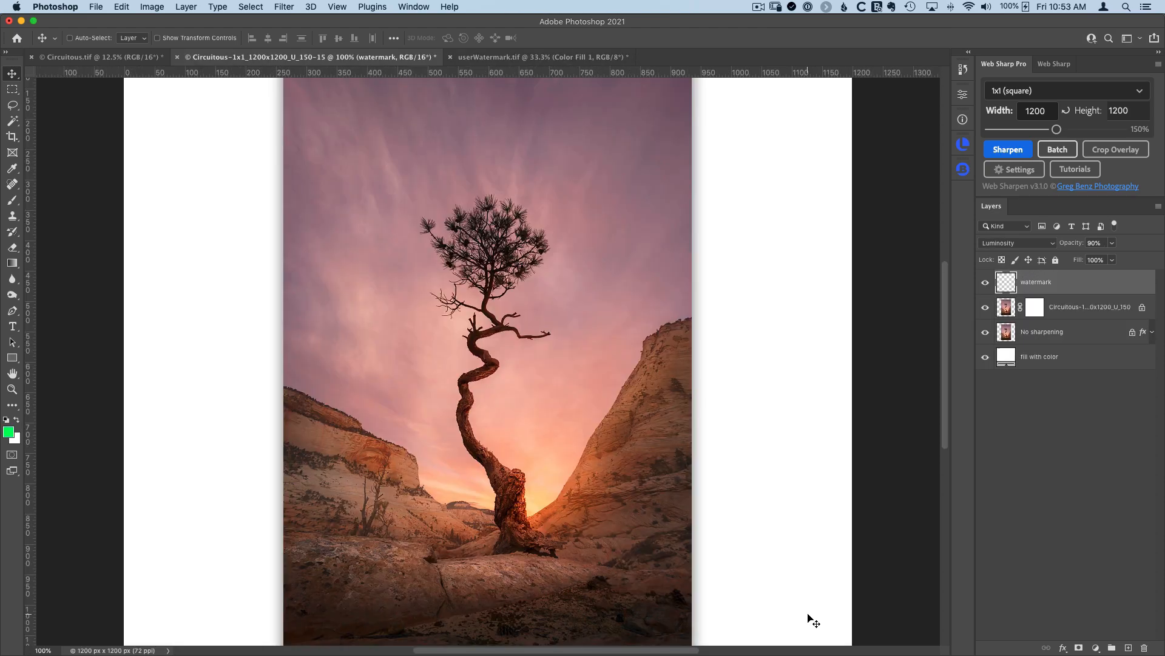
{"action": "left_click", "coordinate": [1008, 148]}
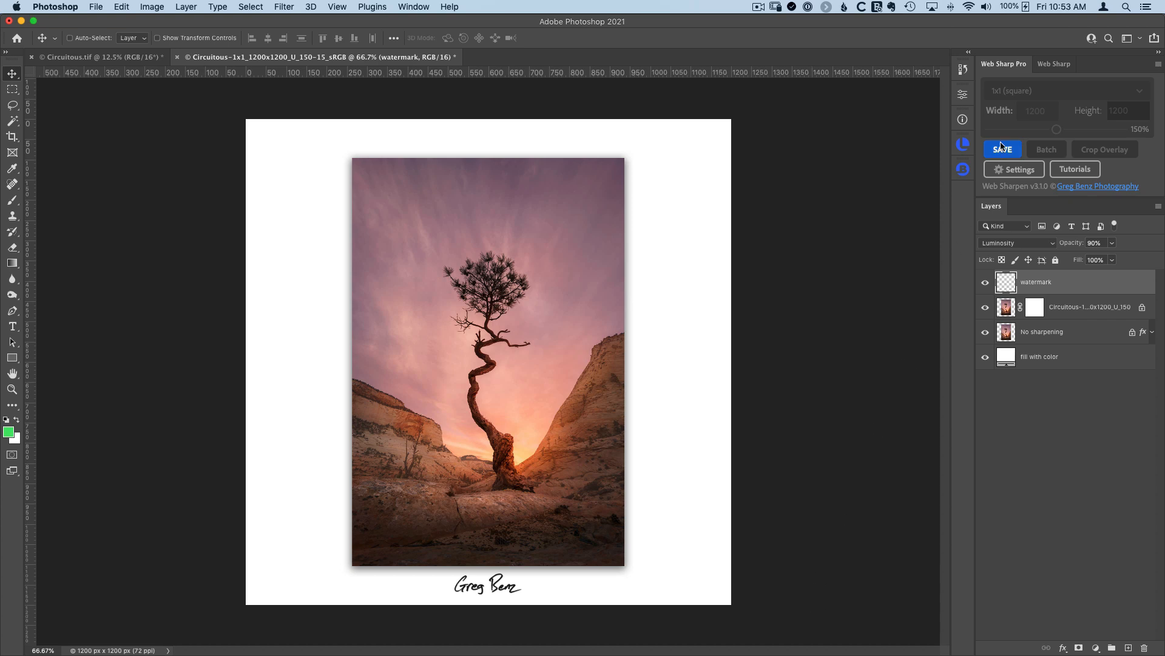
{"action": "left_click", "coordinate": [1002, 148]}
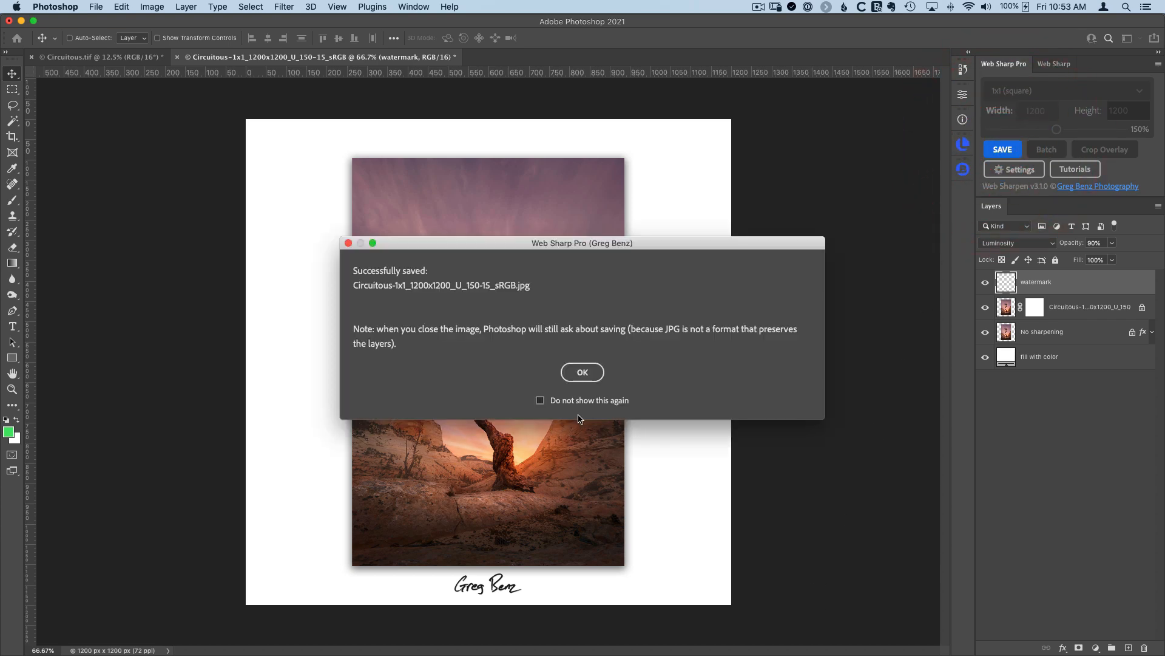
{"action": "left_click", "coordinate": [583, 371]}
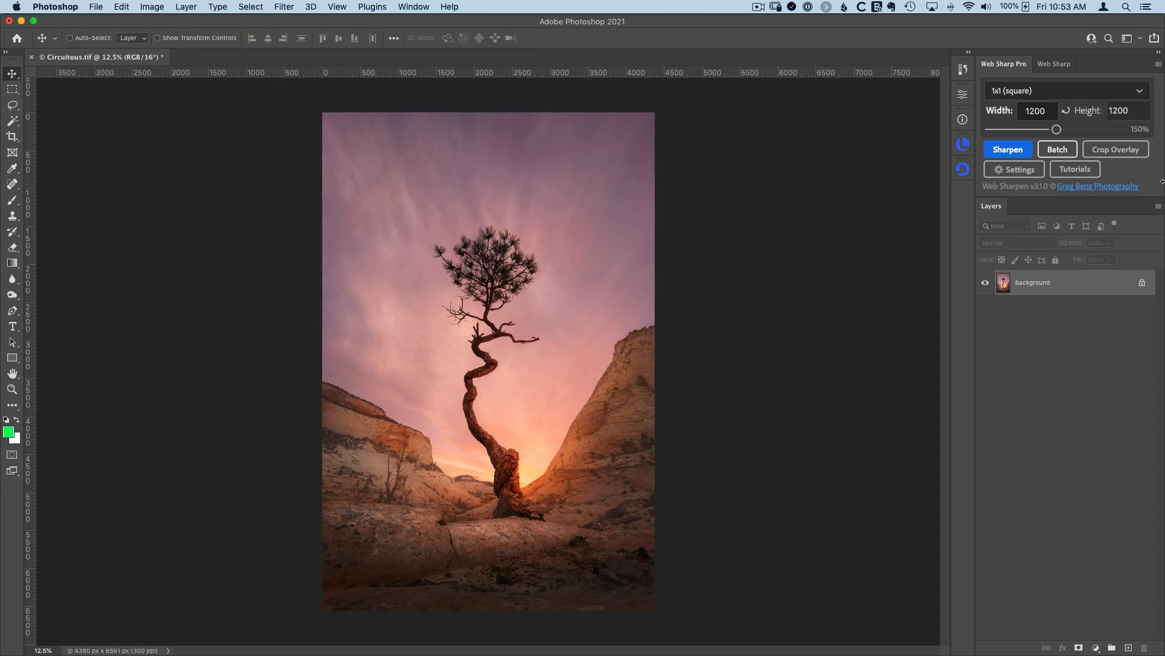
View the new Crop Overlay template dialog and its Fill dropdown before returning to the Watermark settings.
{"action": "left_click", "coordinate": [1115, 148]}
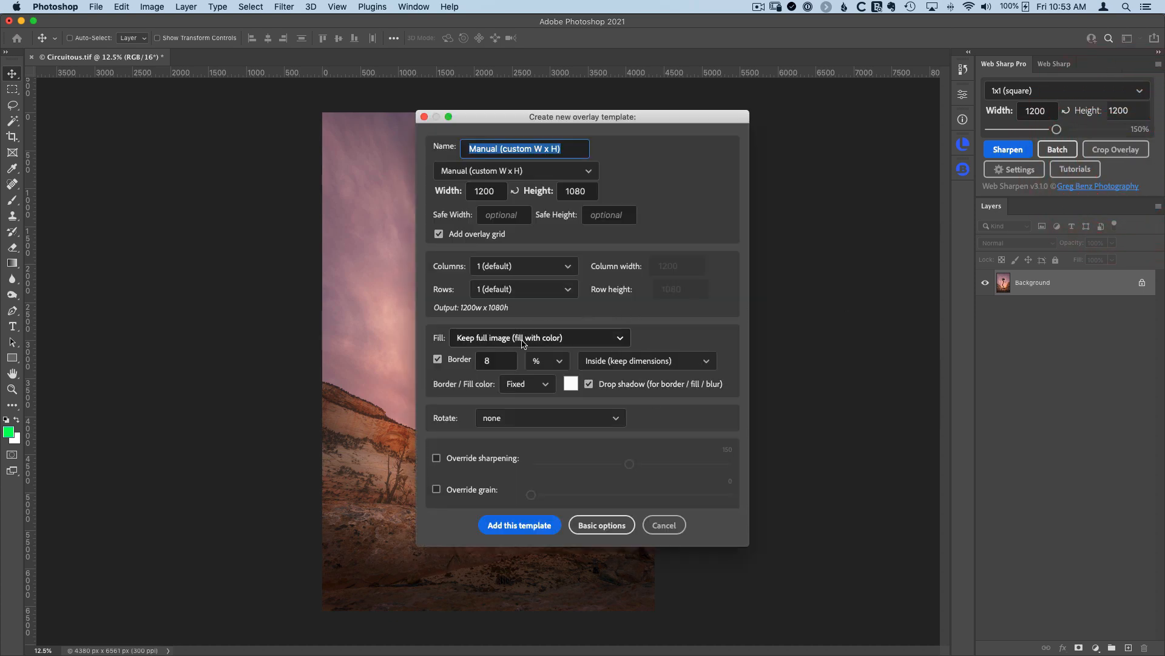
{"action": "mouse_move", "coordinate": [564, 399]}
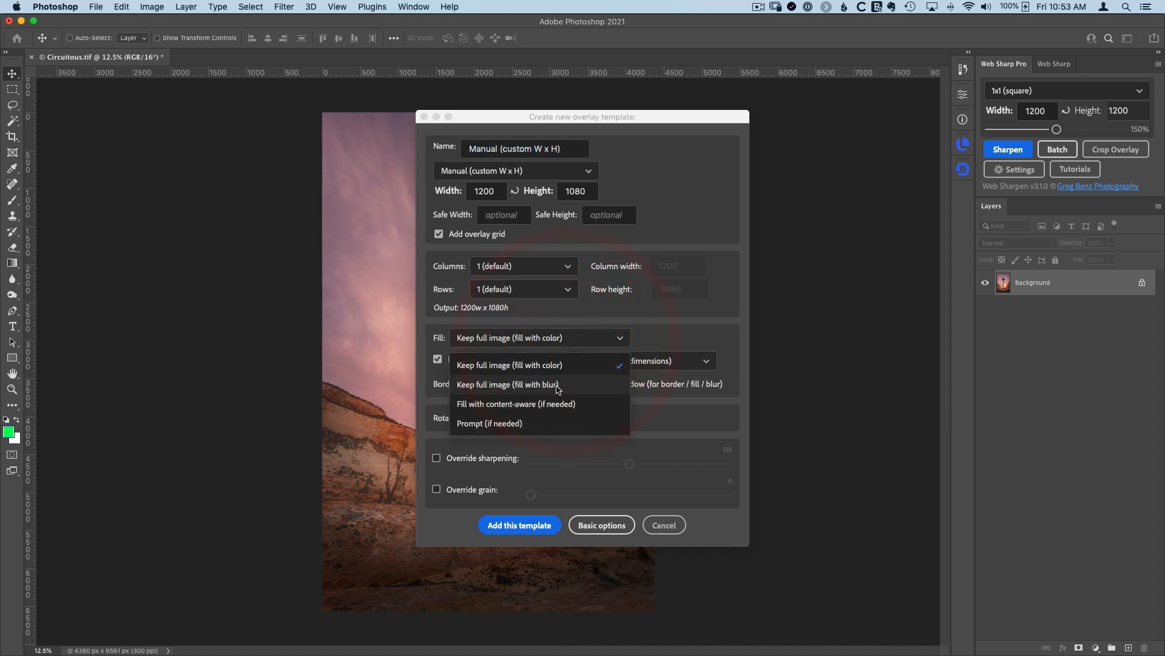
{"action": "left_click", "coordinate": [509, 365]}
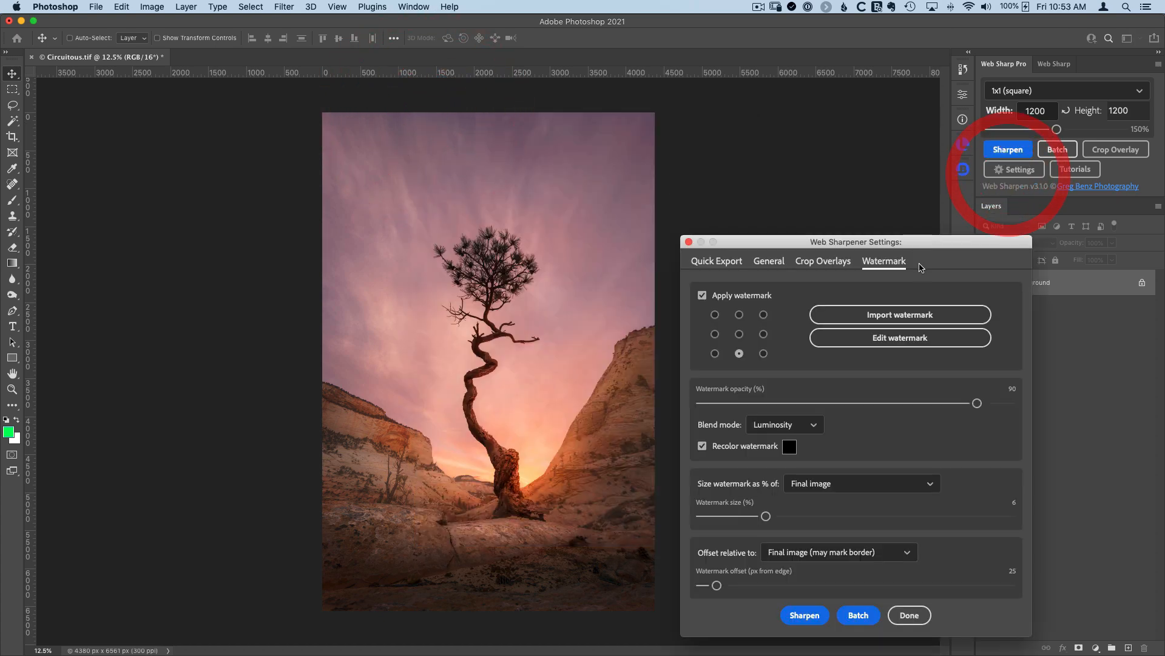
In General settings, save exports to the source folder and allow renaming during save, then close the dialog.
{"action": "left_click", "coordinate": [768, 261]}
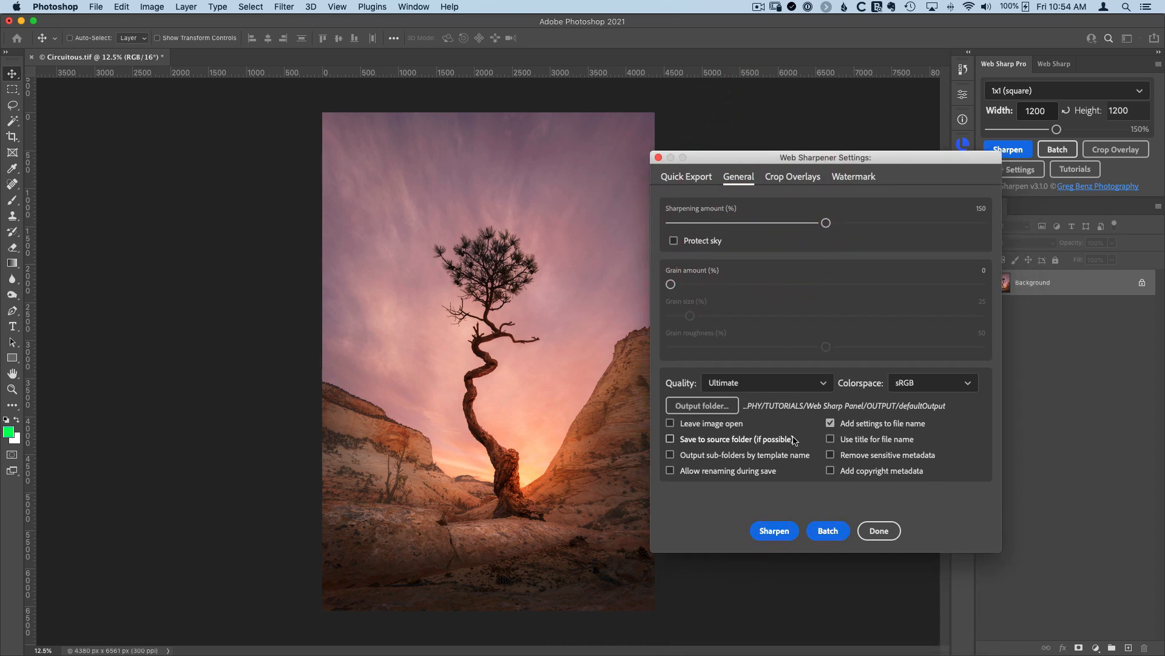
{"action": "left_click", "coordinate": [670, 439]}
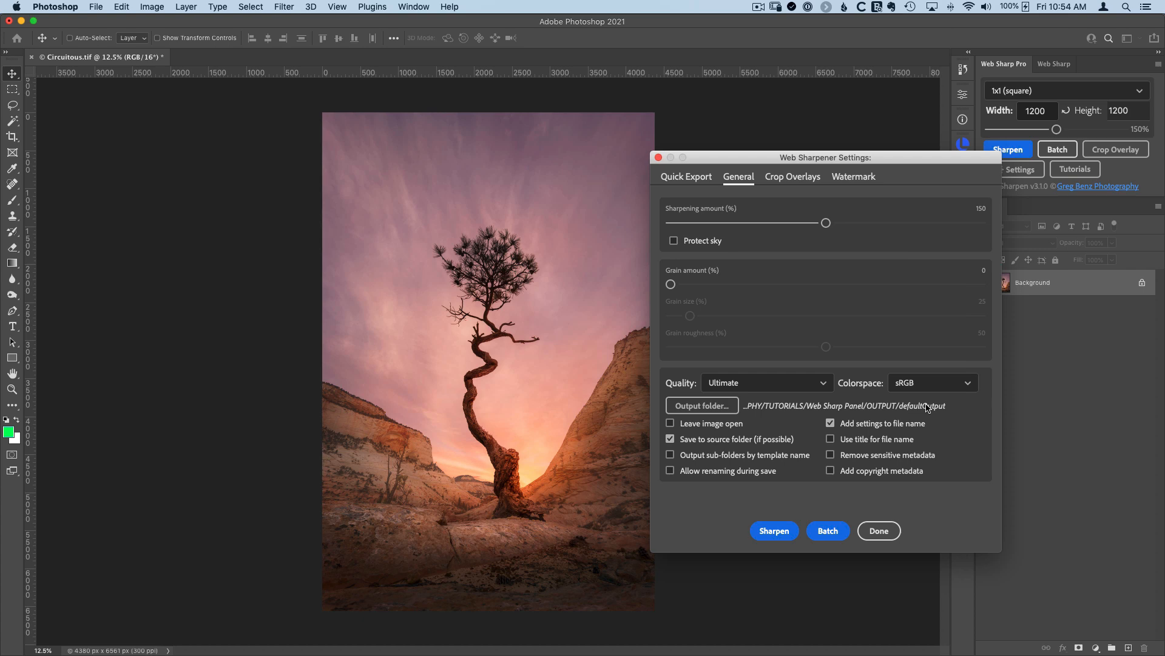
{"action": "mouse_move", "coordinate": [730, 442]}
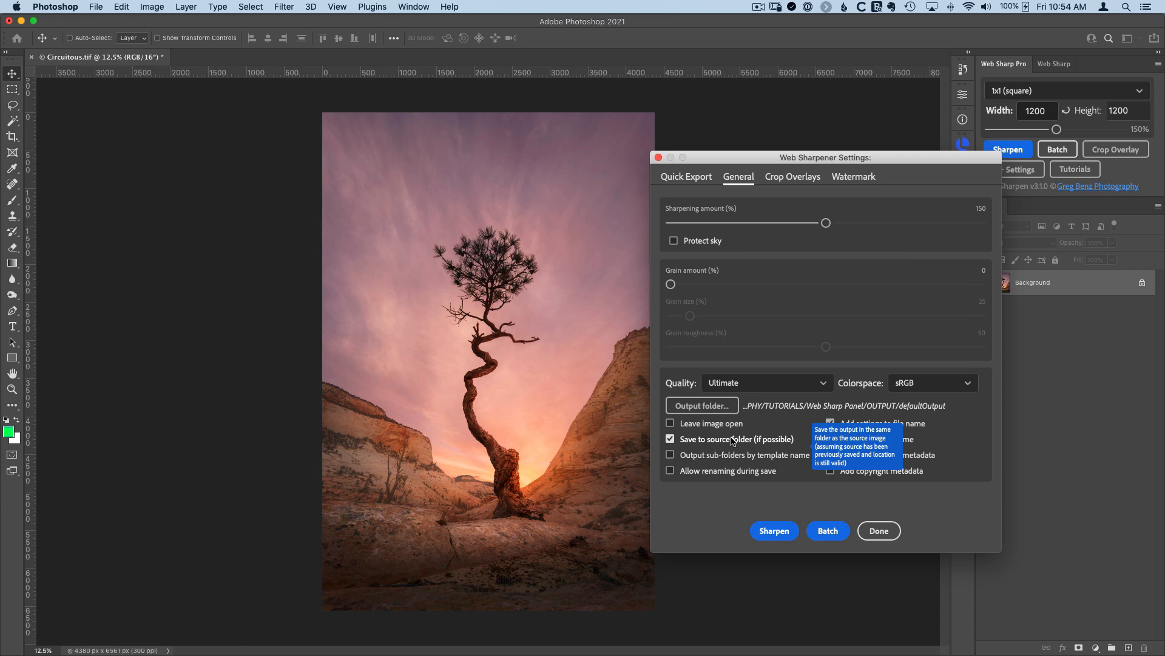
{"action": "mouse_move", "coordinate": [713, 480]}
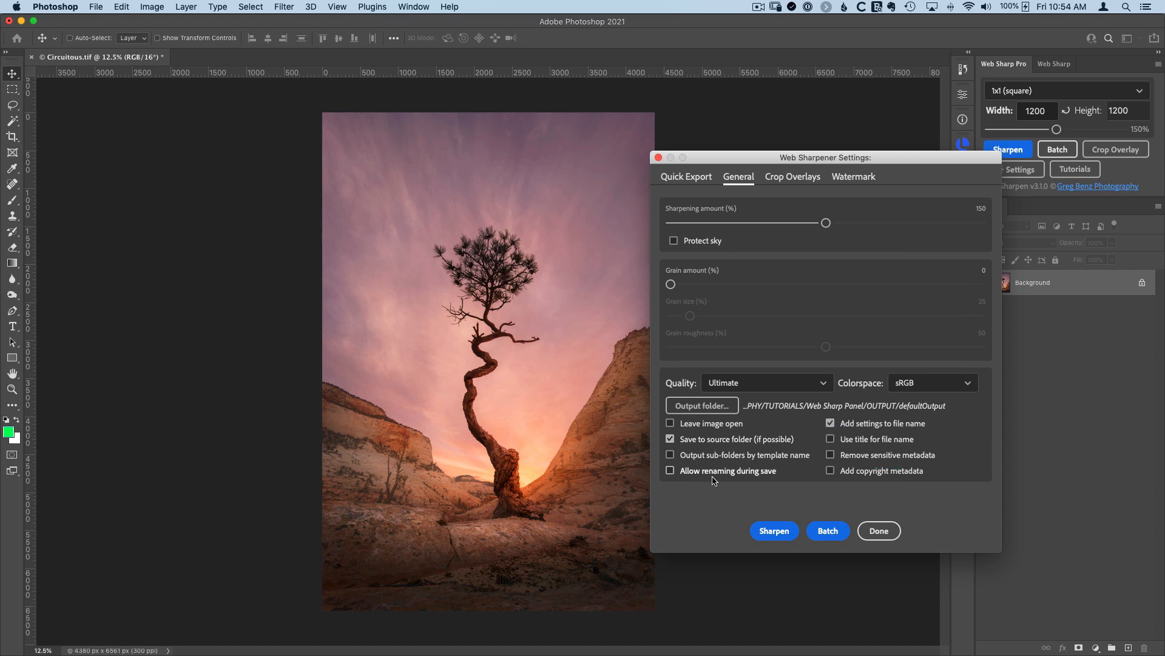
{"action": "left_click", "coordinate": [670, 471]}
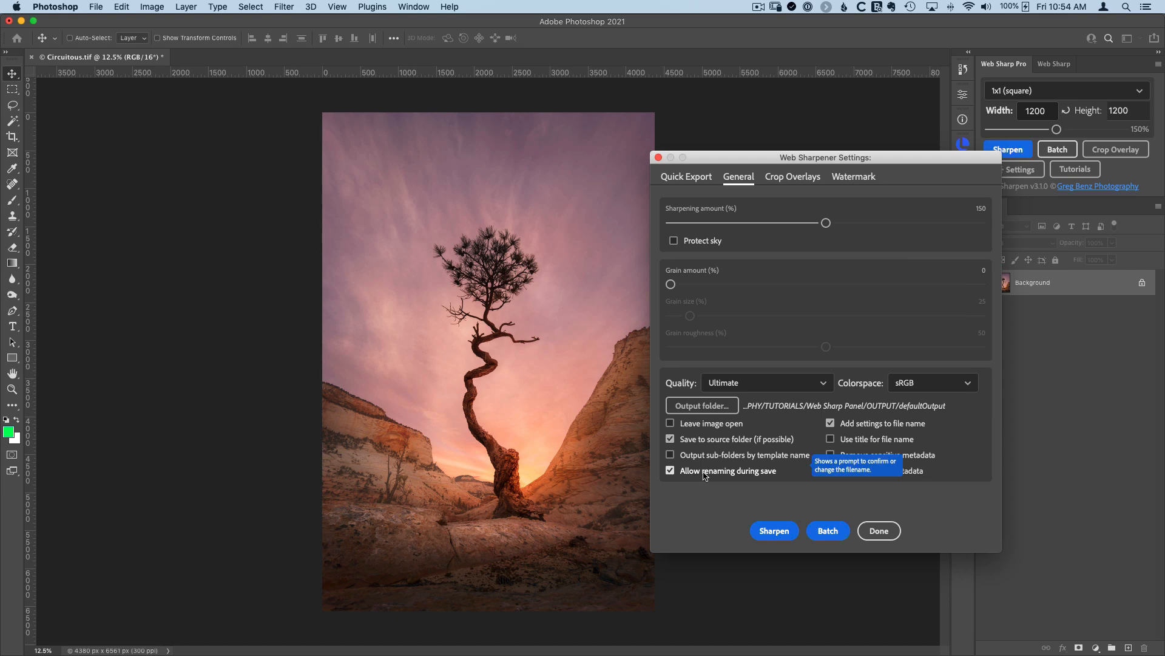
{"action": "mouse_move", "coordinate": [876, 438]}
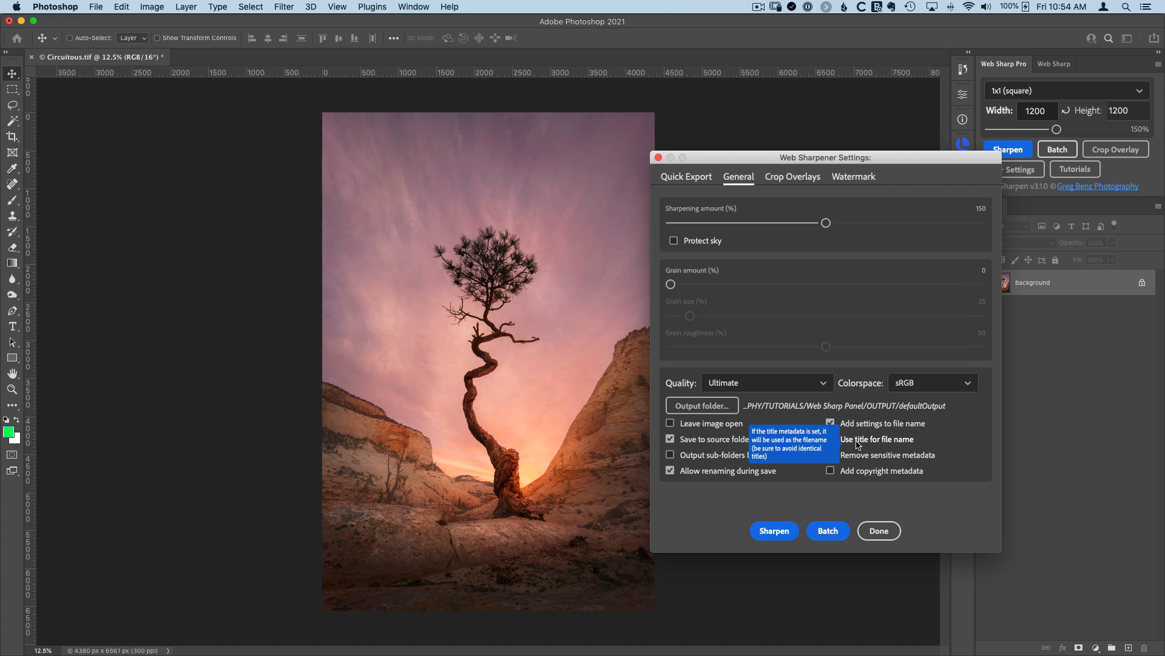
{"action": "left_click", "coordinate": [879, 531]}
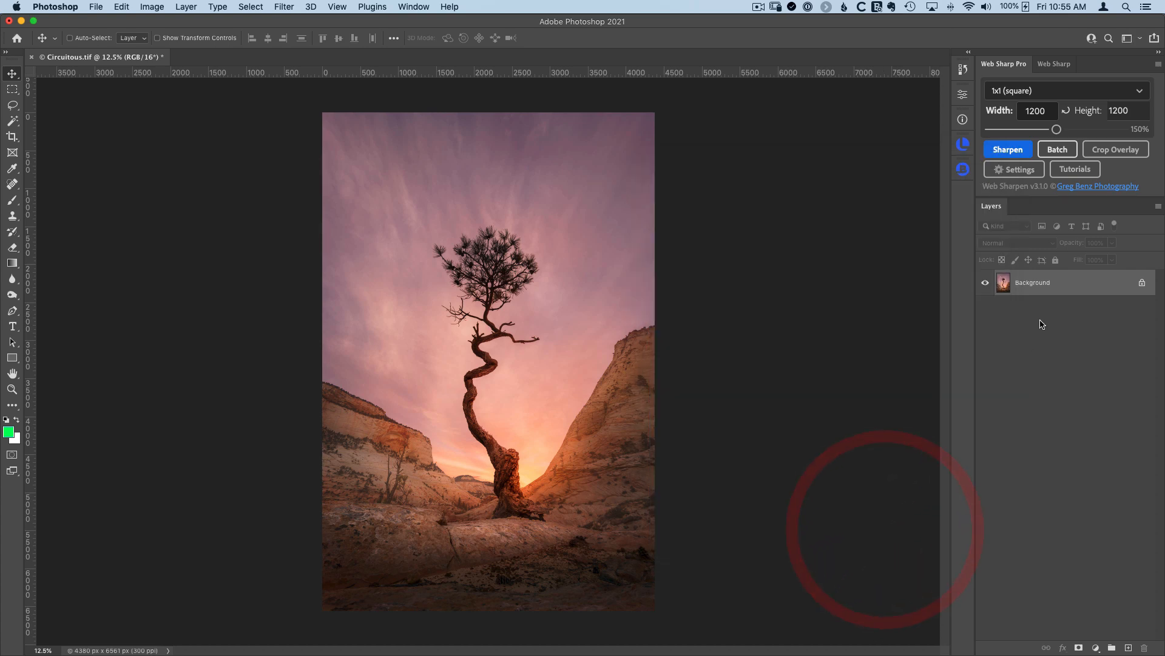
{"action": "mouse_move", "coordinate": [1074, 168]}
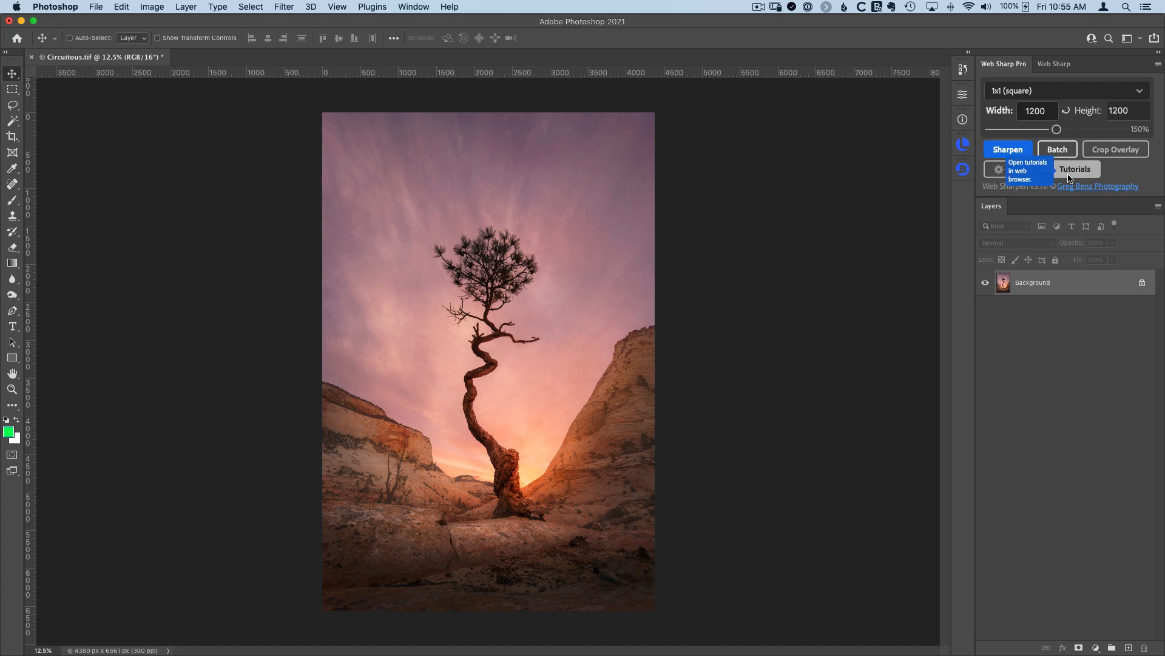